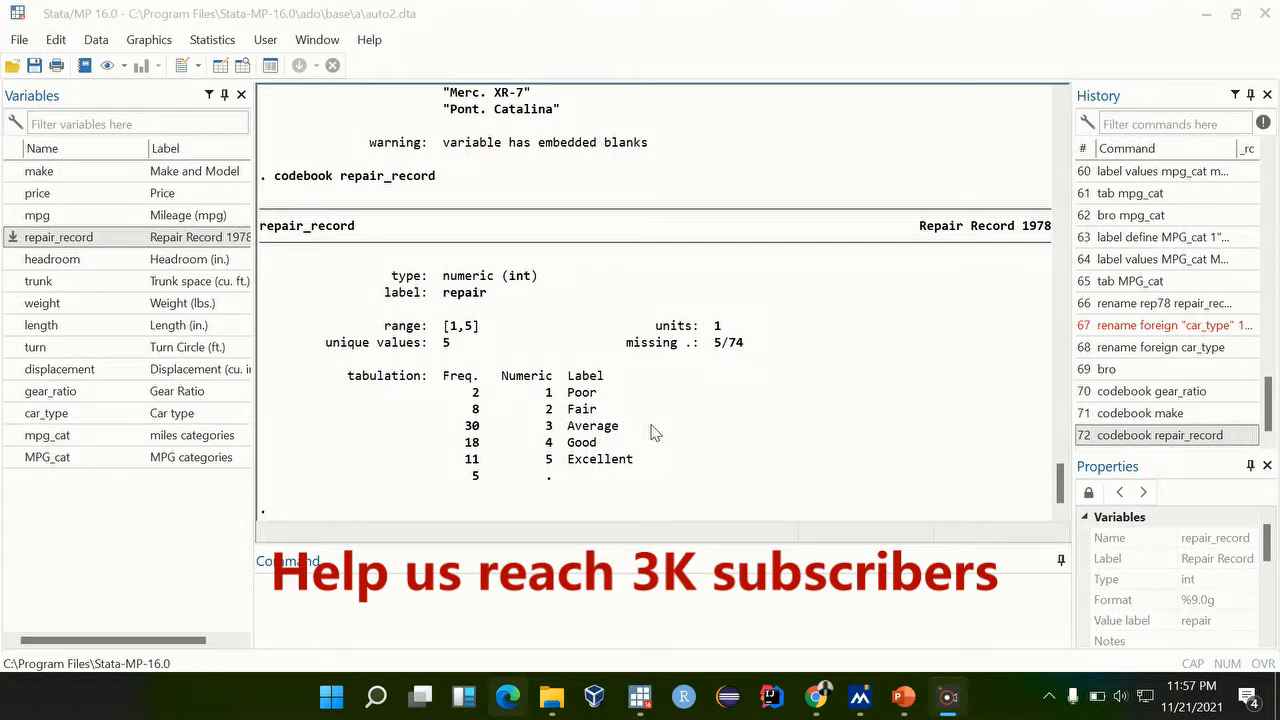
mouse_move(618, 410)
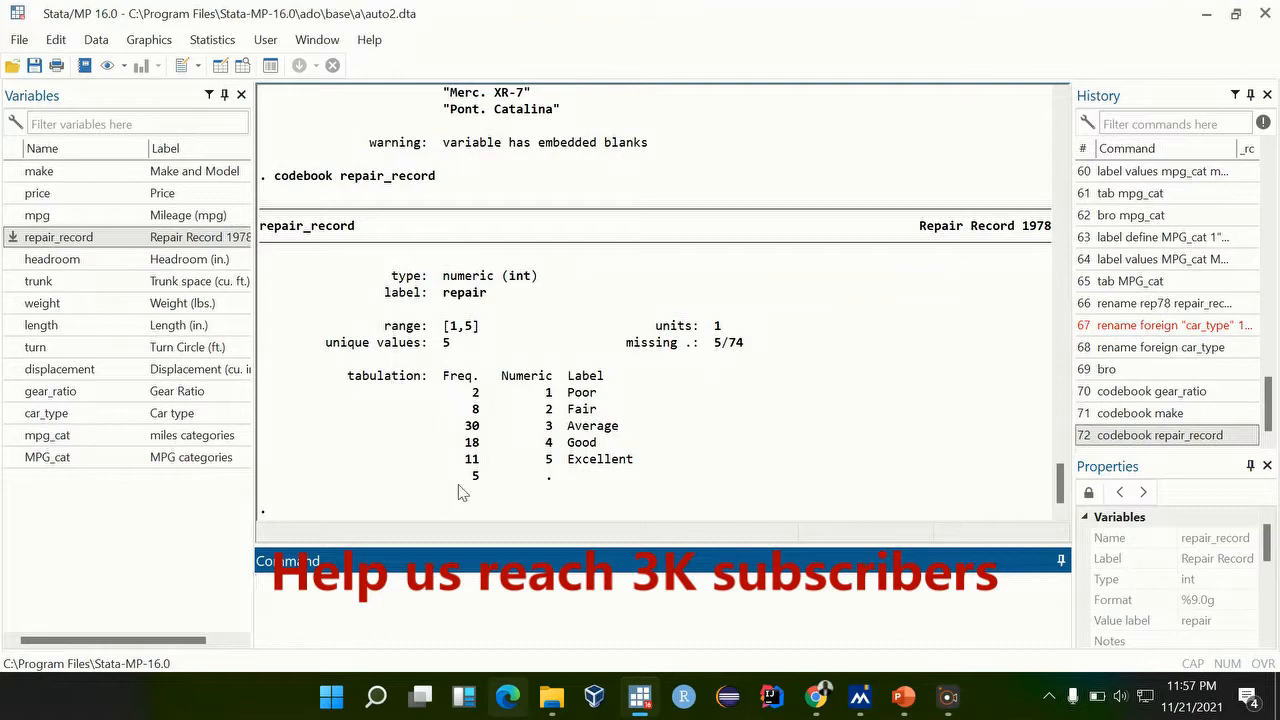
mouse_move(580, 446)
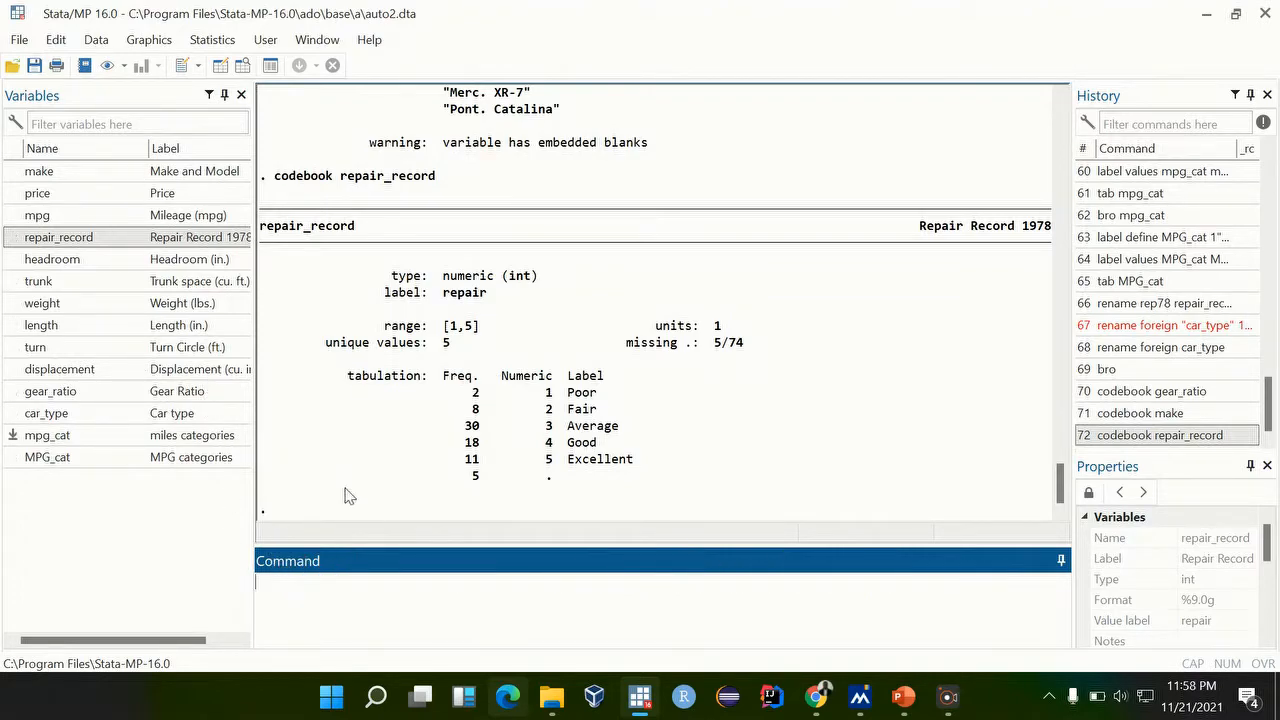
- Run codebook on car_type, showing 52 Domestic and 22 Foreign cars
left_click(303, 604)
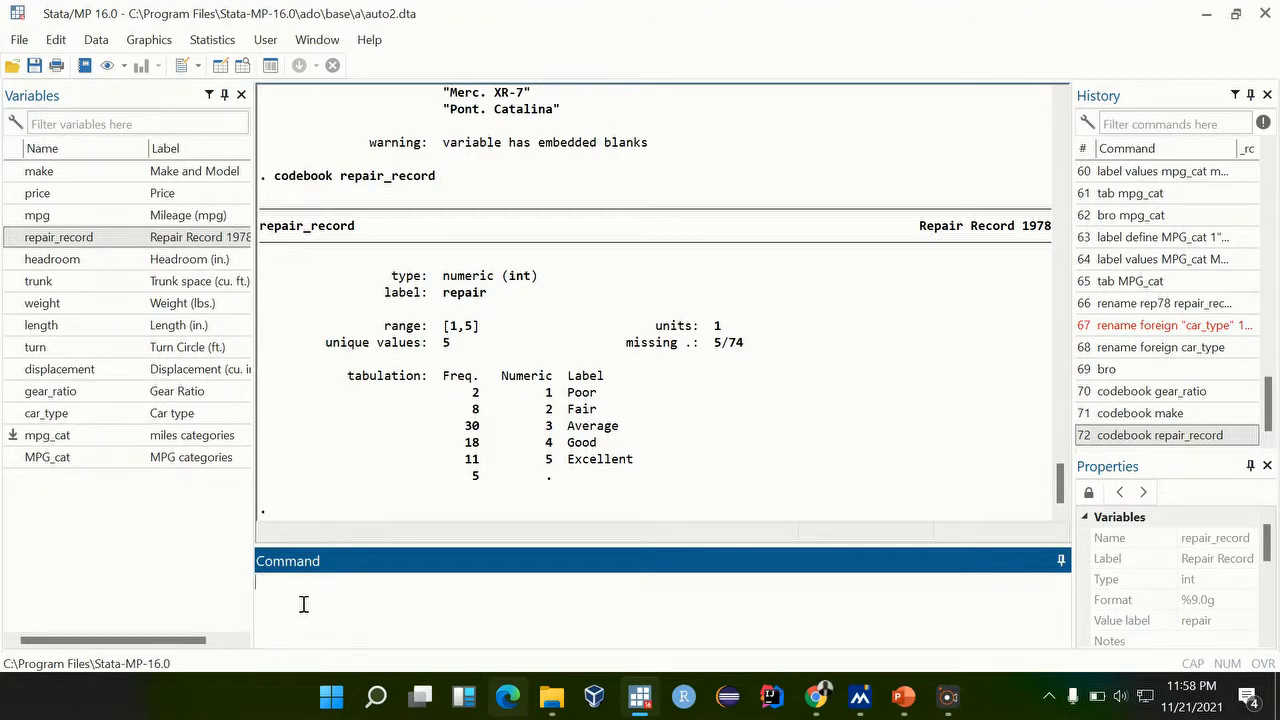
type("code")
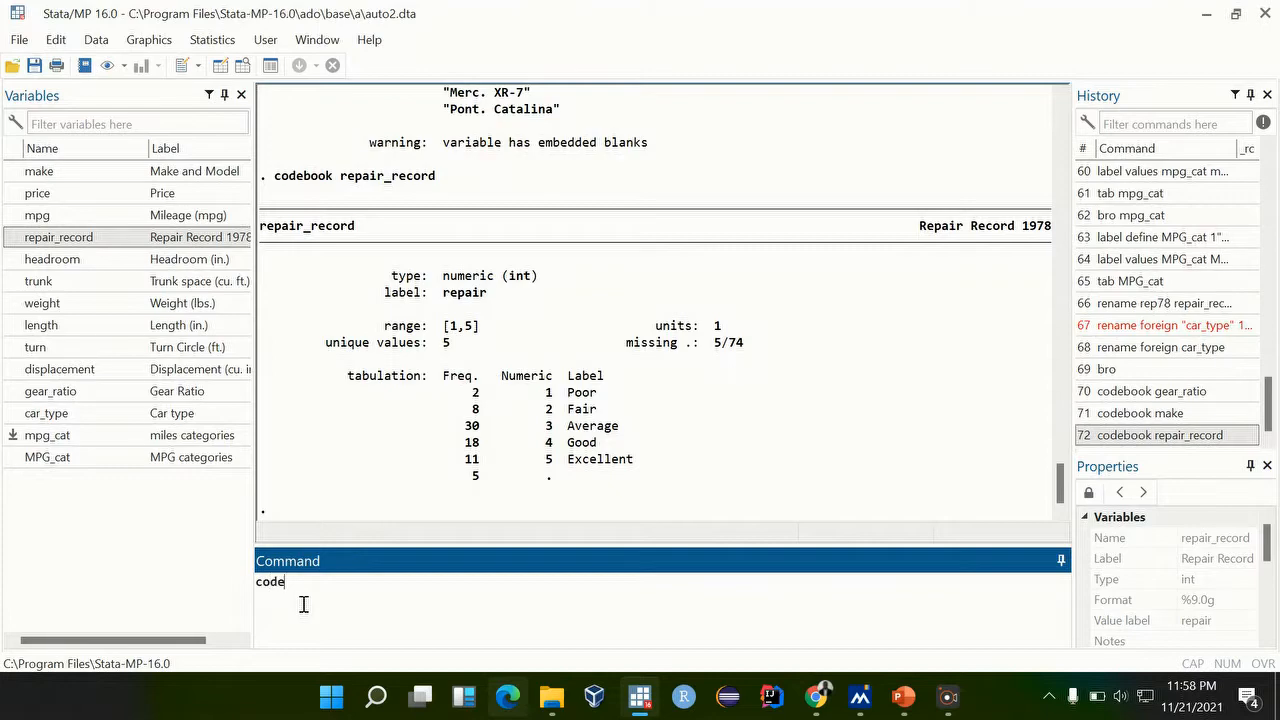
type("book")
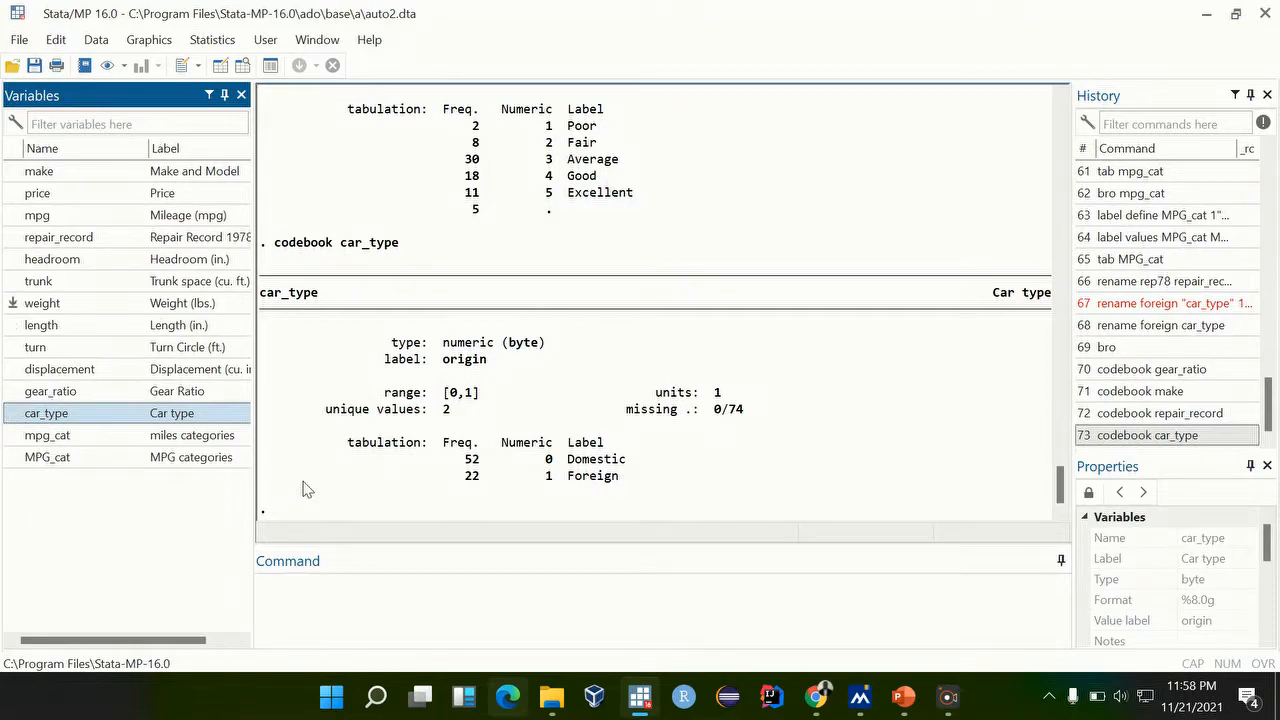
double_click(592, 475)
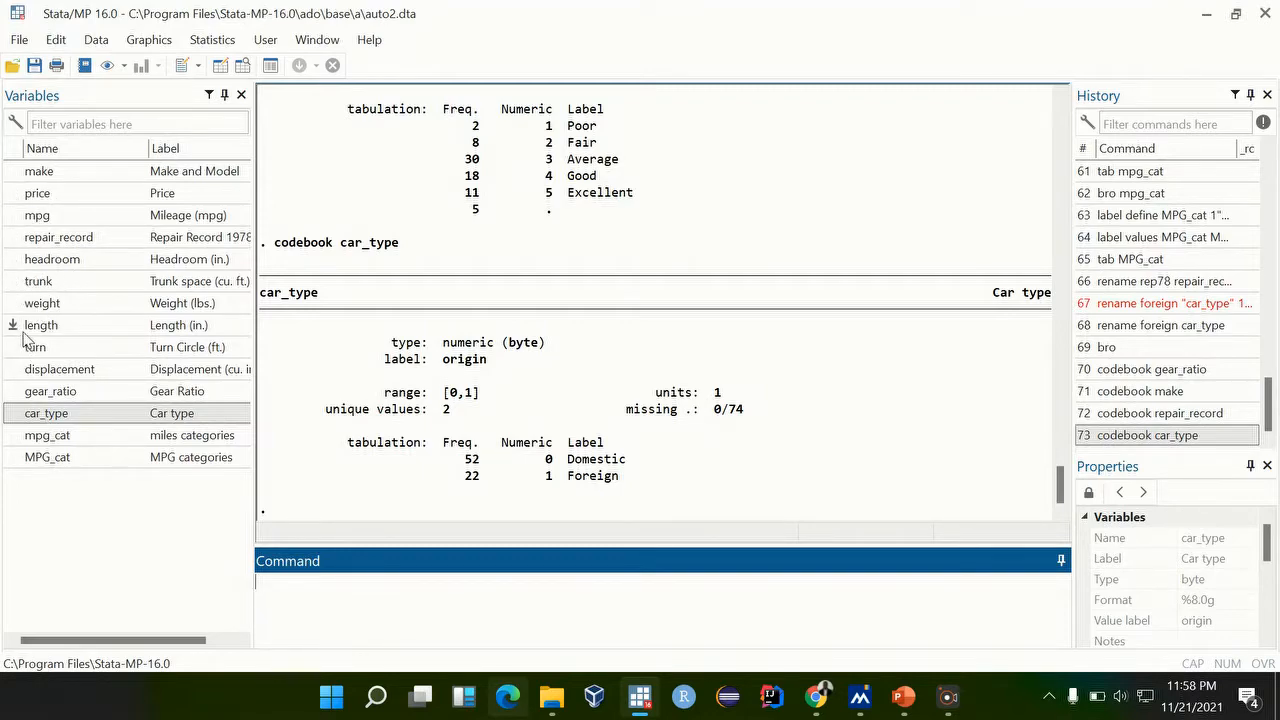
mouse_move(16, 302)
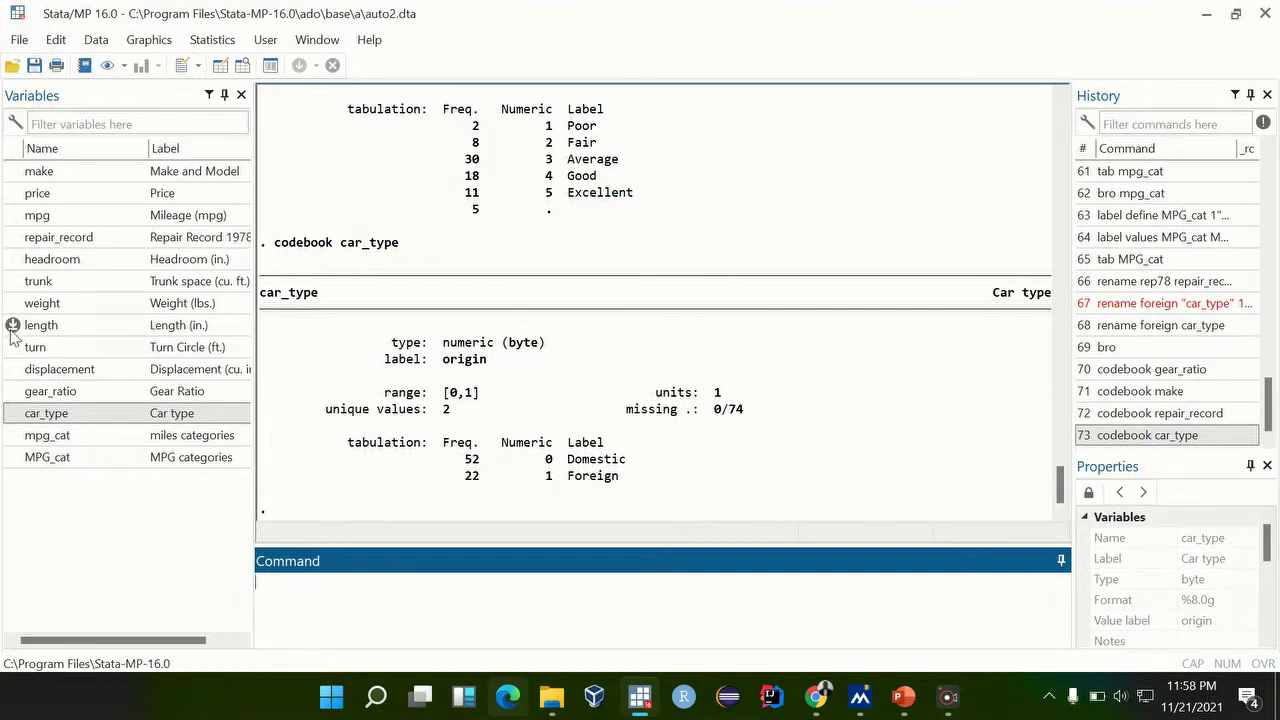
mouse_move(17, 281)
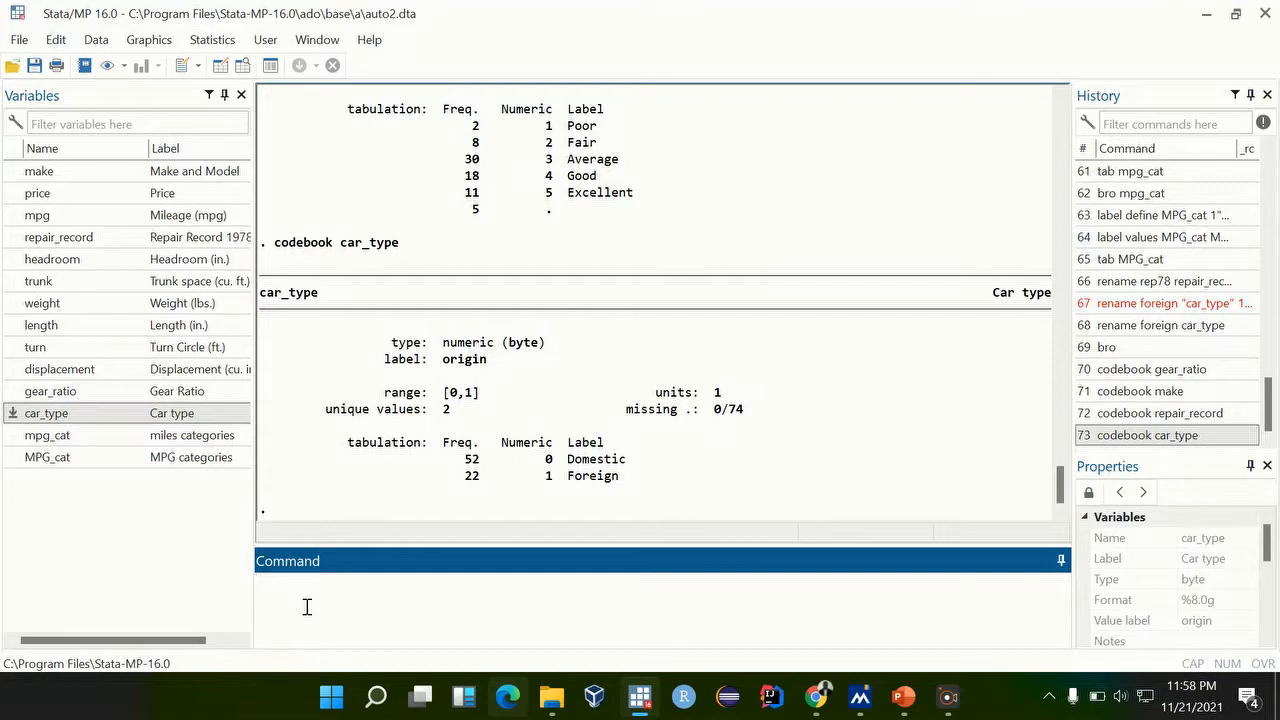
- Run simple logistic regressions of car_type on each predictor, ending with displacement
type("logisti")
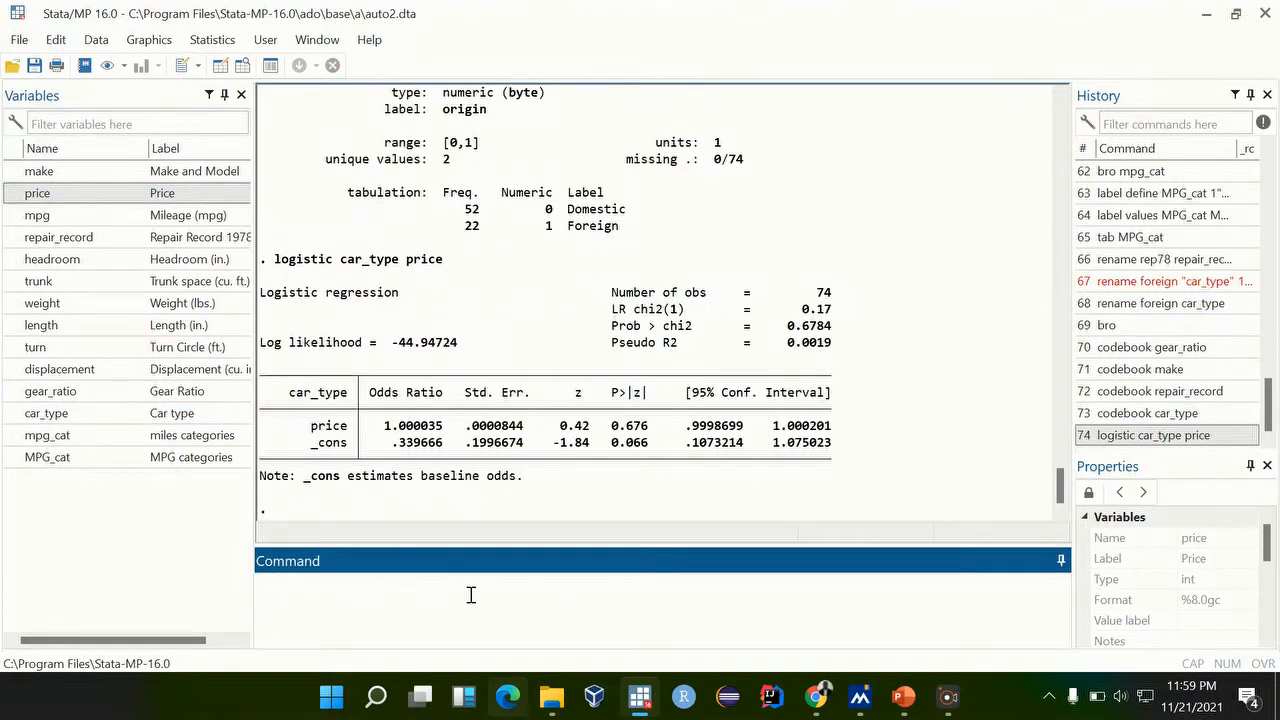
mouse_move(414, 621)
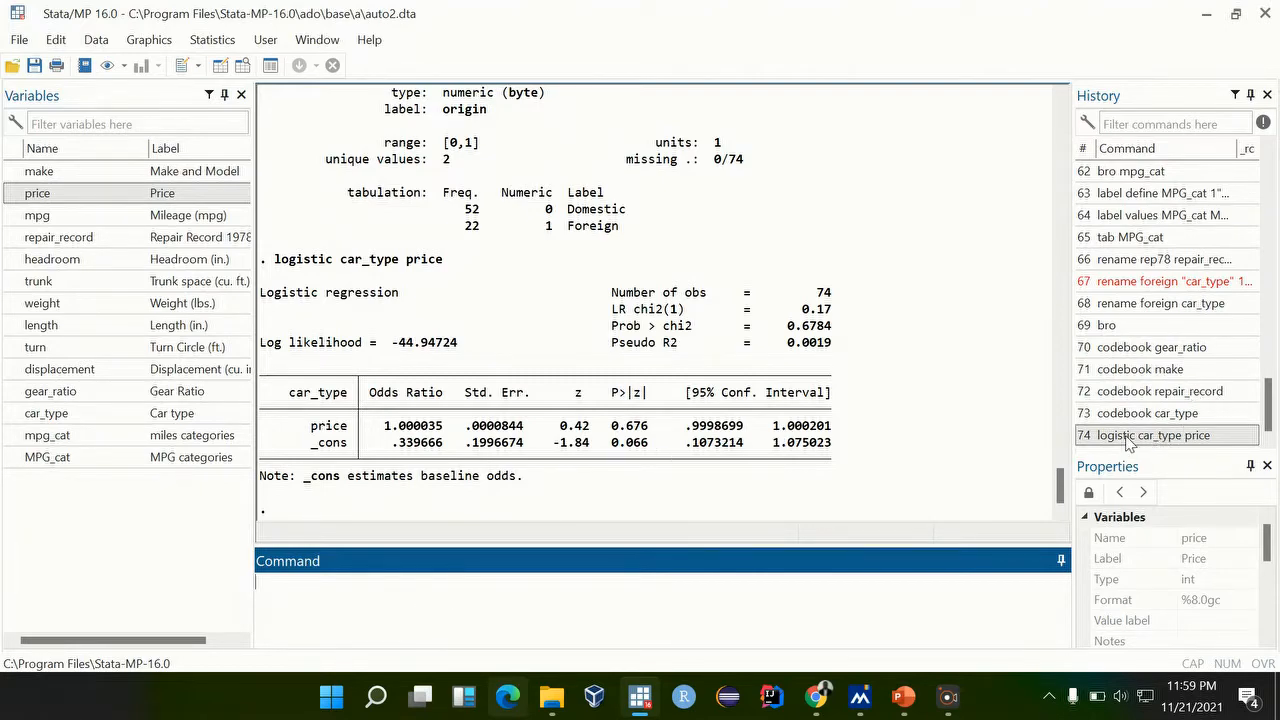
double_click(1165, 435)
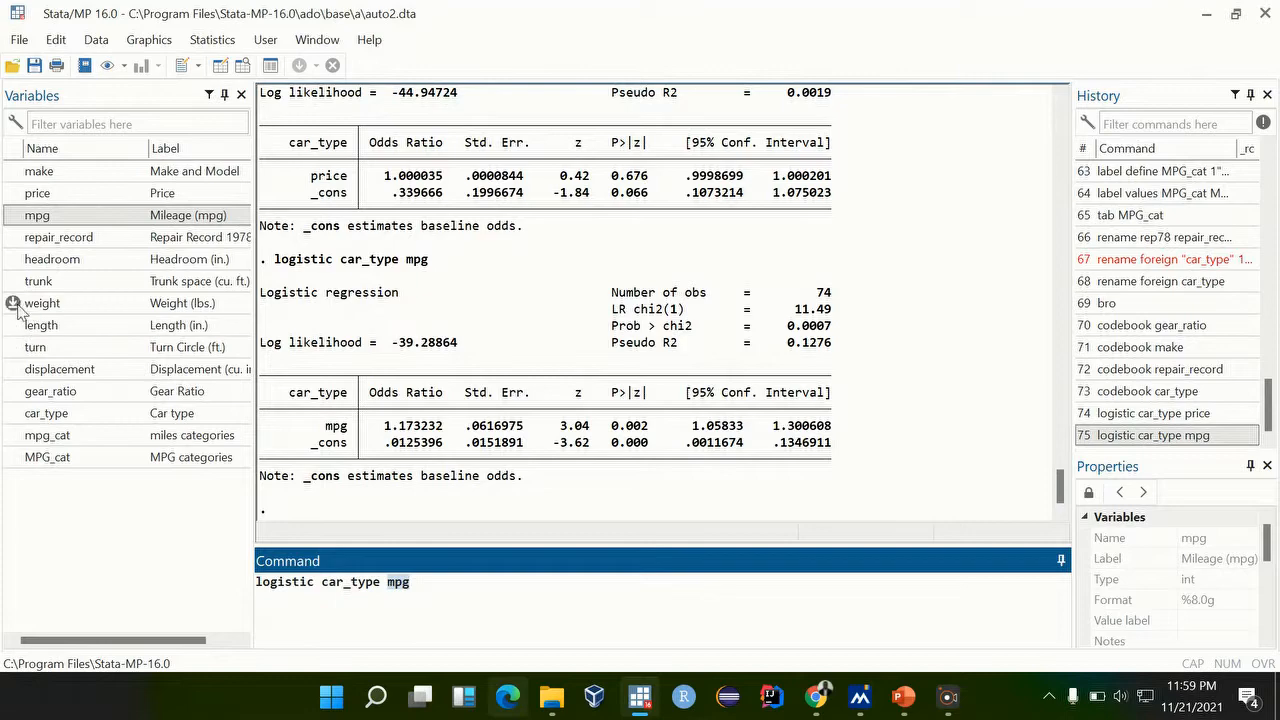
left_click(42, 303)
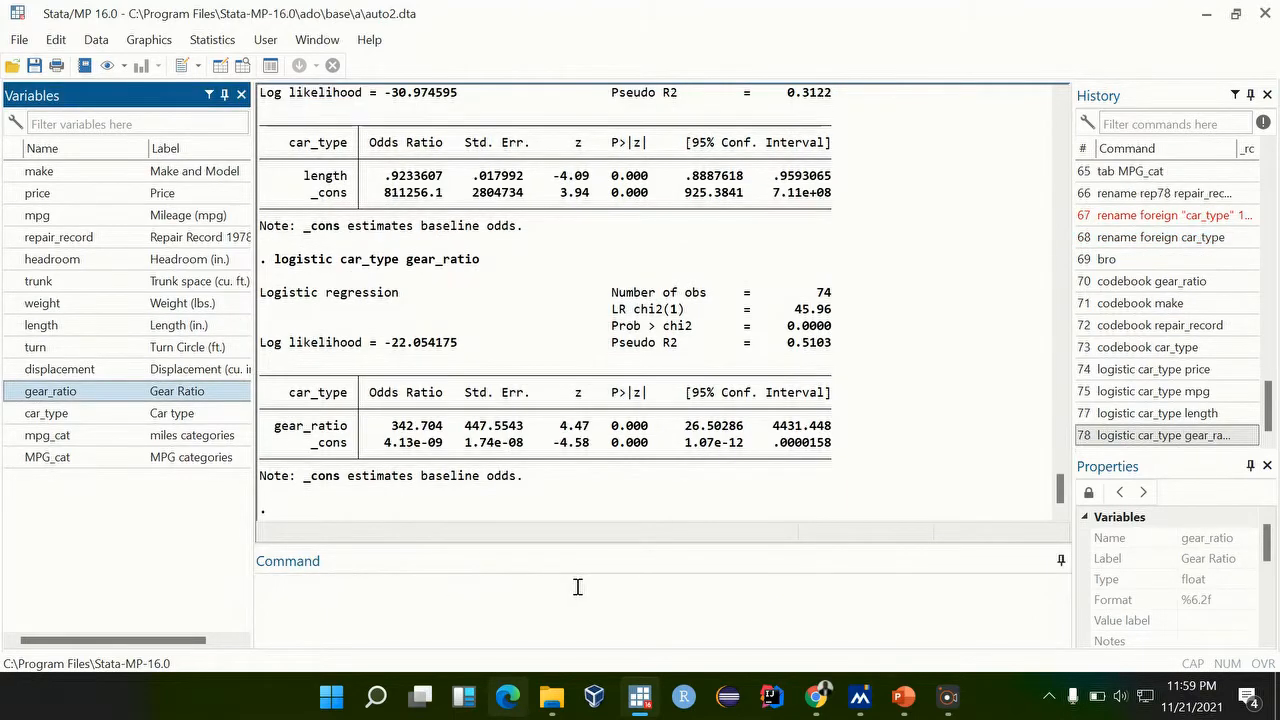
mouse_move(1046, 453)
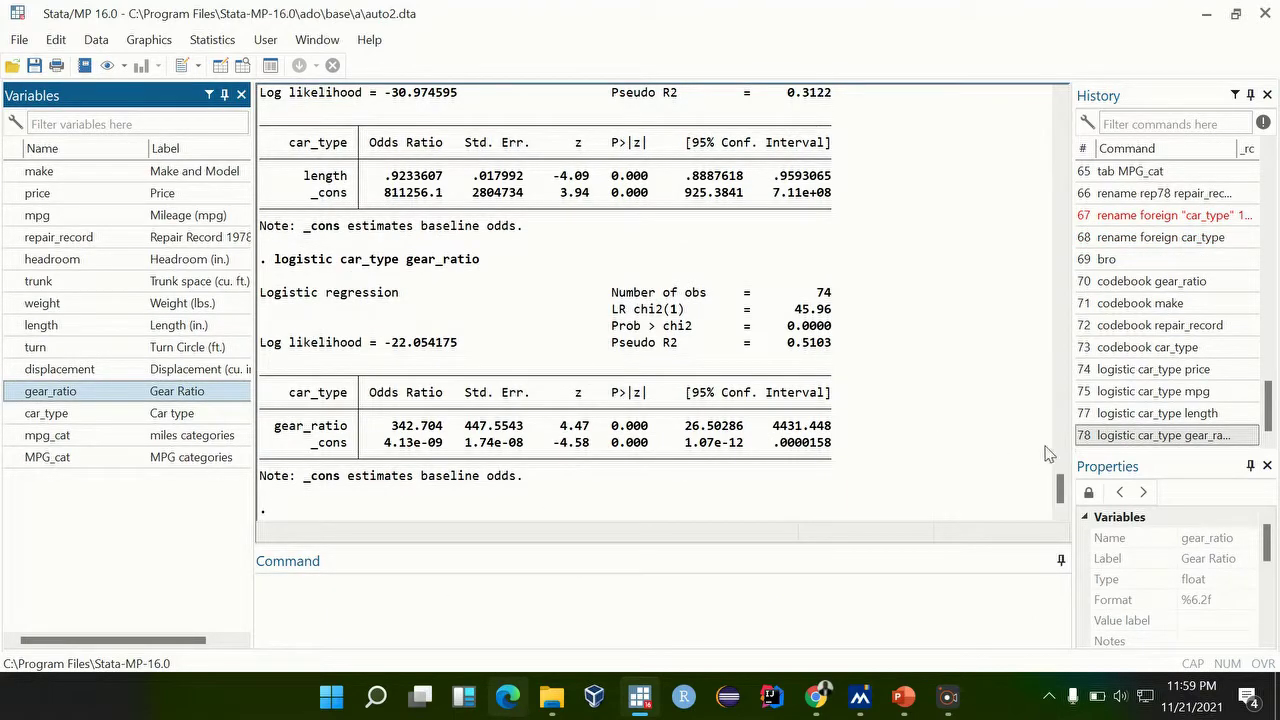
double_click(1165, 435)
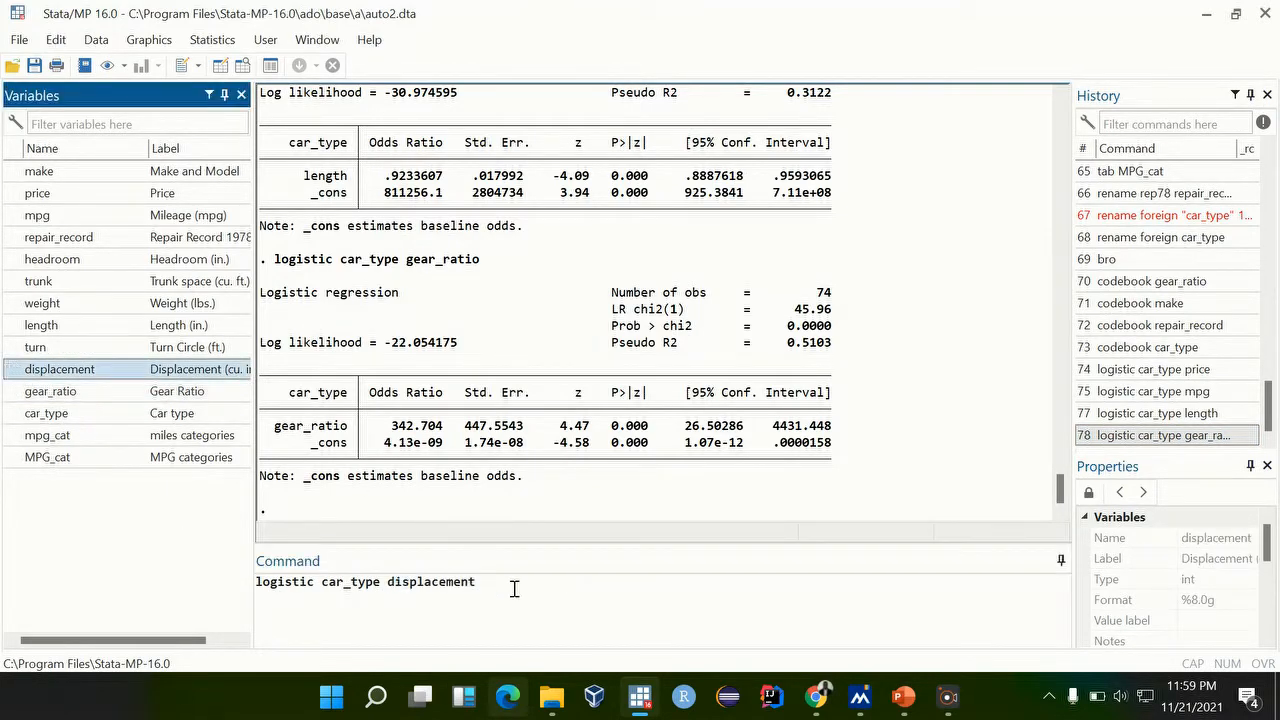
key("Return")
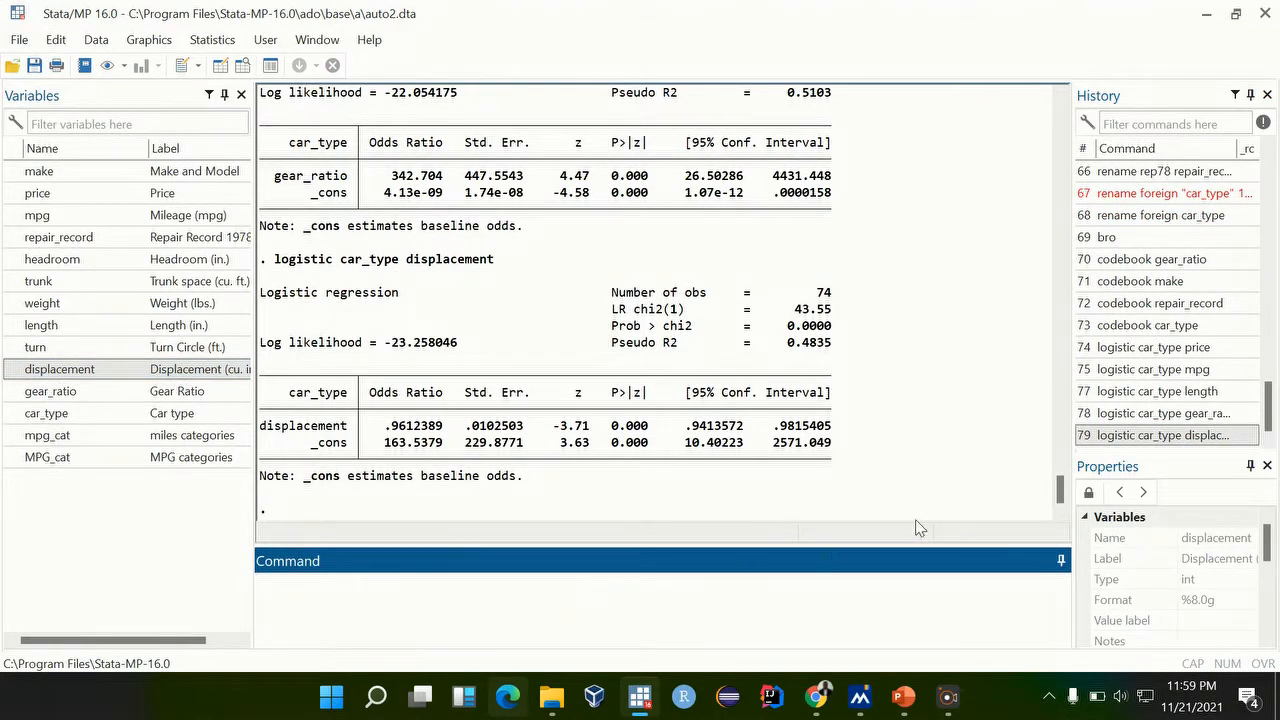
scroll("down", 3)
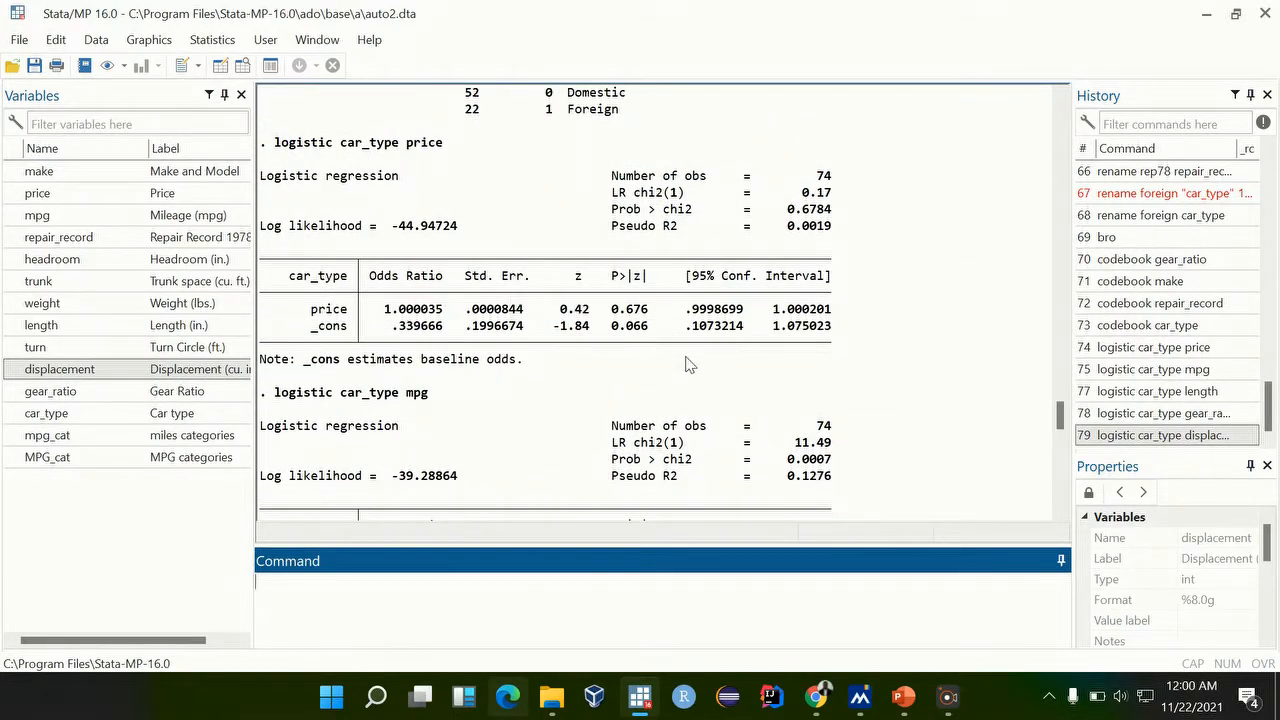
scroll("down", 3)
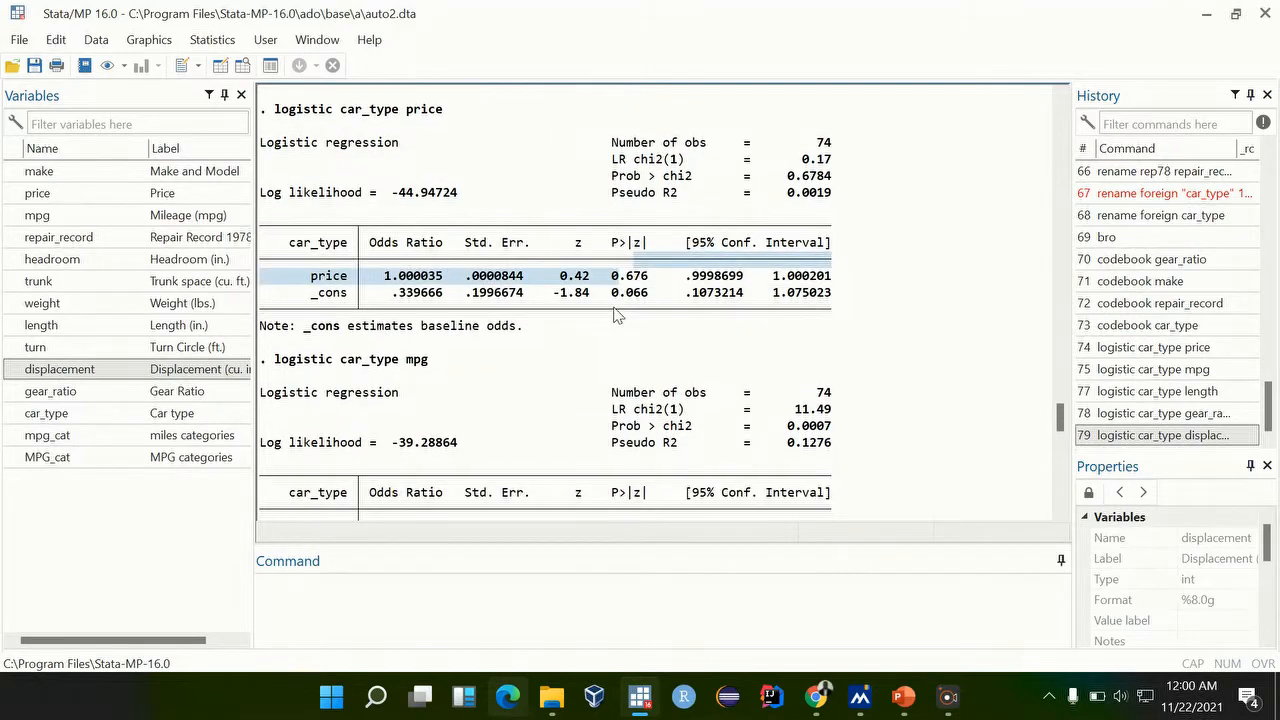
scroll("down", 3)
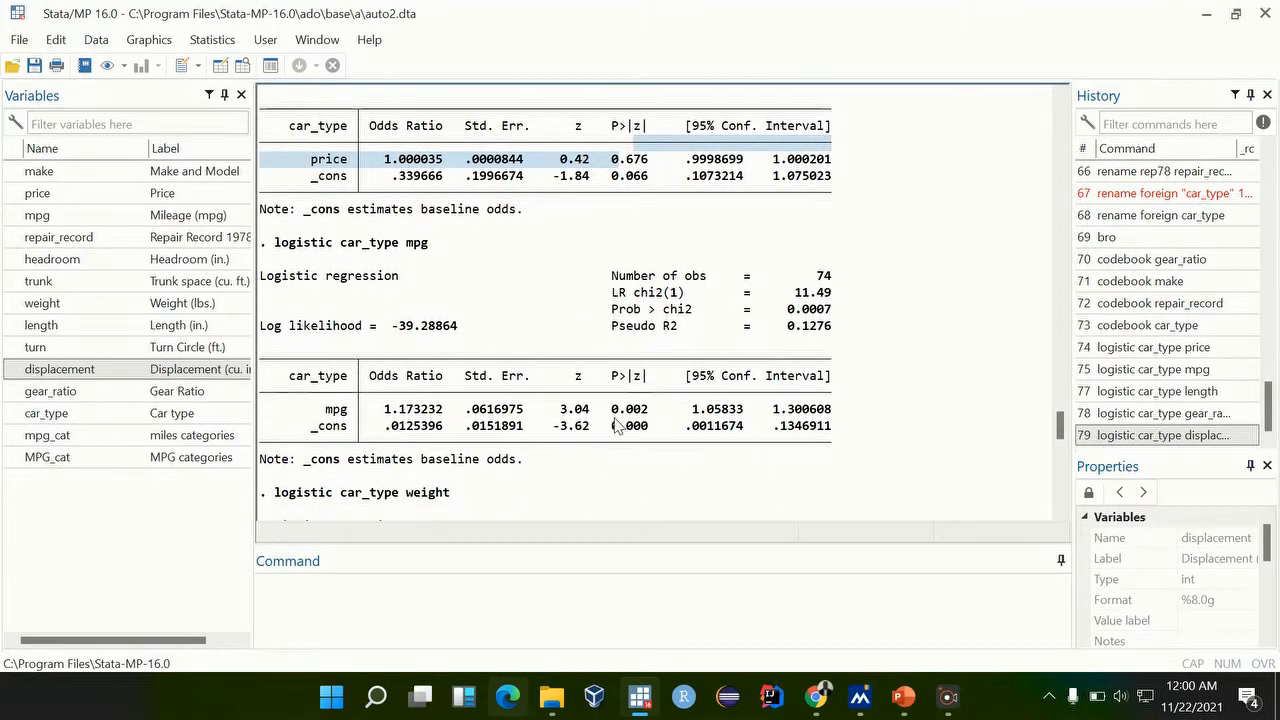
double_click(628, 409)
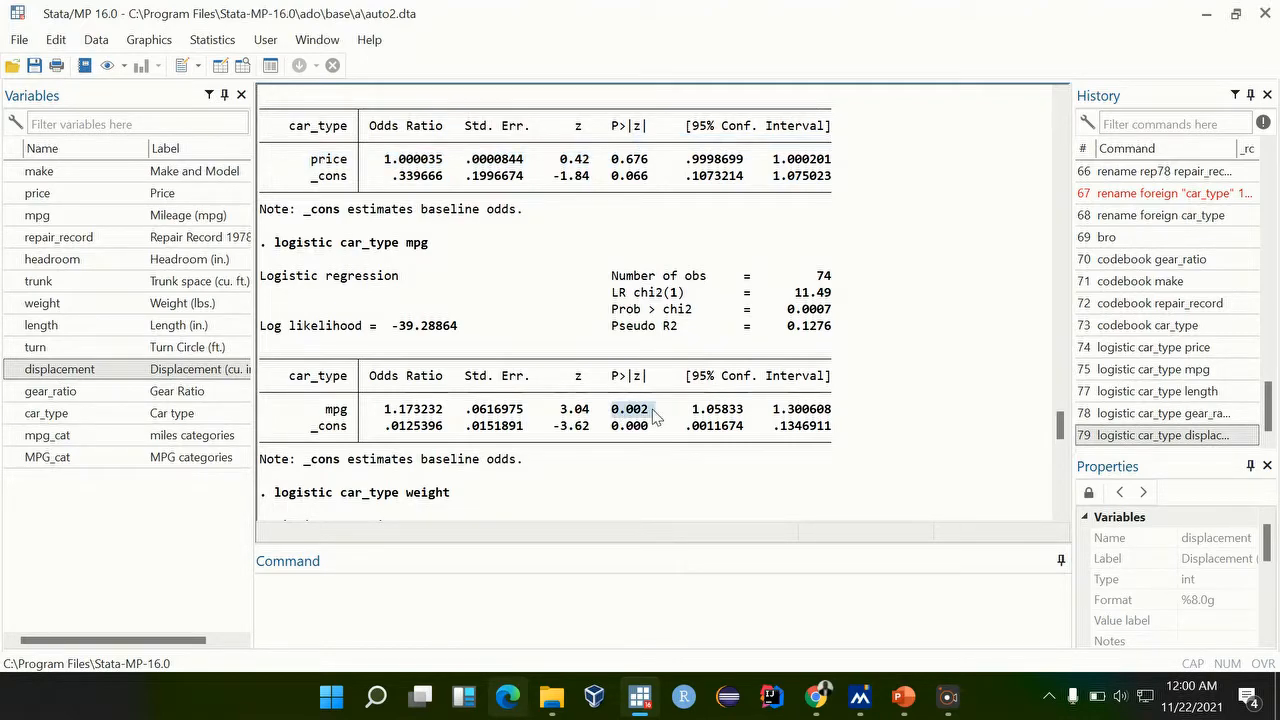
scroll("down", 3)
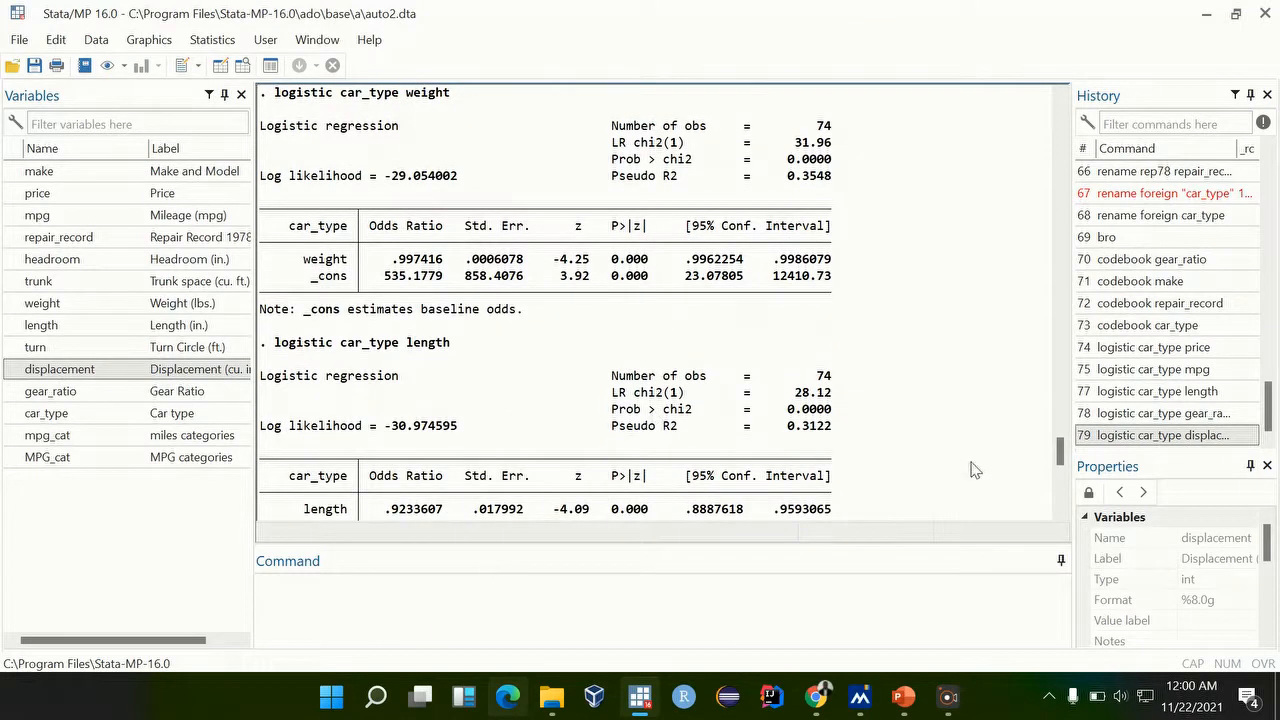
- Run logistic car_type on weight, length, gear_ratio and mpg, giving pseudo R2 0.61
left_click(322, 603)
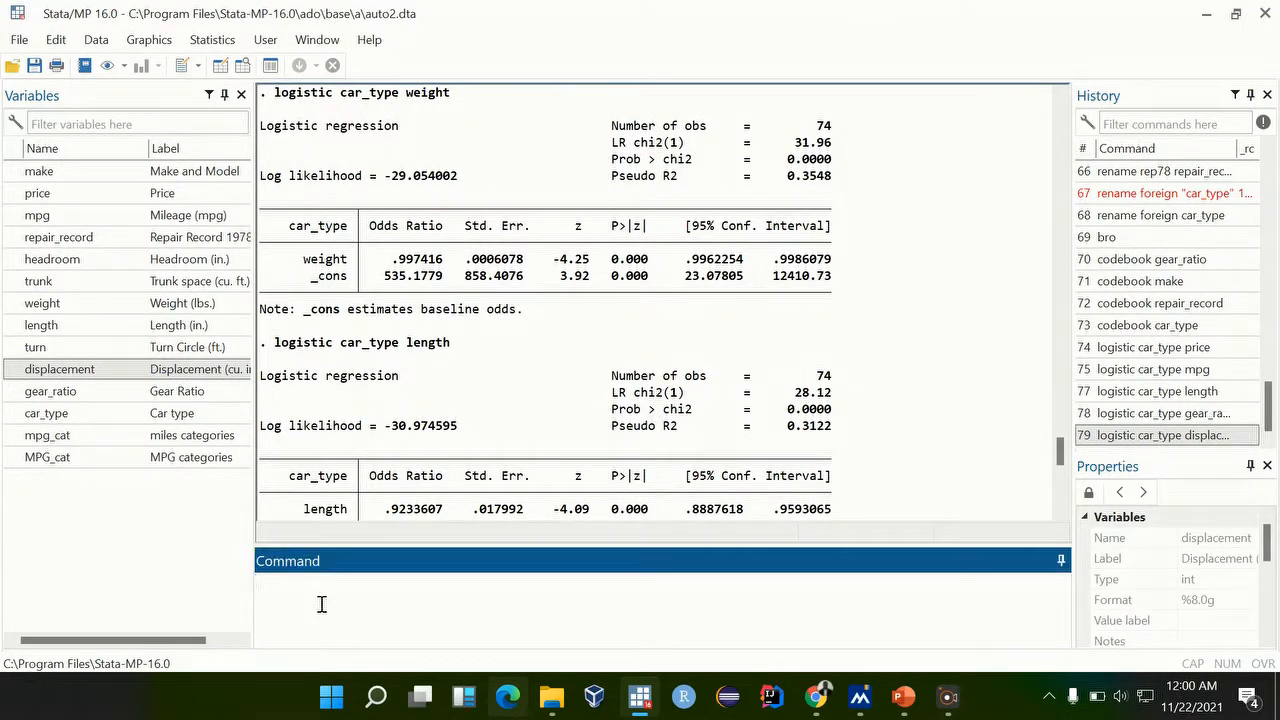
type("logist")
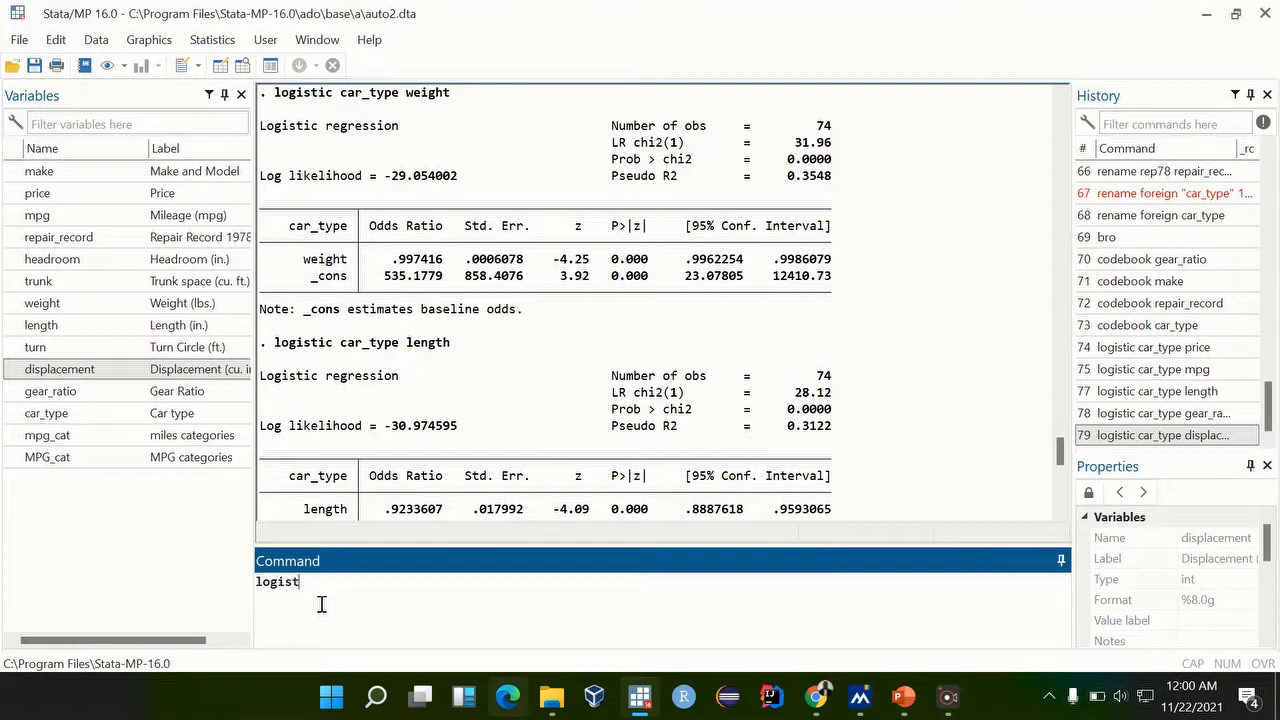
type("ic")
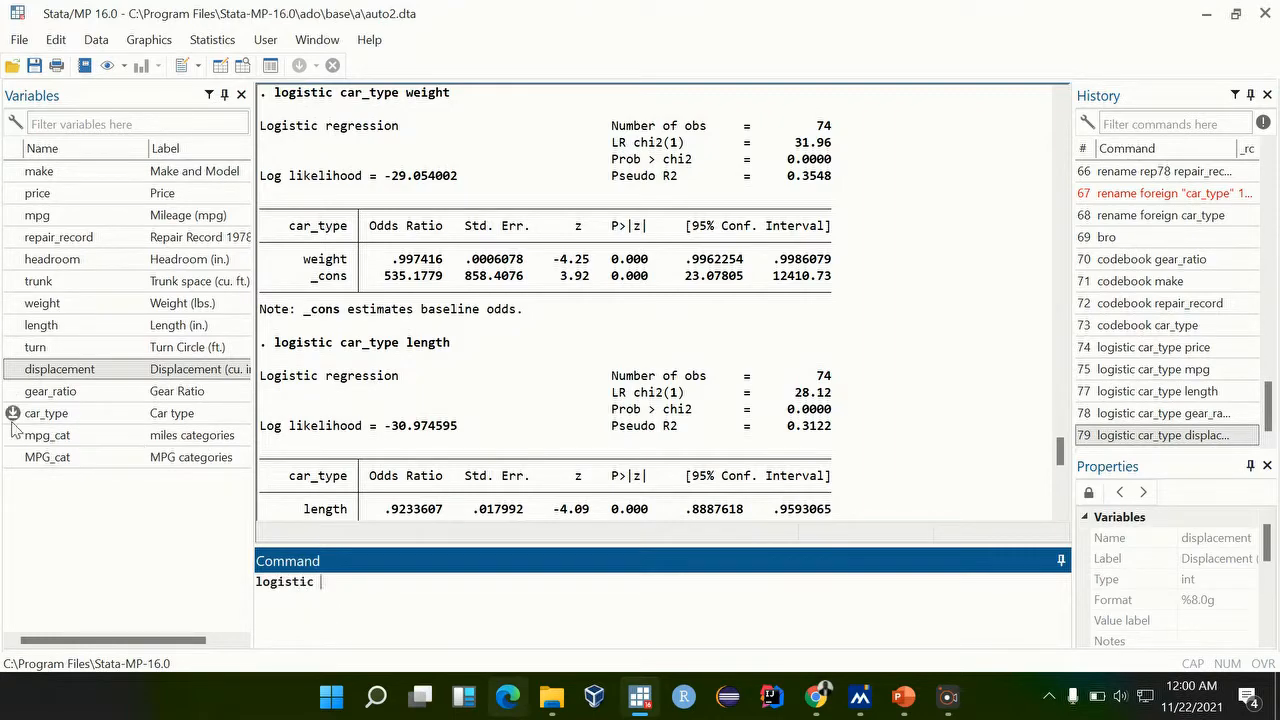
left_click(46, 413)
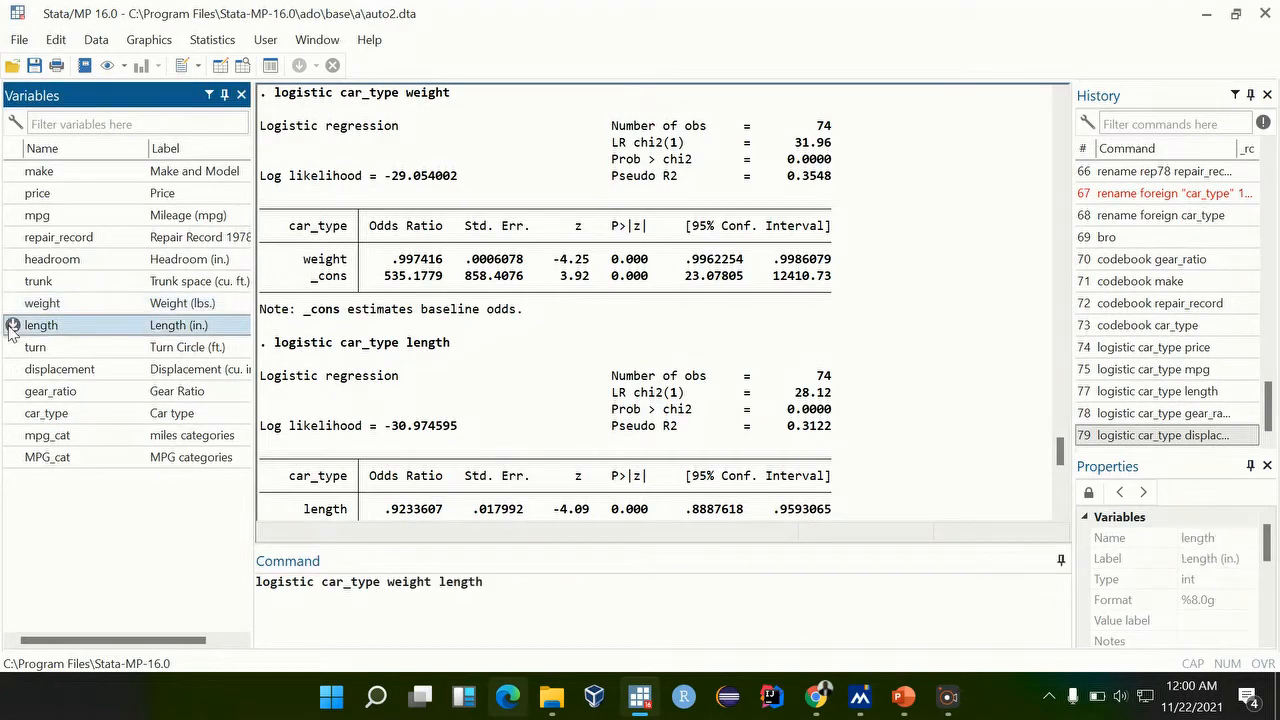
scroll("down", 3)
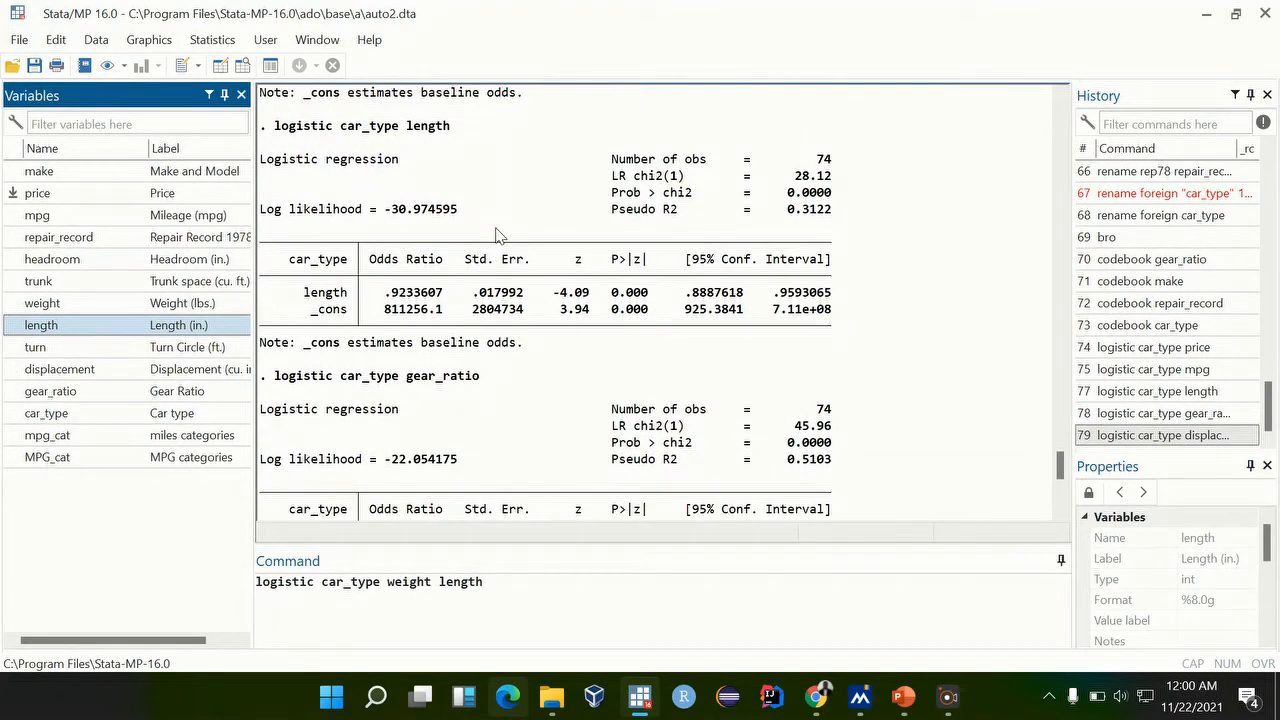
scroll("down", 3)
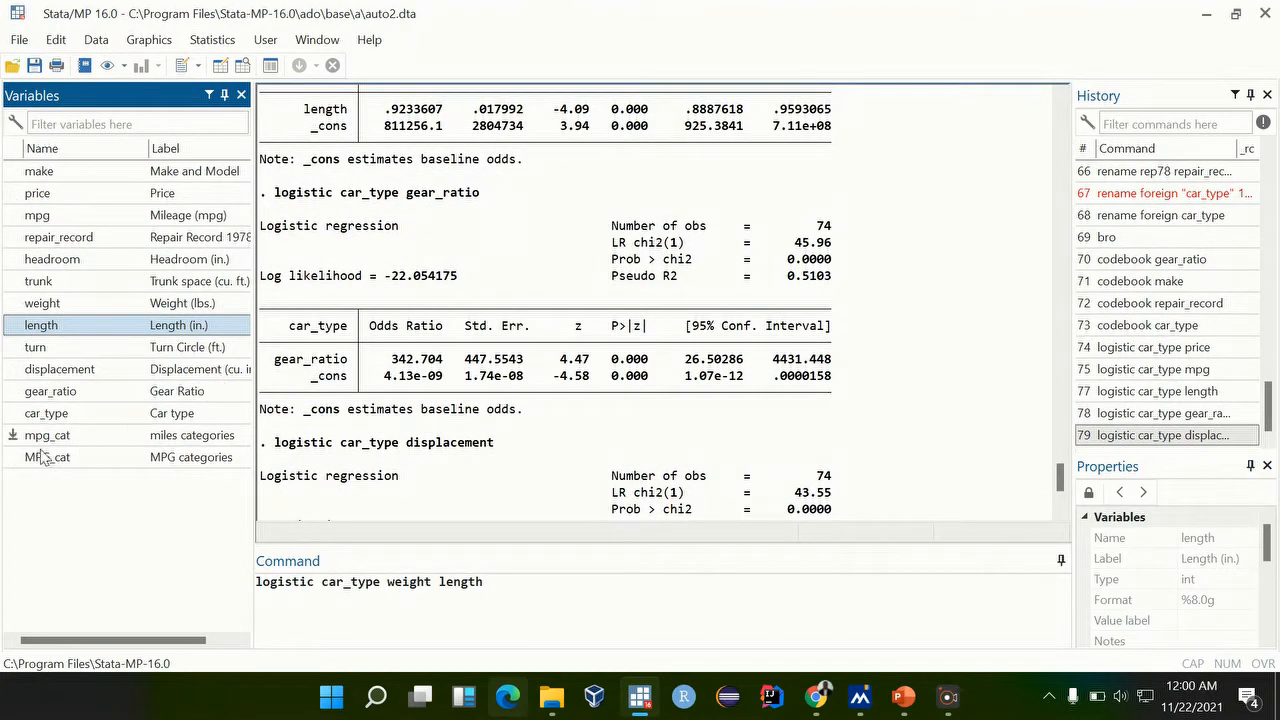
mouse_move(11, 391)
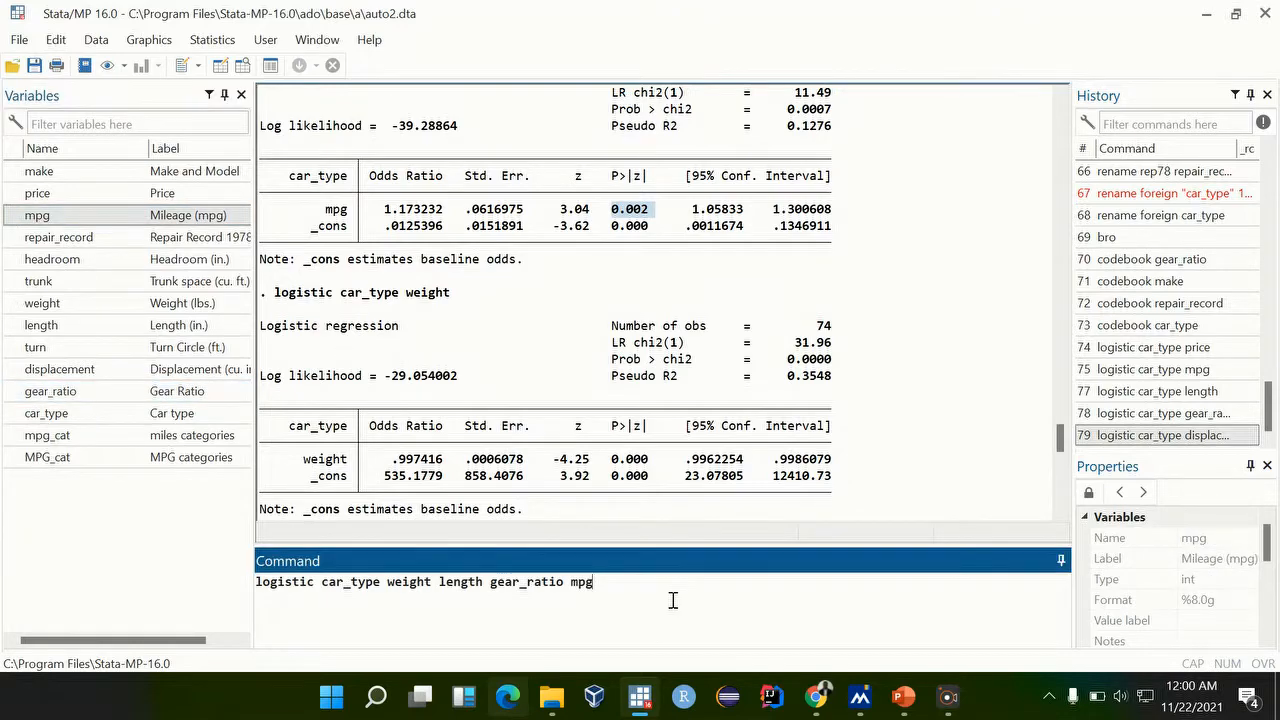
key("Return")
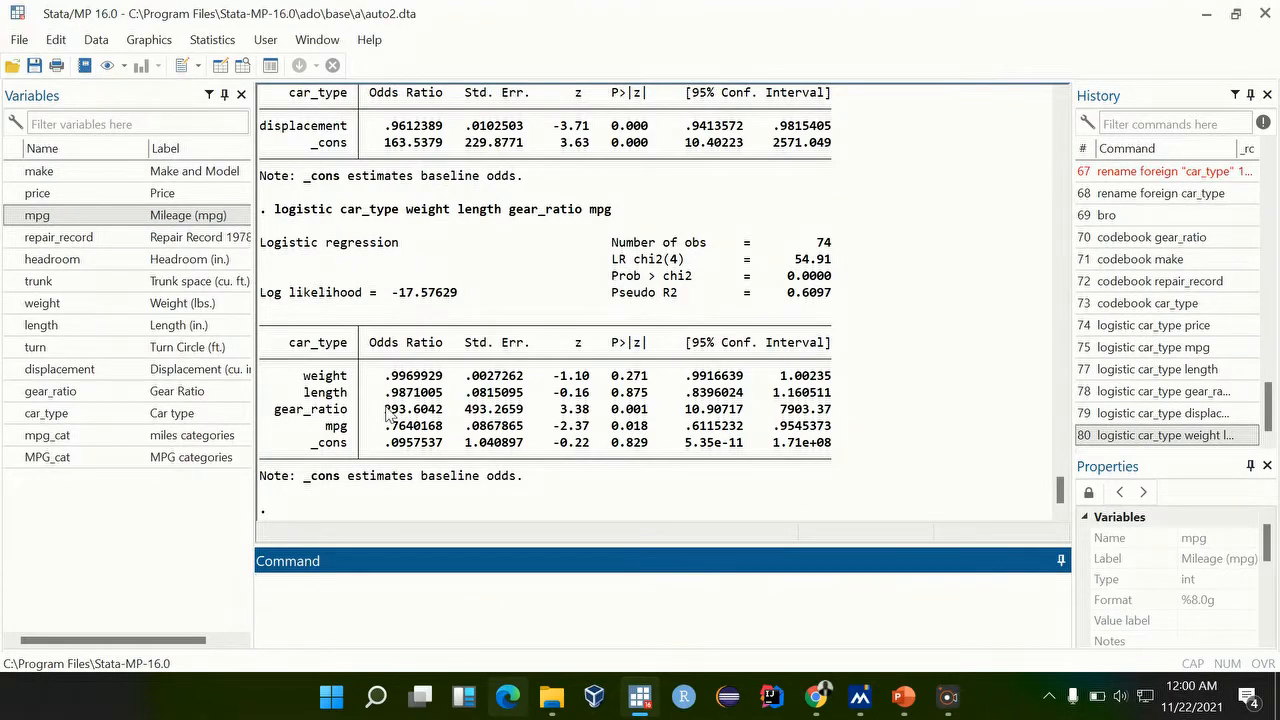
mouse_move(549, 400)
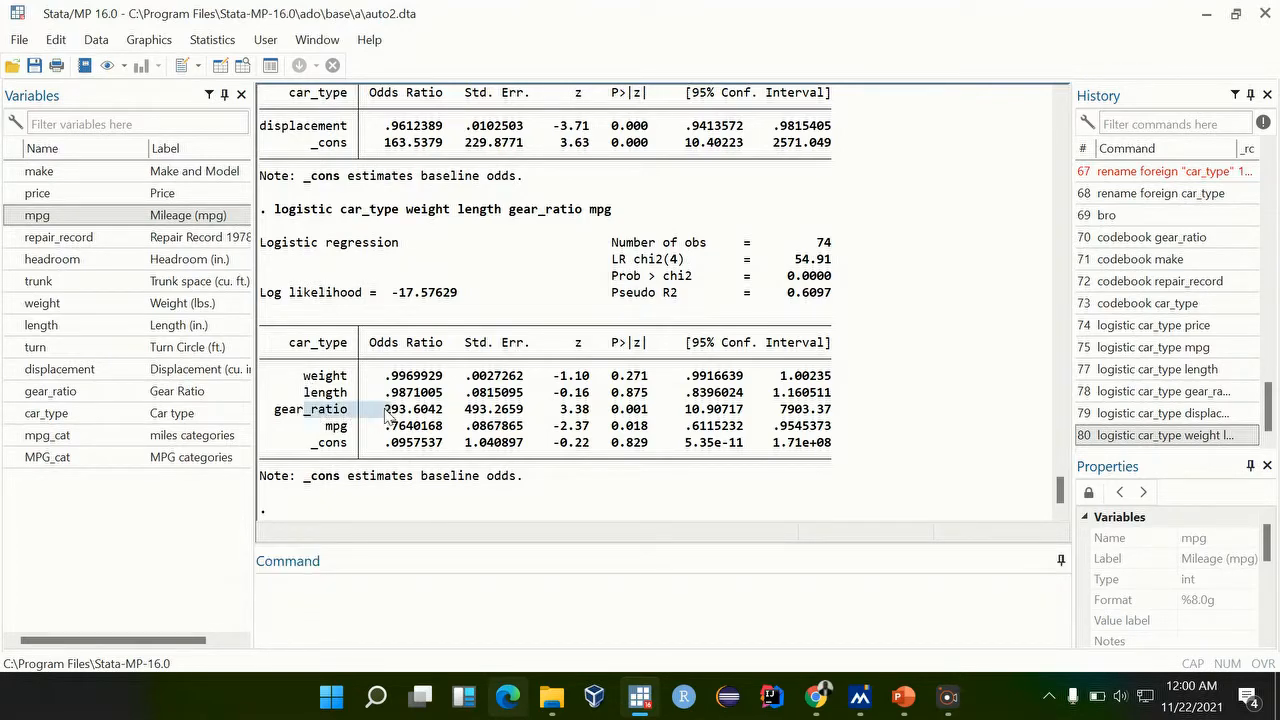
mouse_move(695, 452)
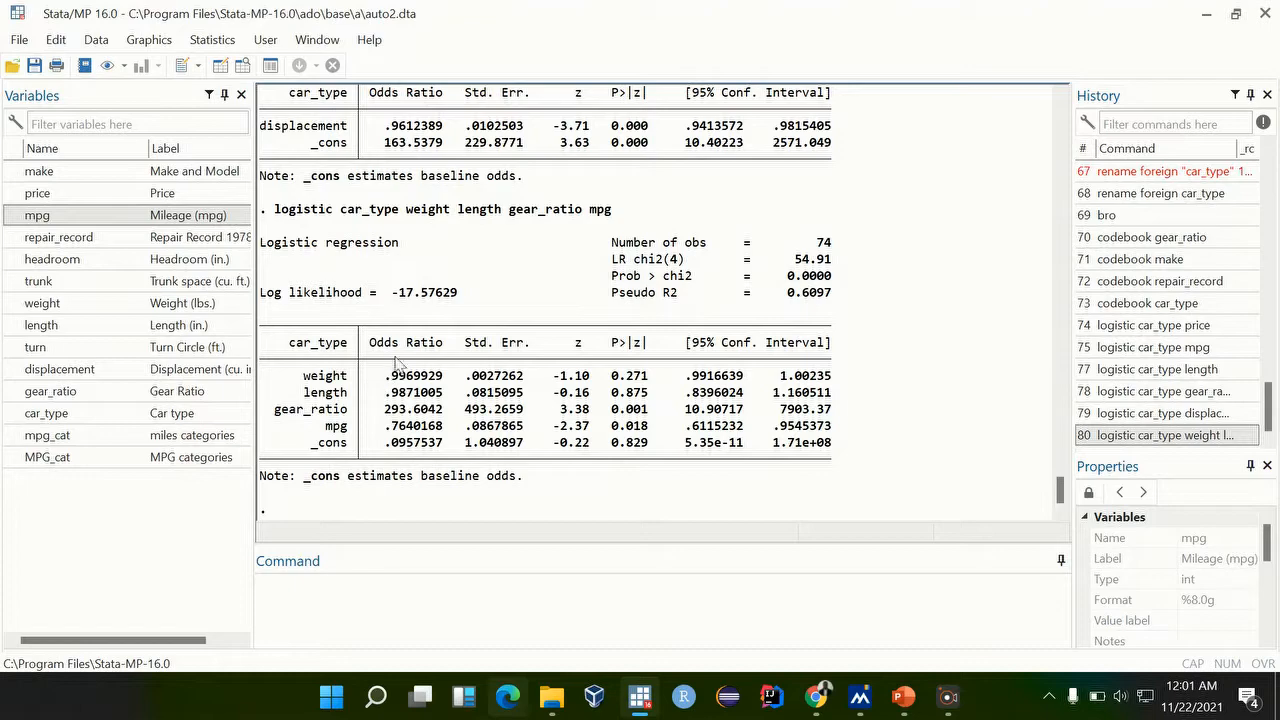
mouse_move(294, 435)
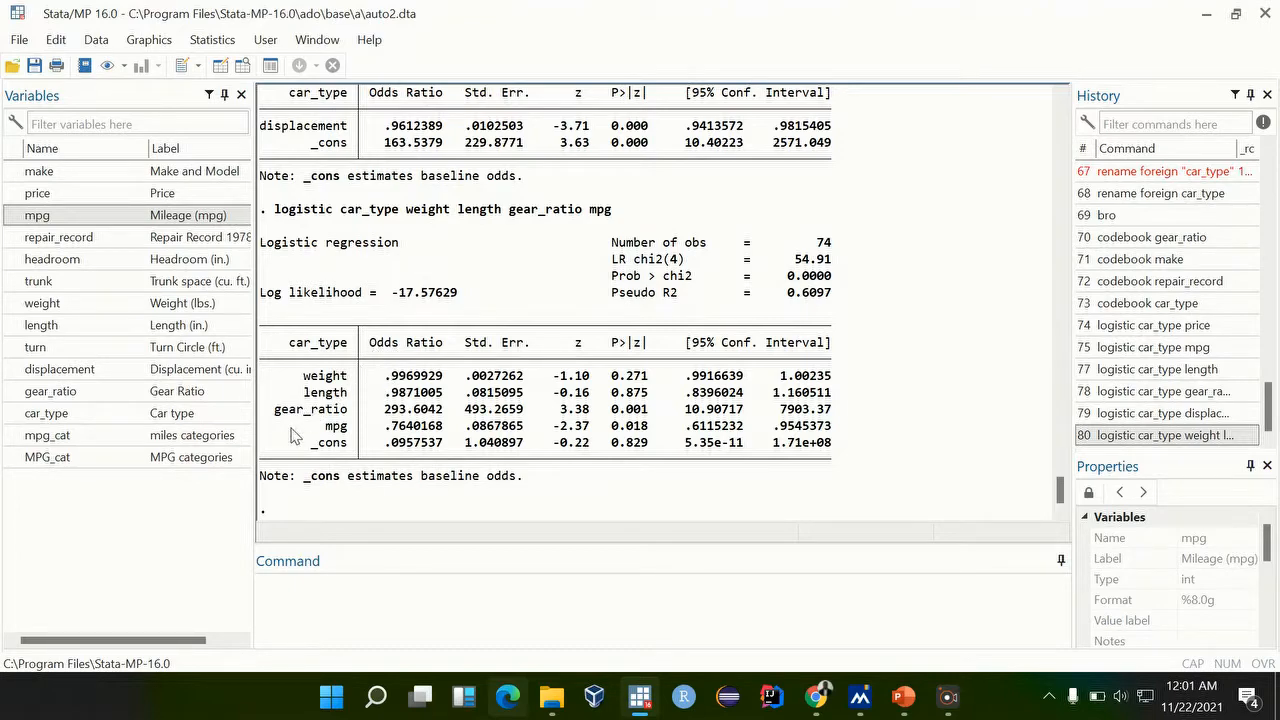
mouse_move(652, 430)
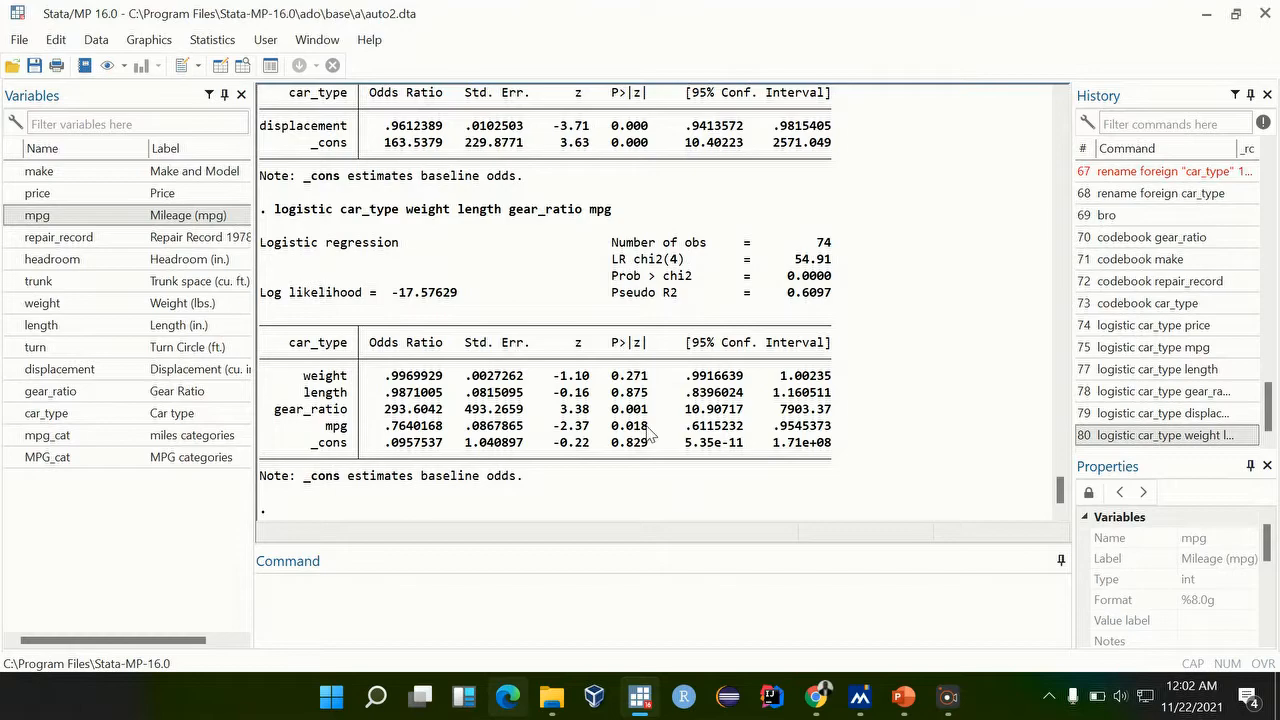
mouse_move(622, 432)
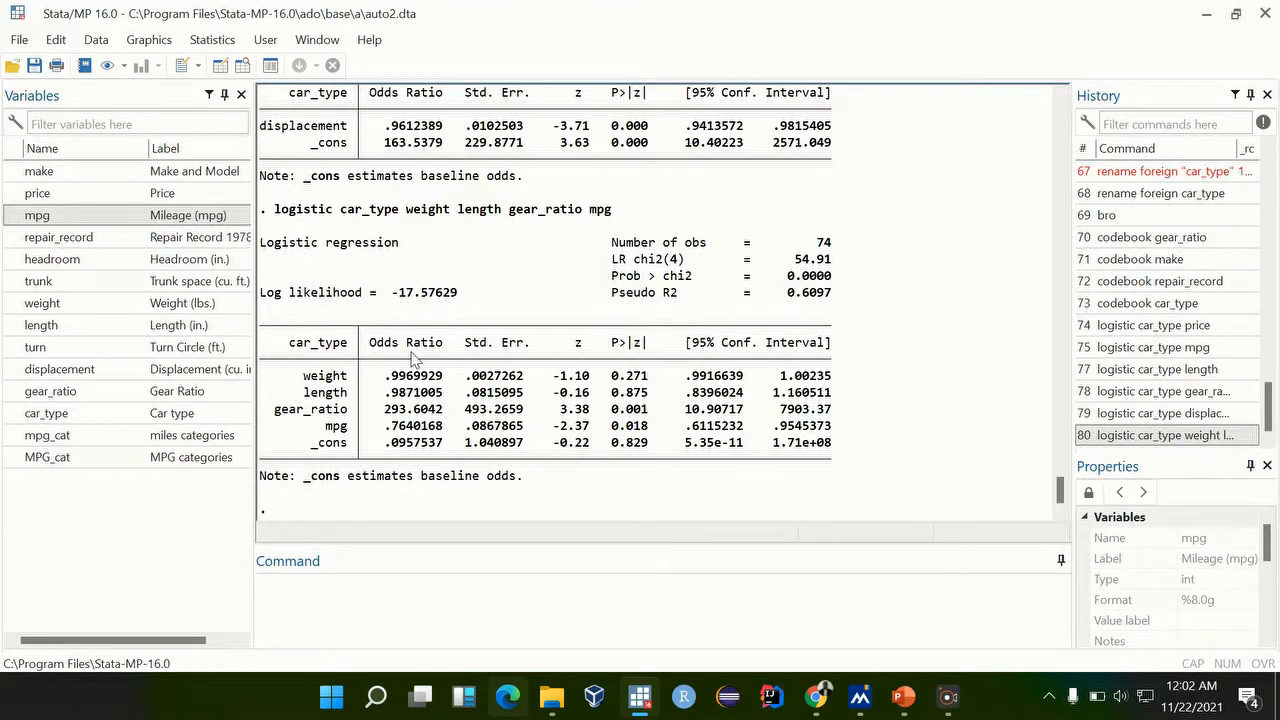
mouse_move(425, 392)
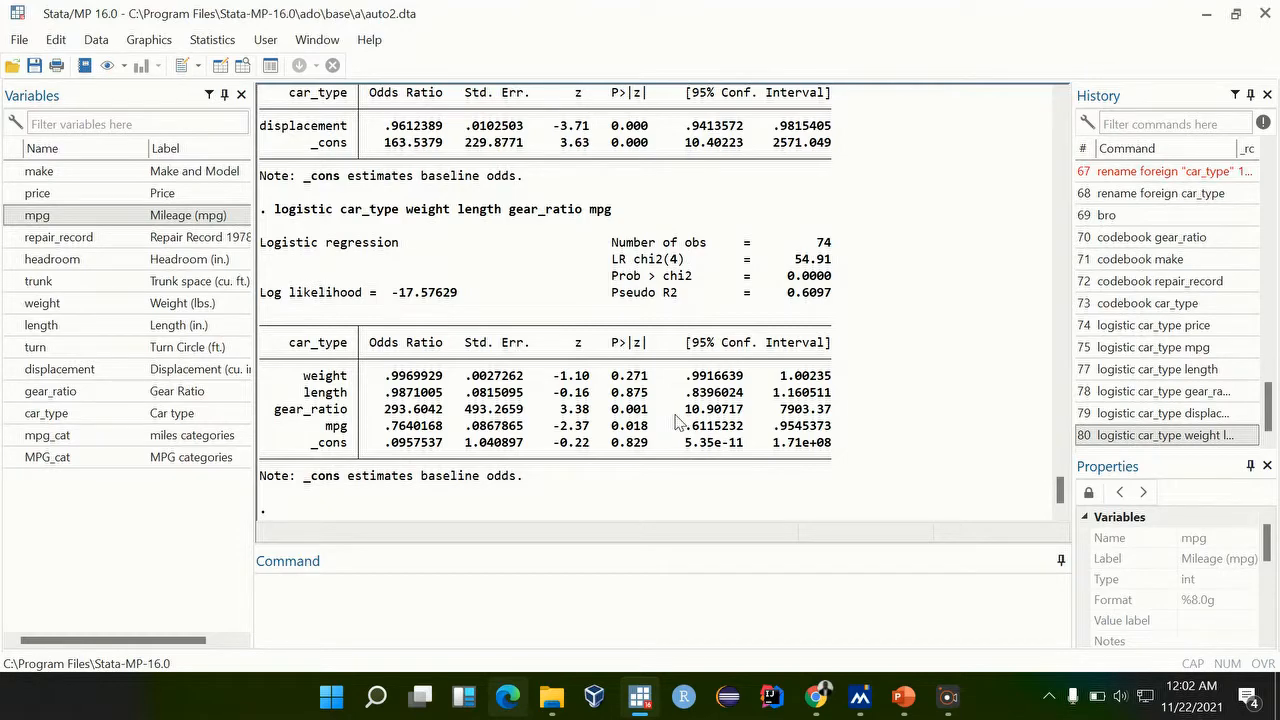
mouse_move(650, 408)
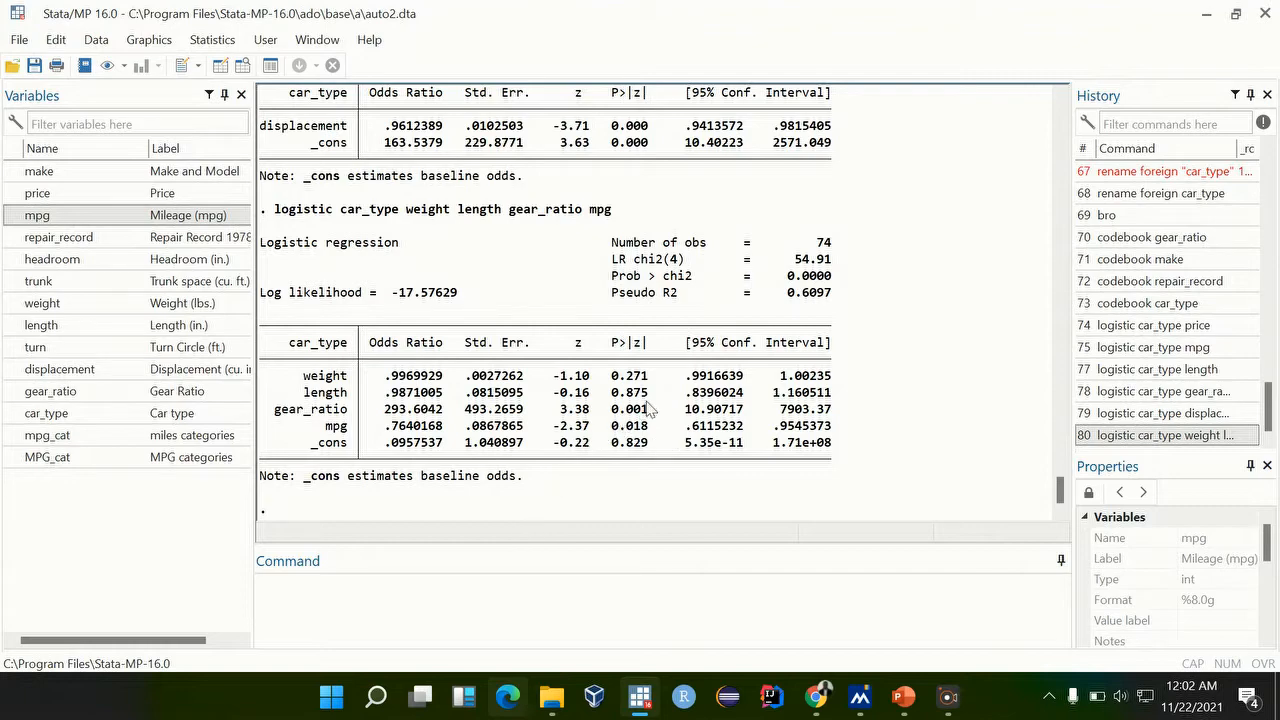
mouse_move(643, 425)
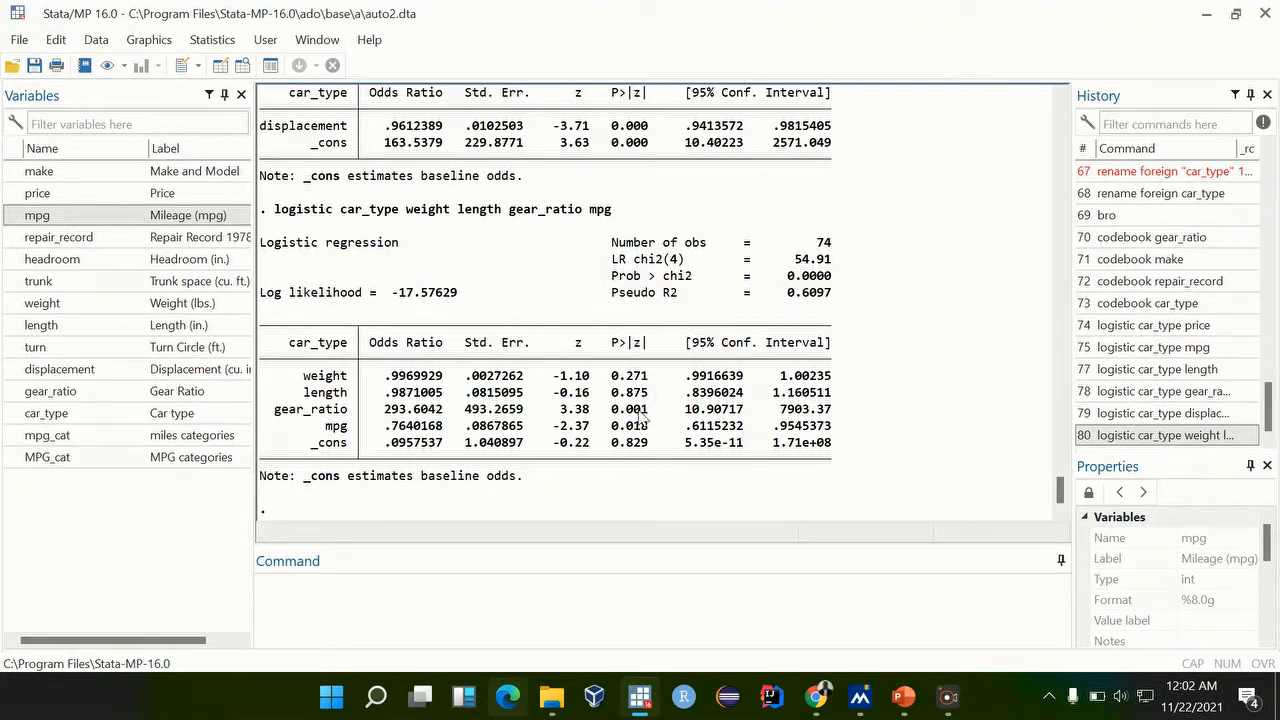
mouse_move(657, 420)
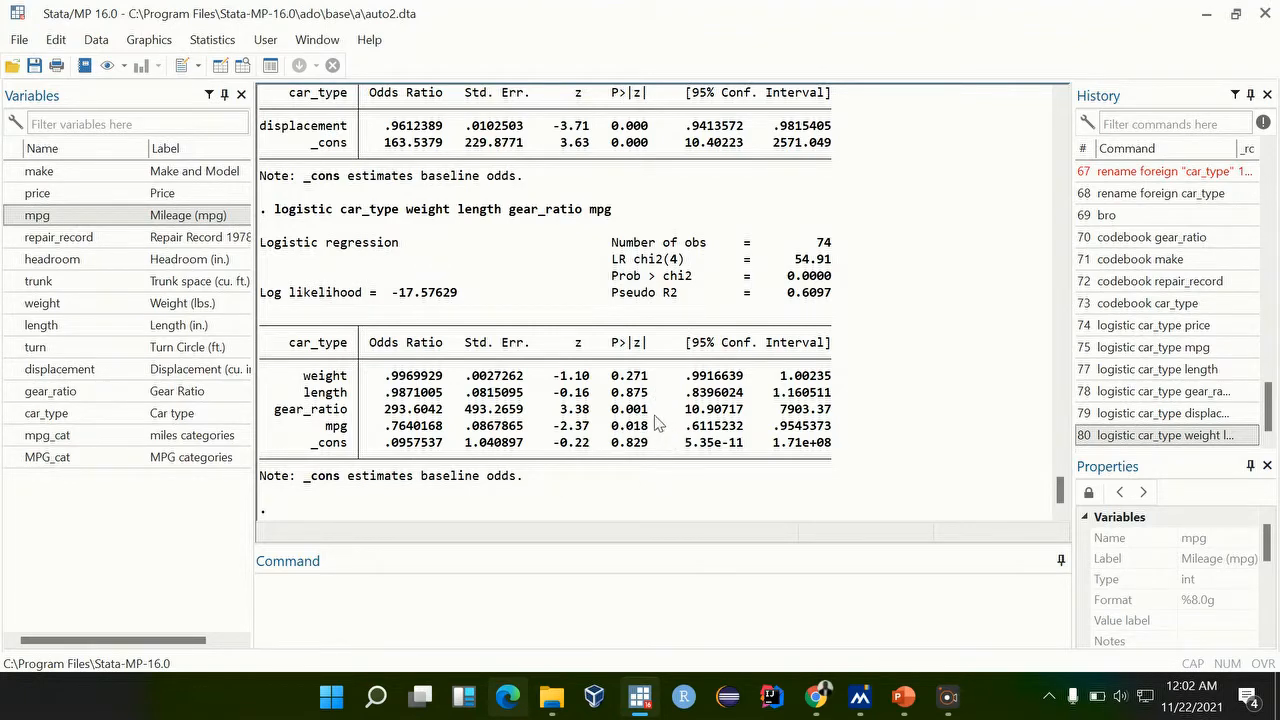
mouse_move(688, 375)
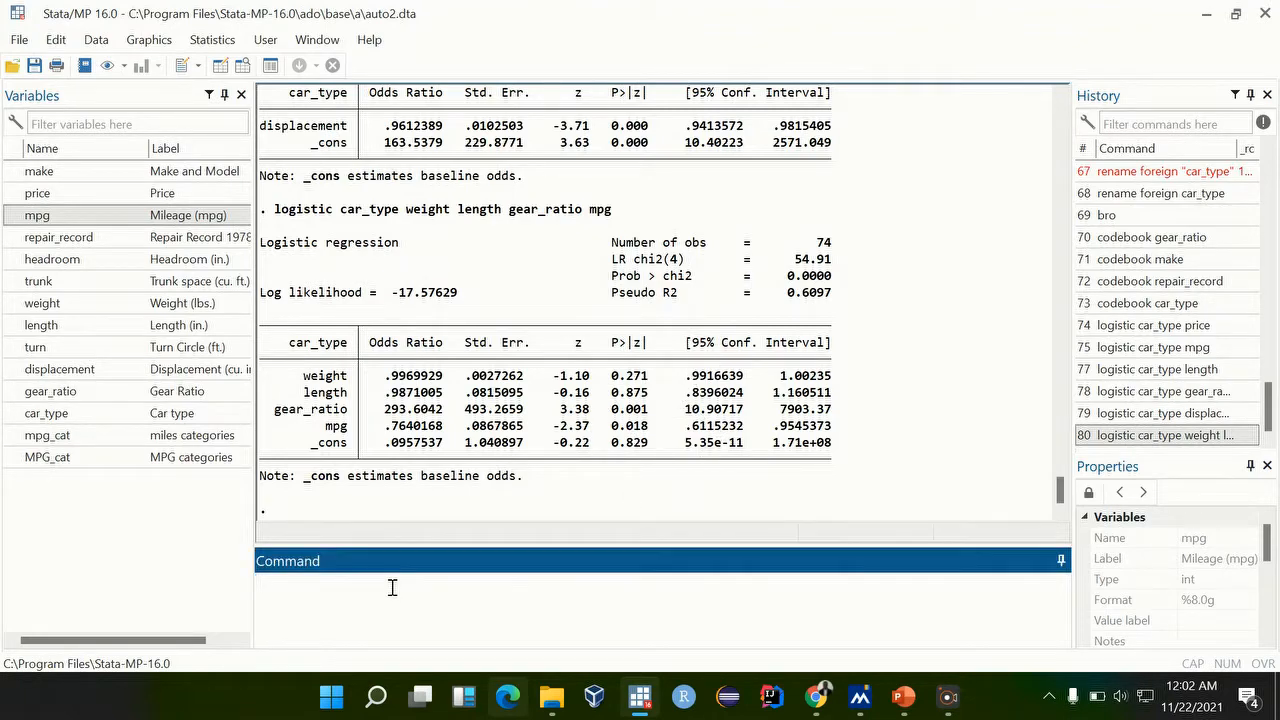
- Enter 'estimates store Reduced_model' for the four-predictor results
type("estimates store")
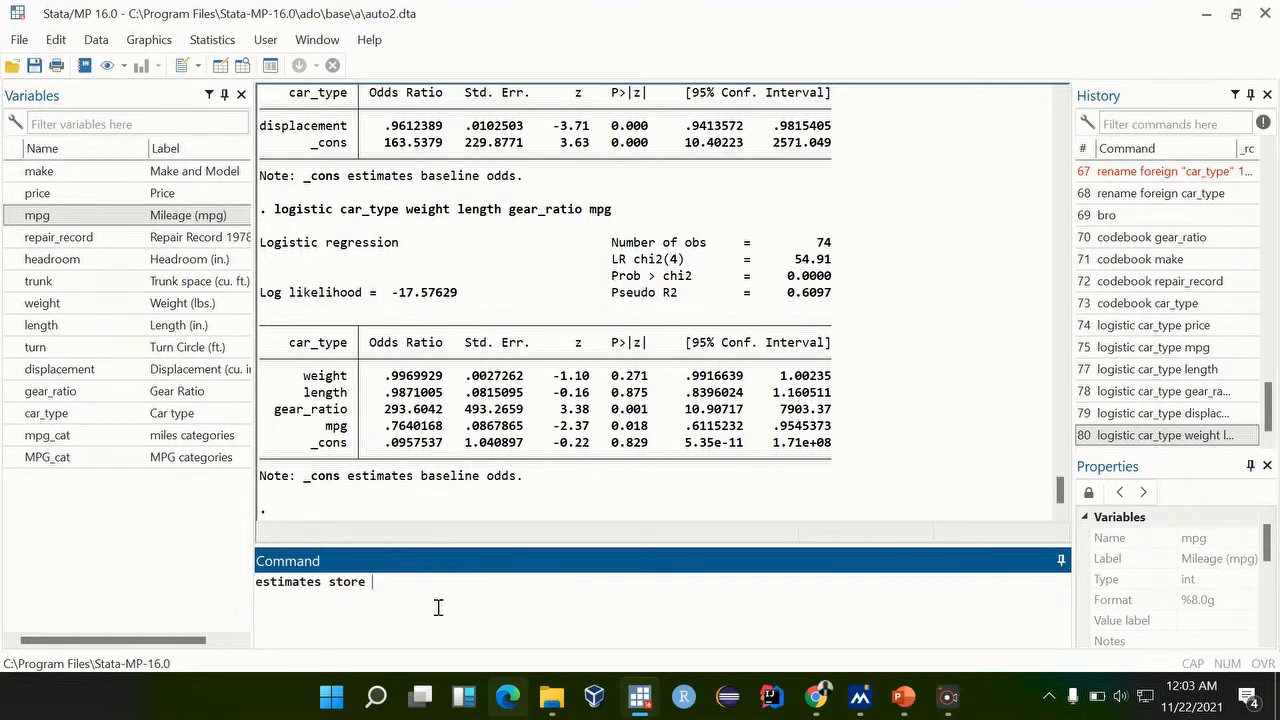
type("REd")
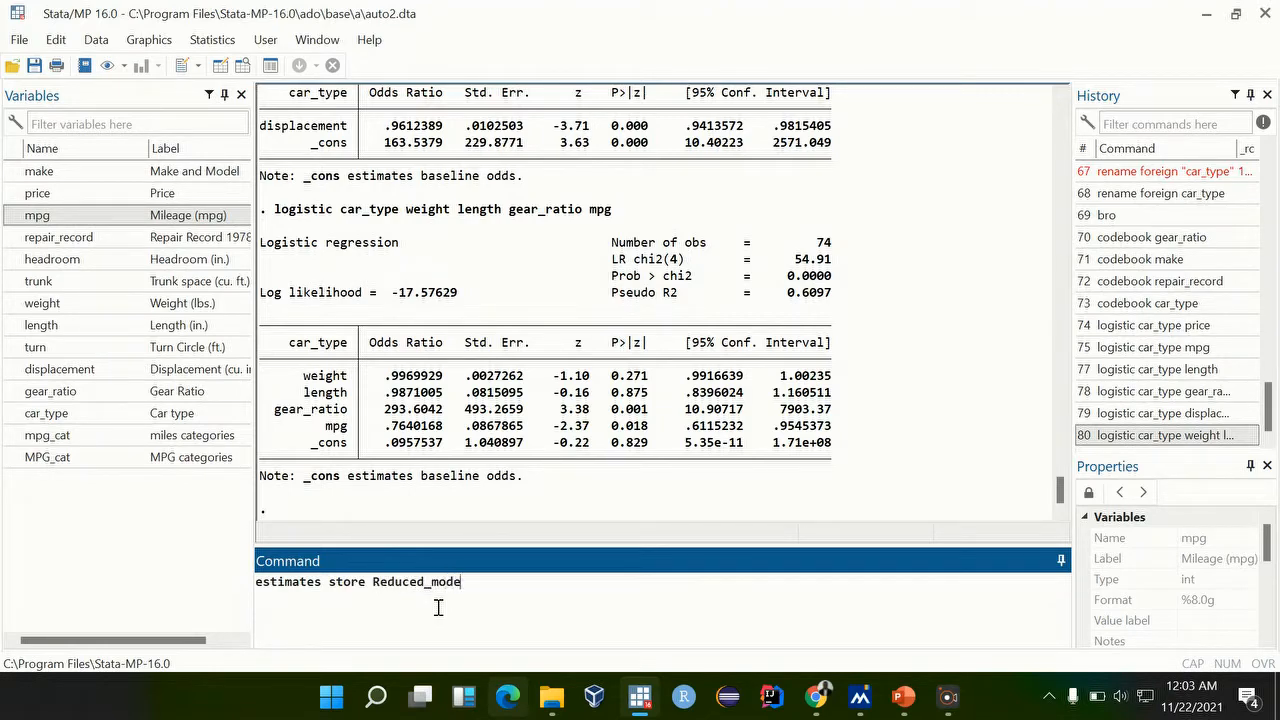
type("l")
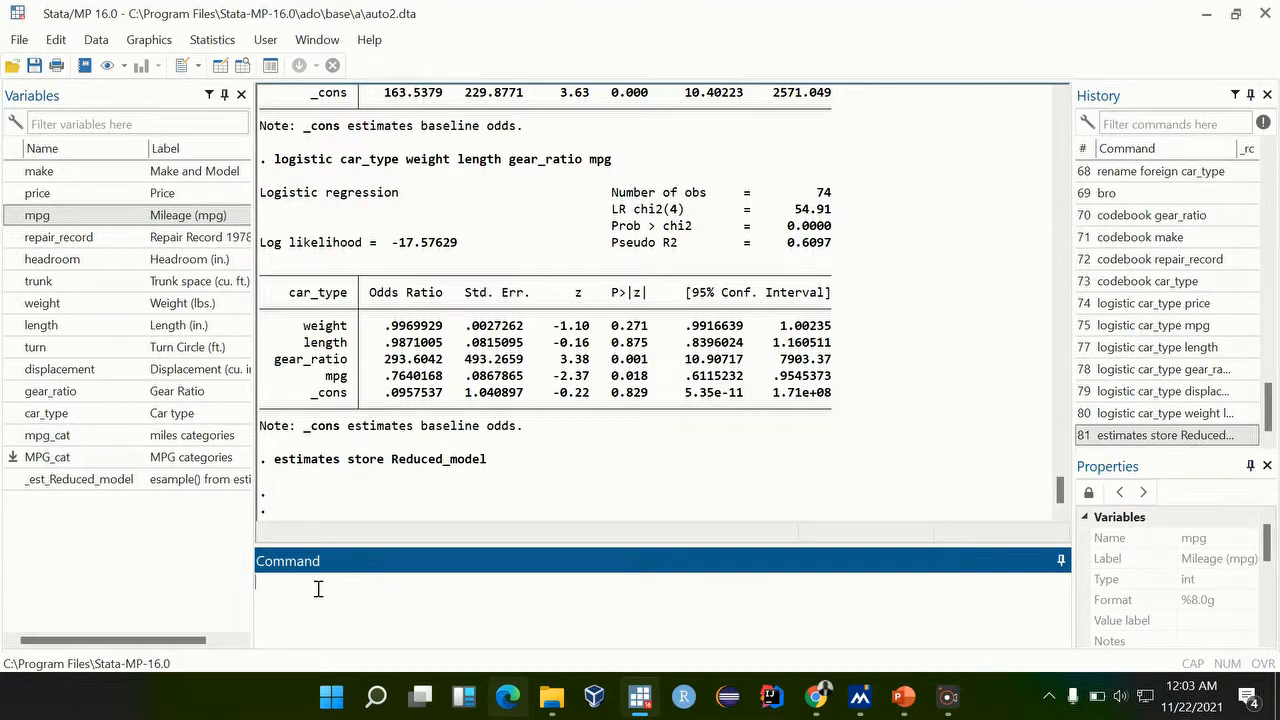
- Create mpg_gearRatio = mpg*gear_ratio, adding gen after the first attempt errors
type("mg")
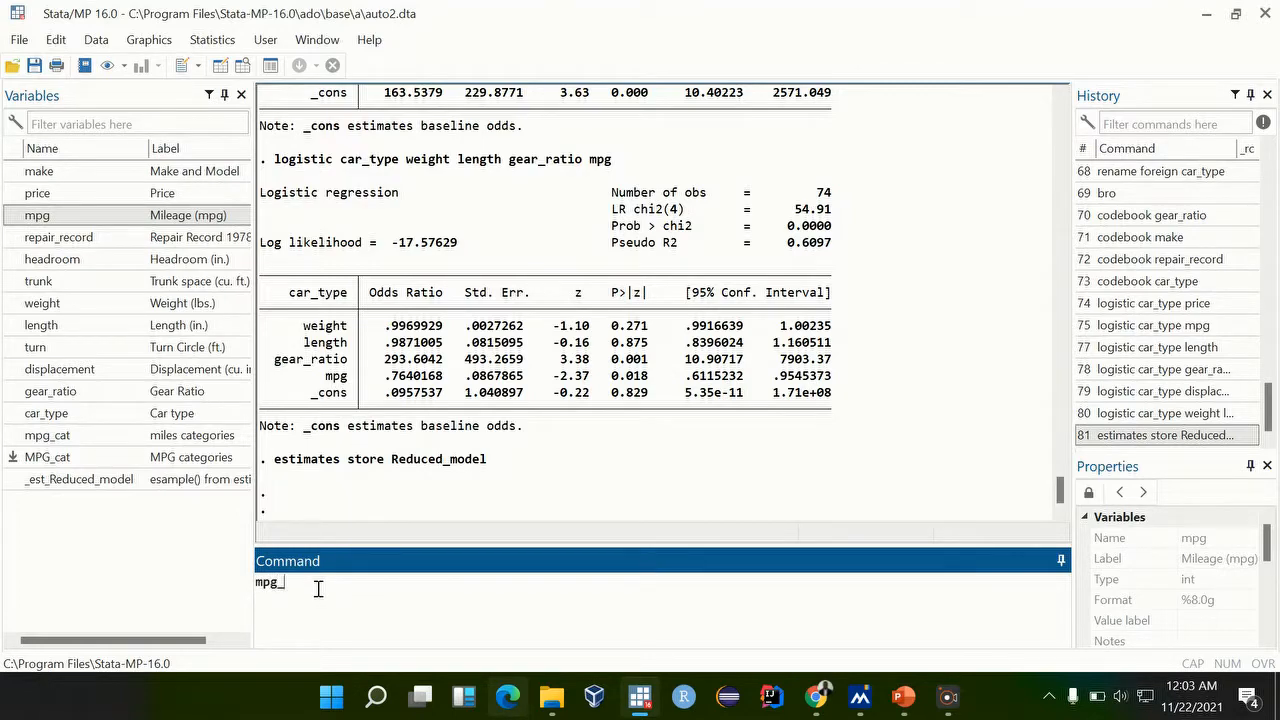
type("f")
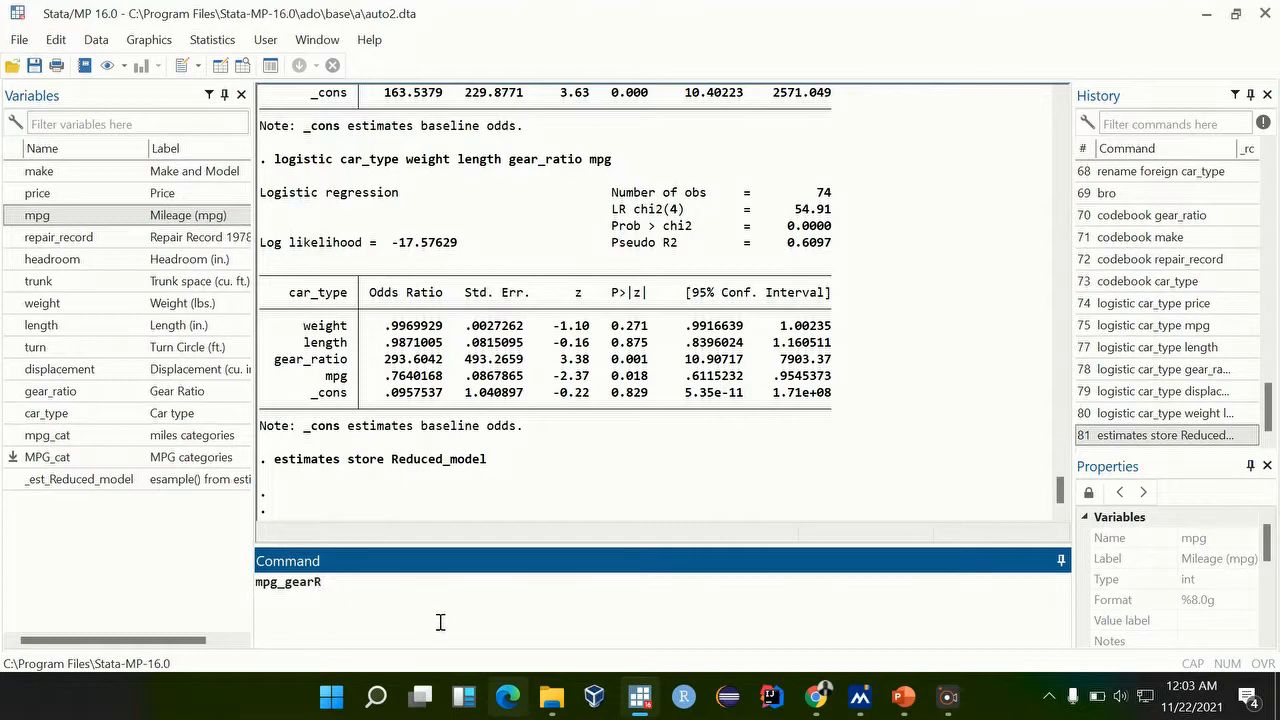
type("at")
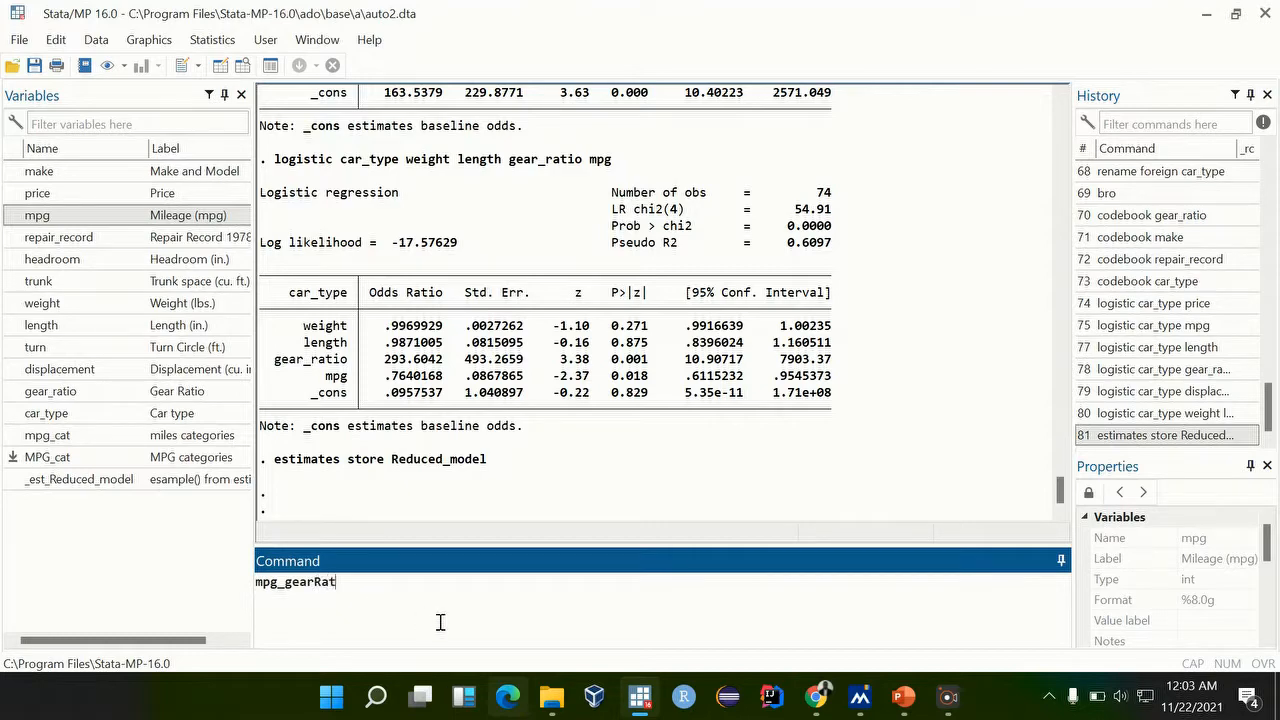
type("io")
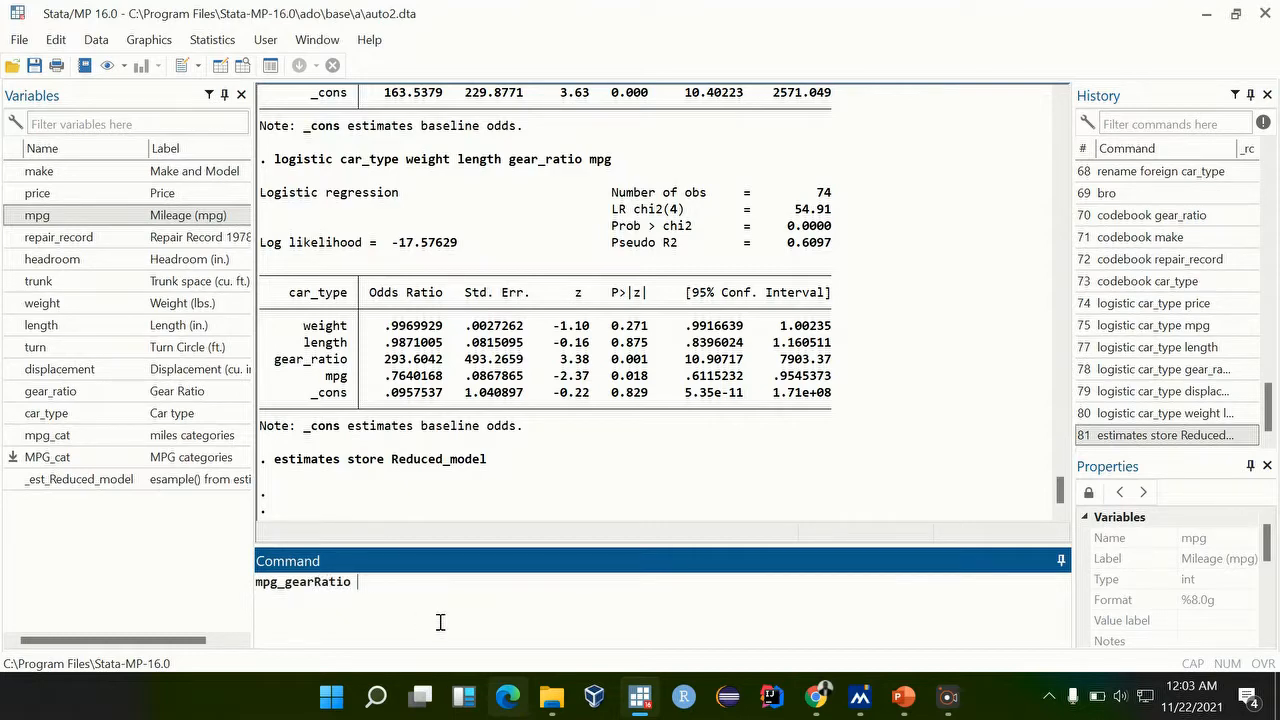
type("=")
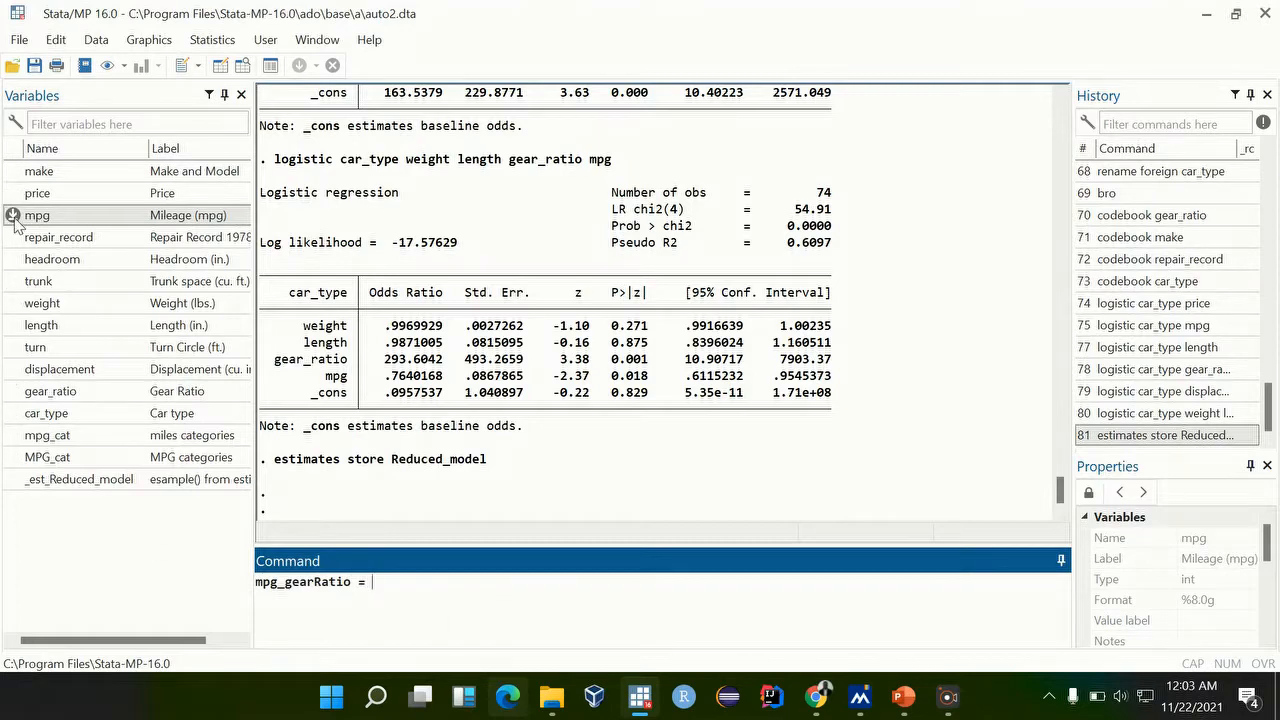
type("mpg")
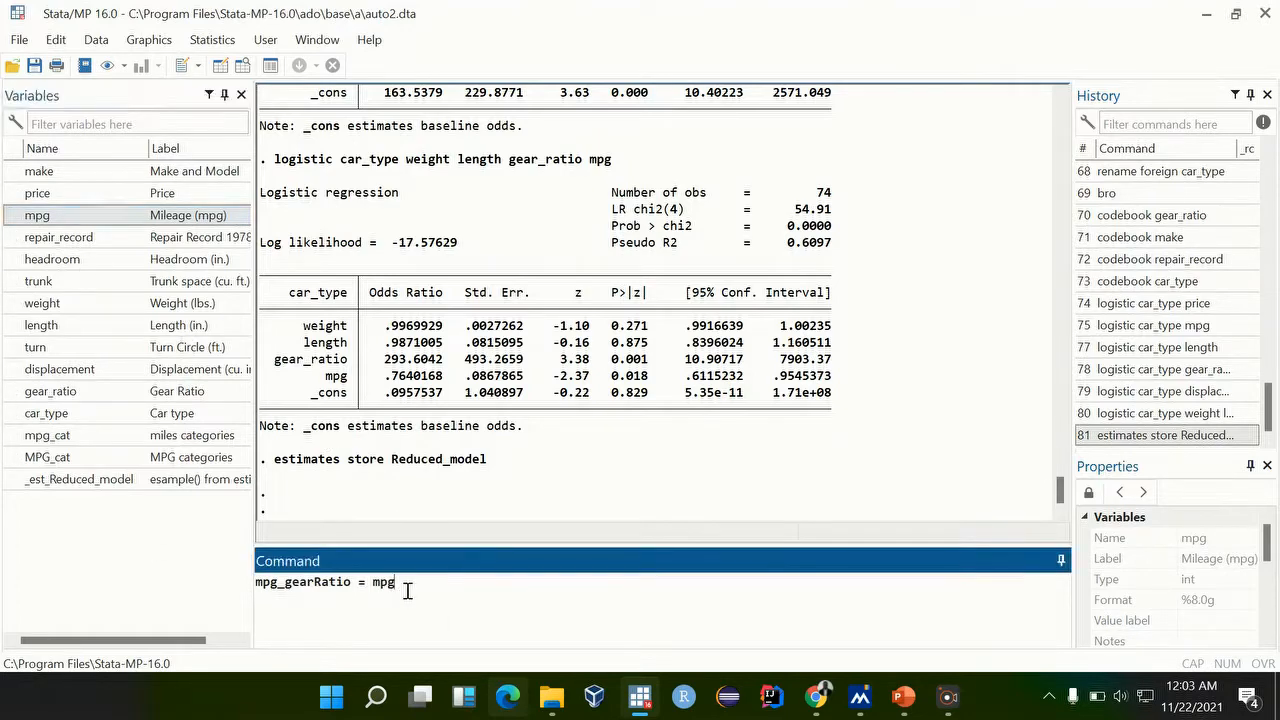
type("*")
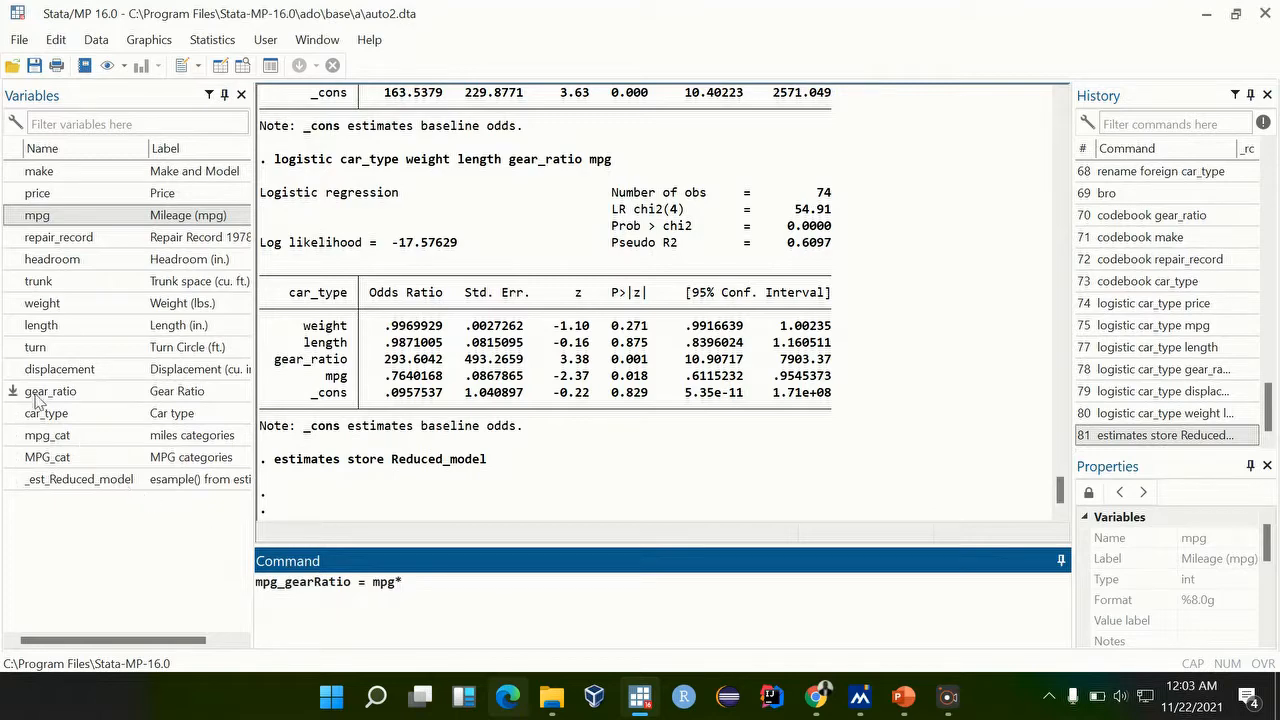
left_click(50, 391)
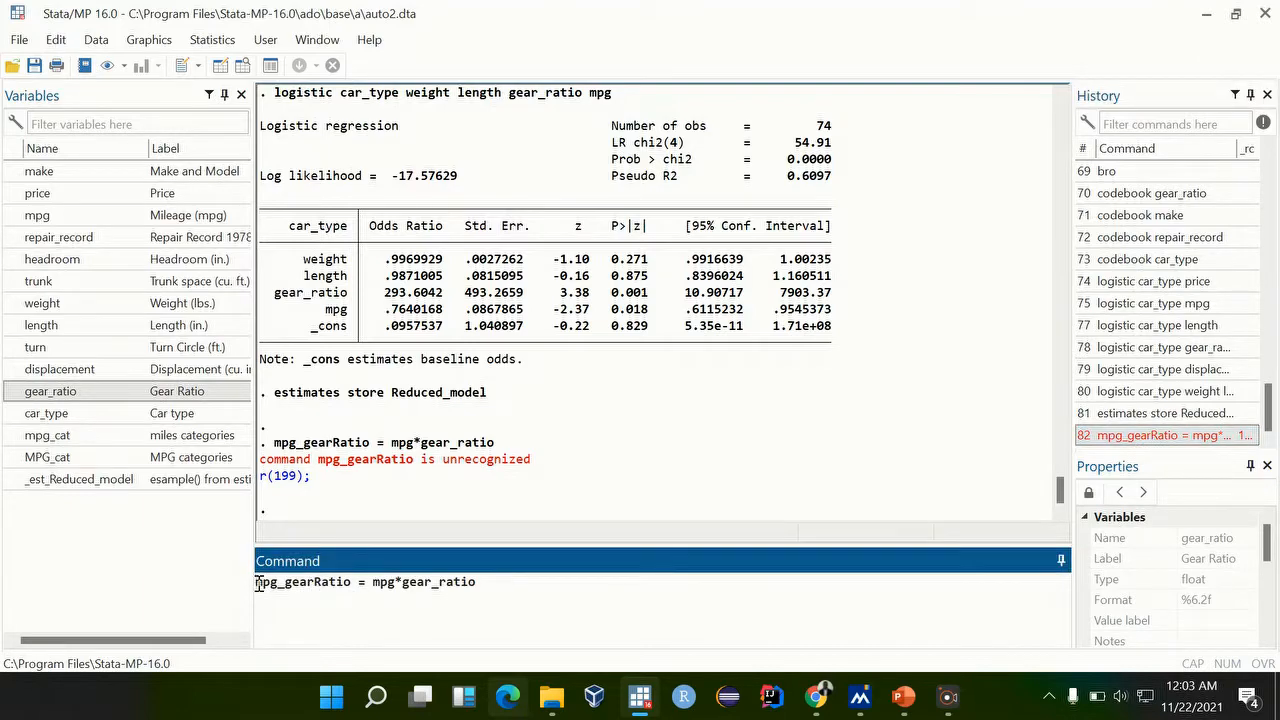
type("gen")
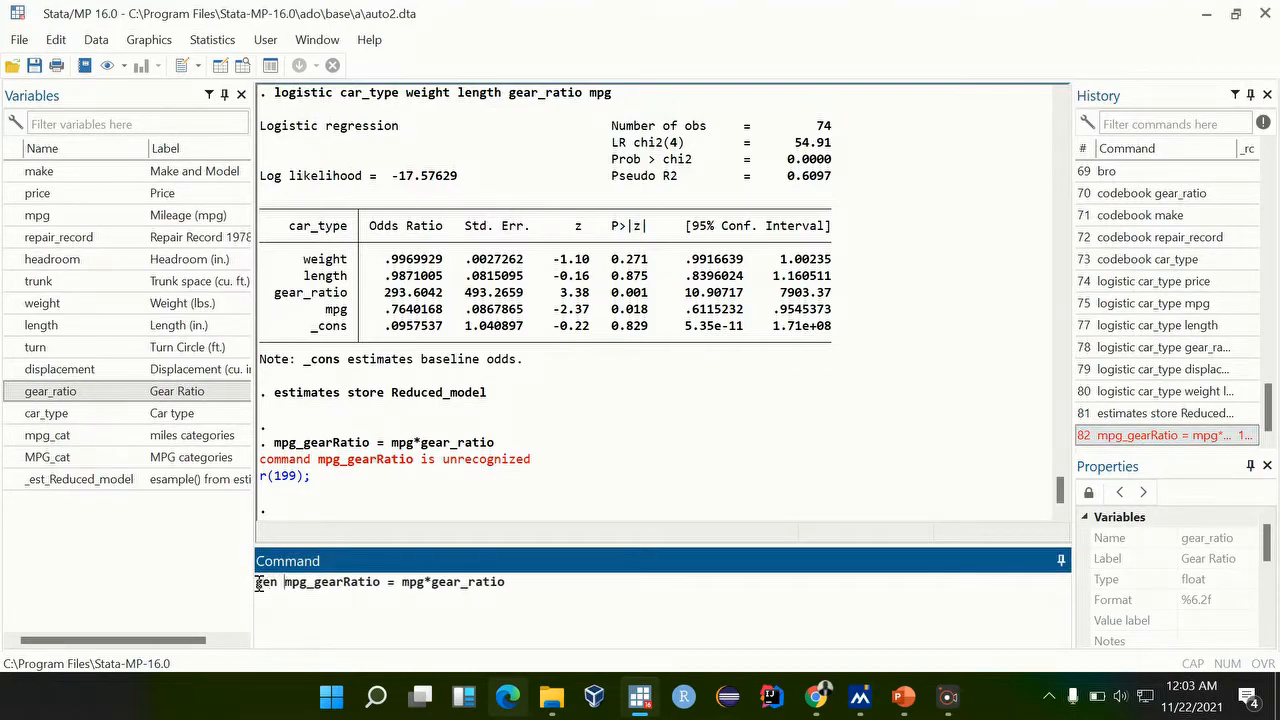
key("Return")
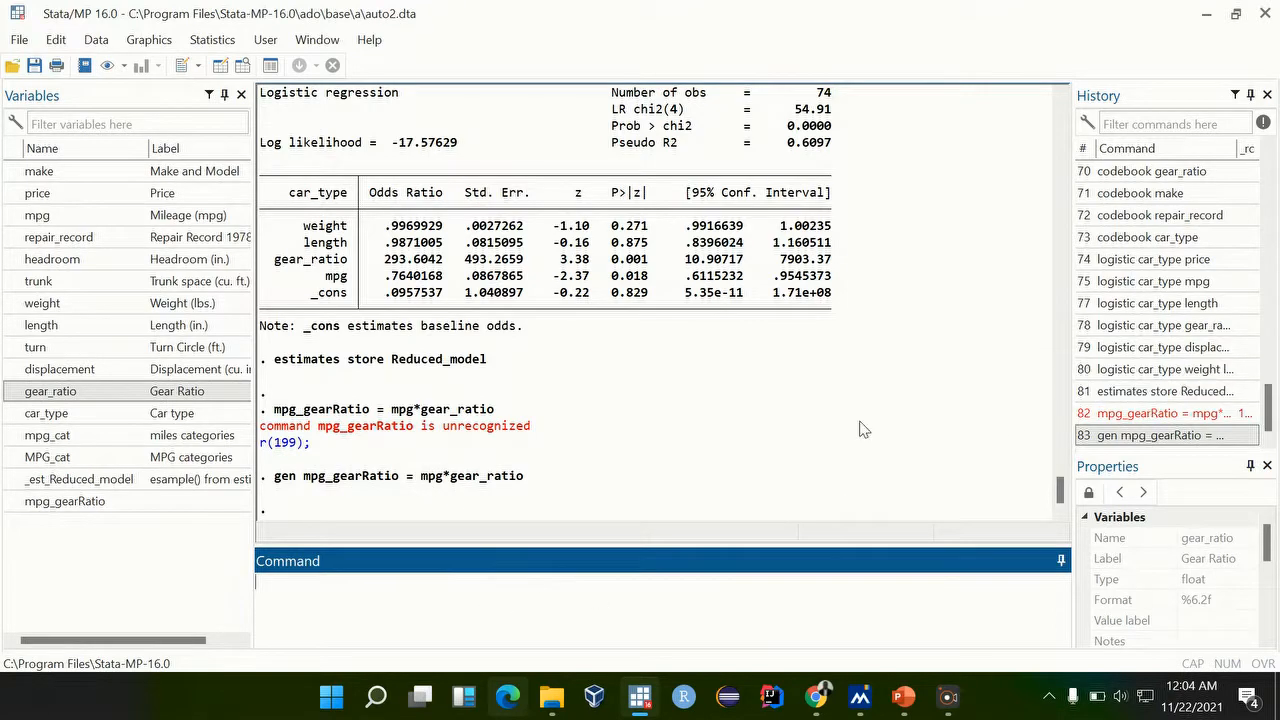
- Rerun the four-predictor logistic model plus mpg_gearRatio, giving pseudo R2 0.65
left_click(1163, 391)
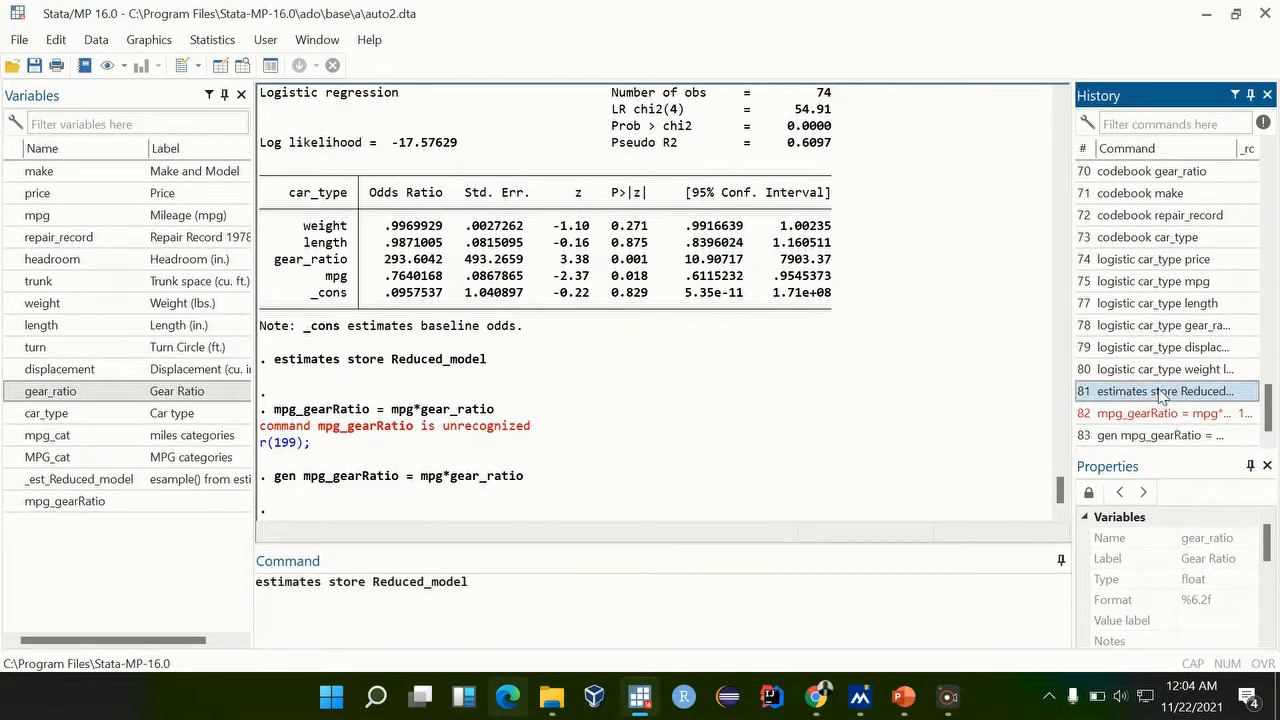
left_click(1163, 369)
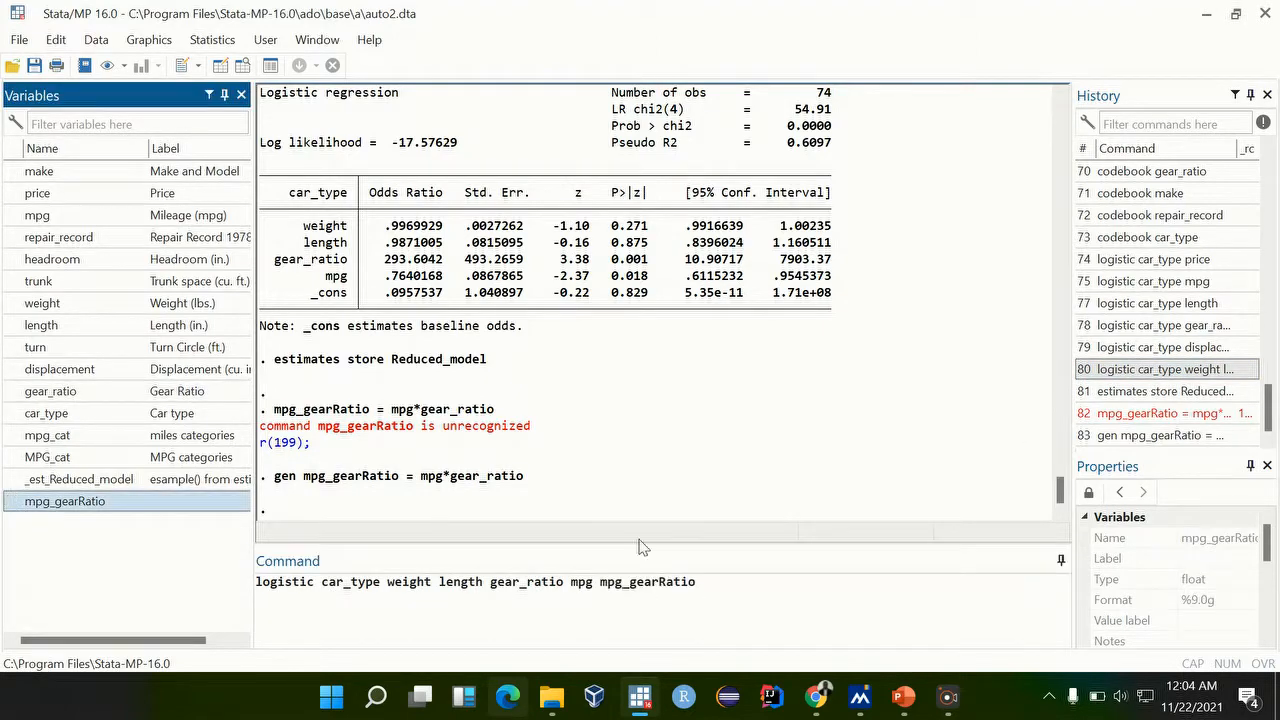
key("Return")
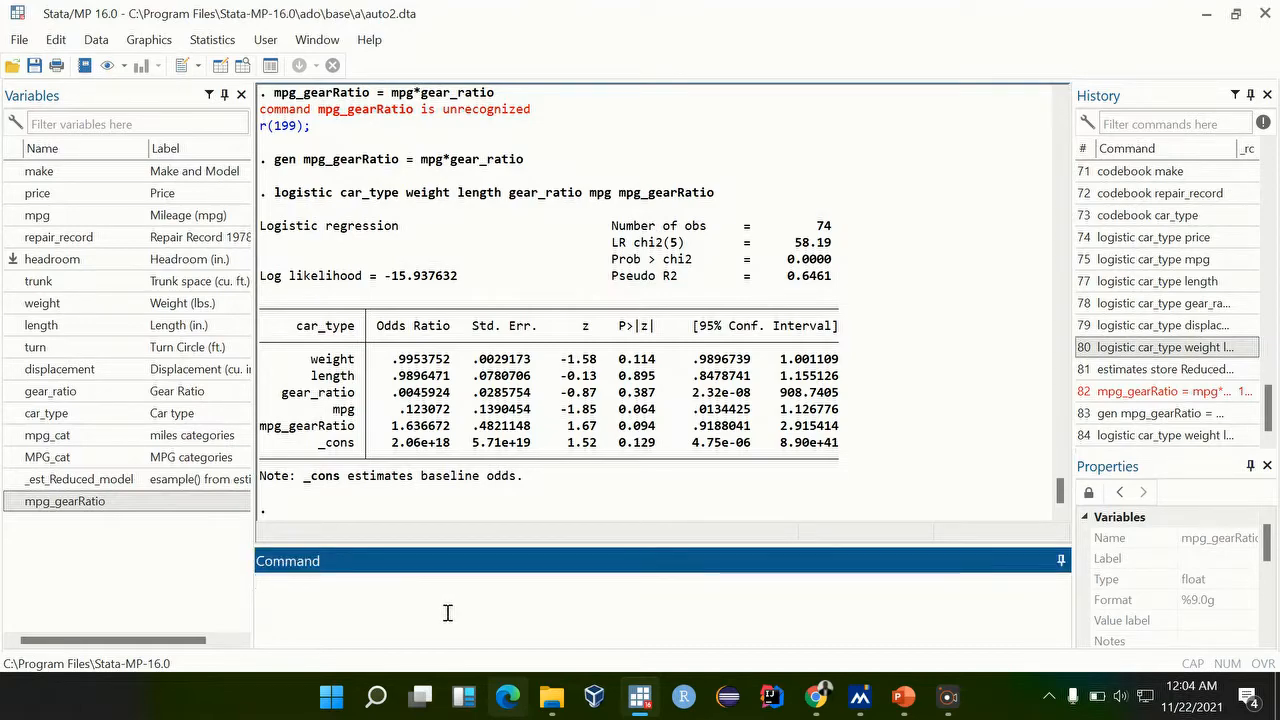
mouse_move(400, 680)
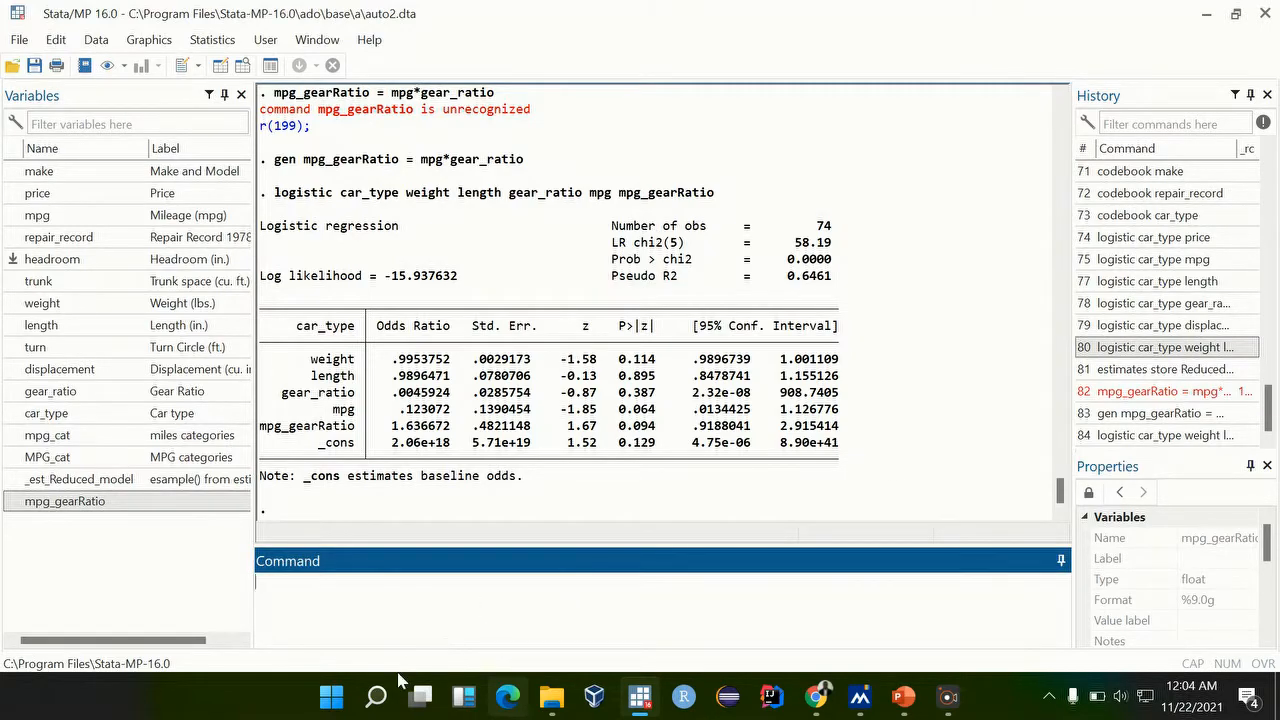
- Run 'estimates store Full_model', fixing a misspelled first attempt
type("estimates st")
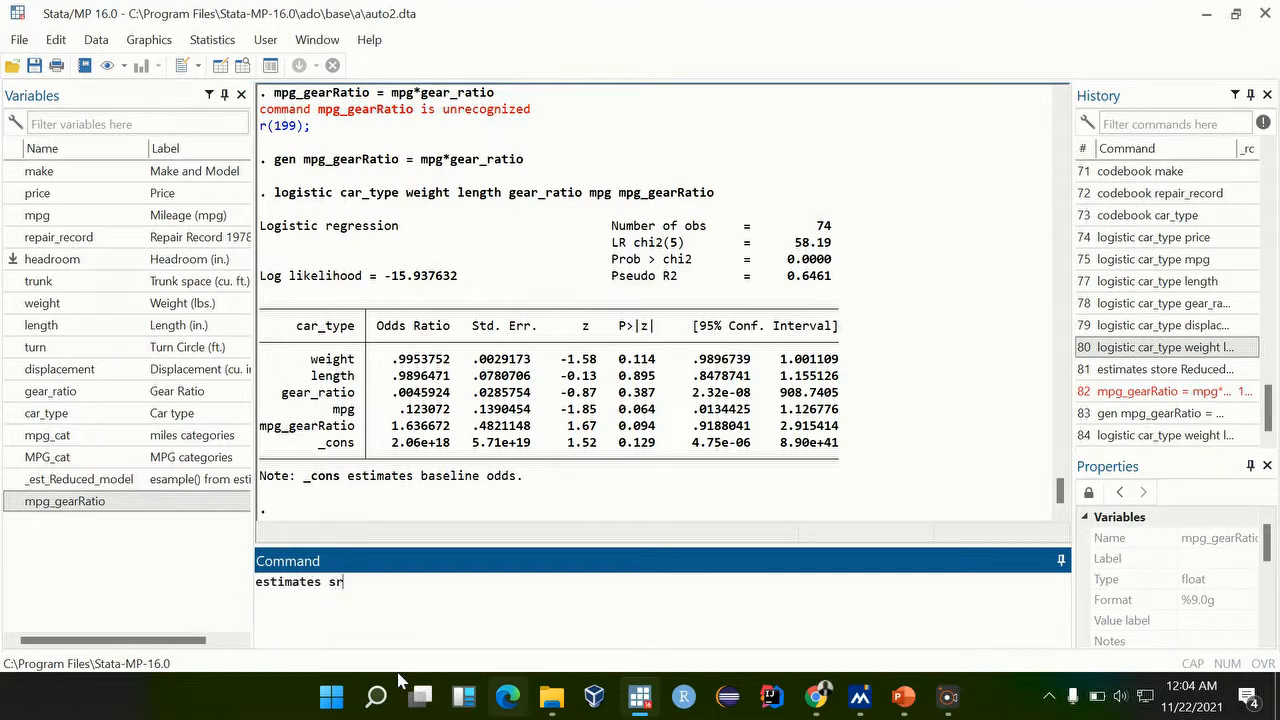
type("ore")
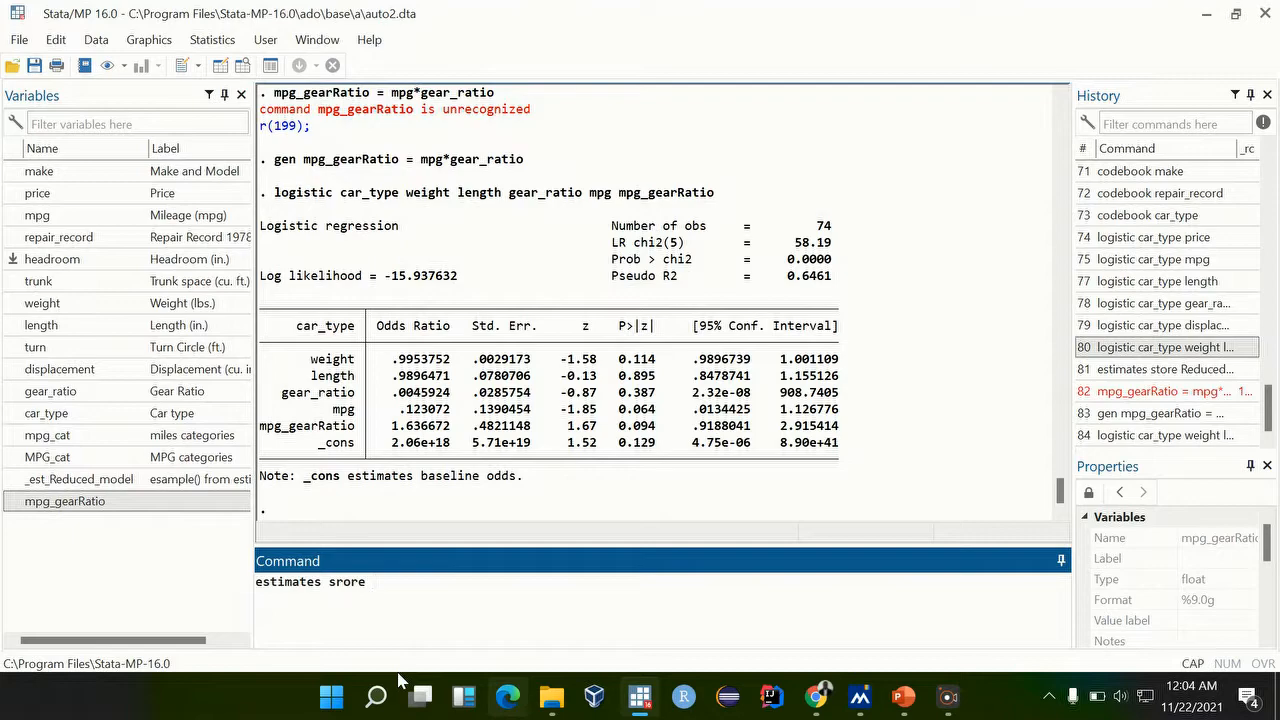
type("Full")
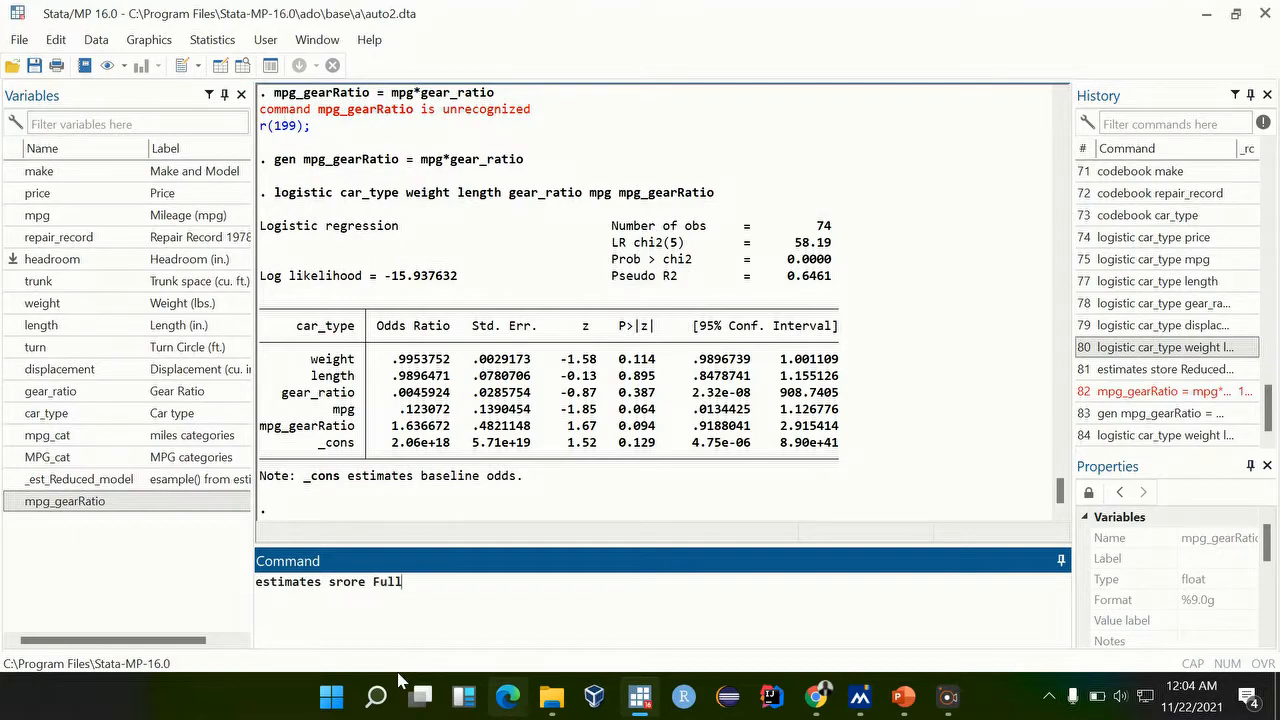
type("_mod")
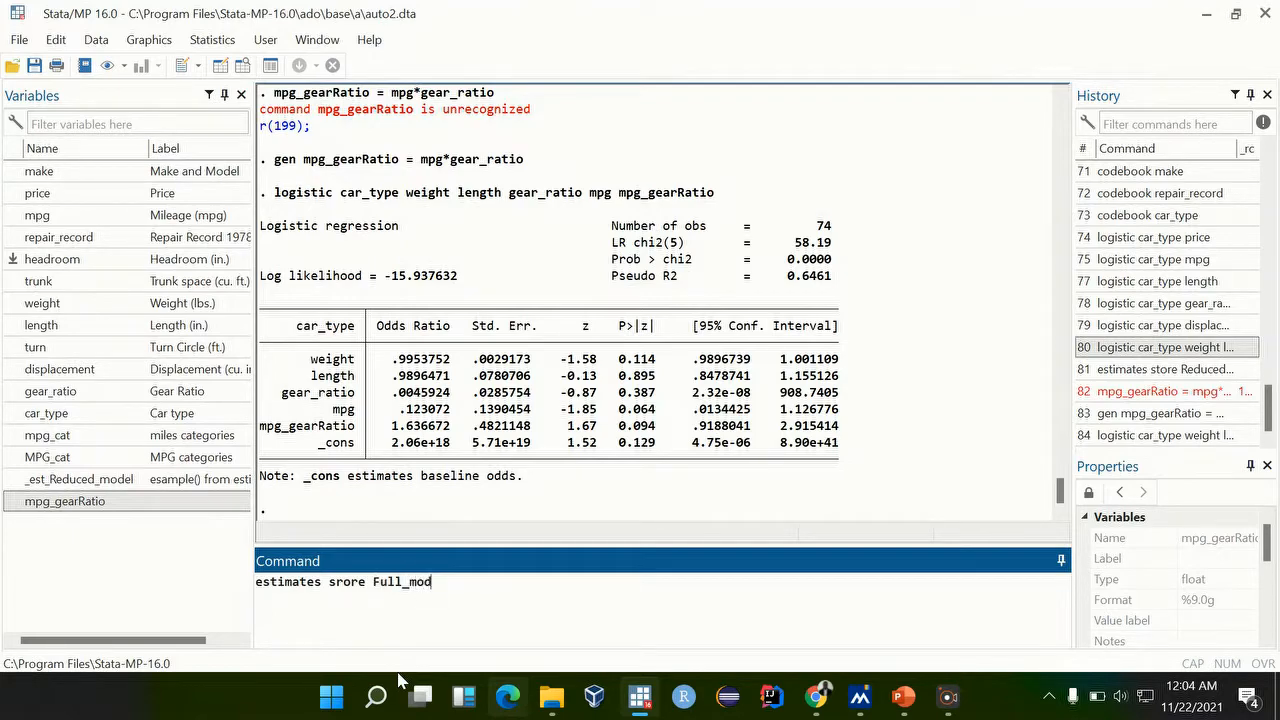
type("el")
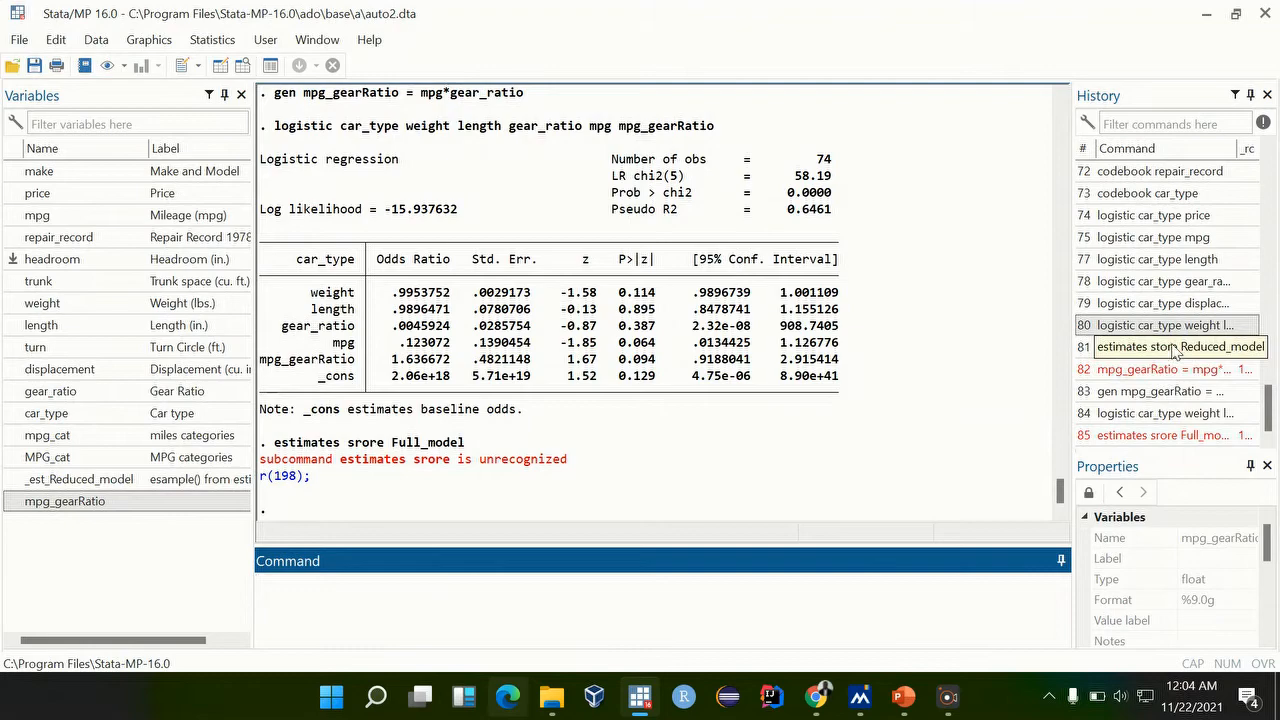
left_click(1165, 347)
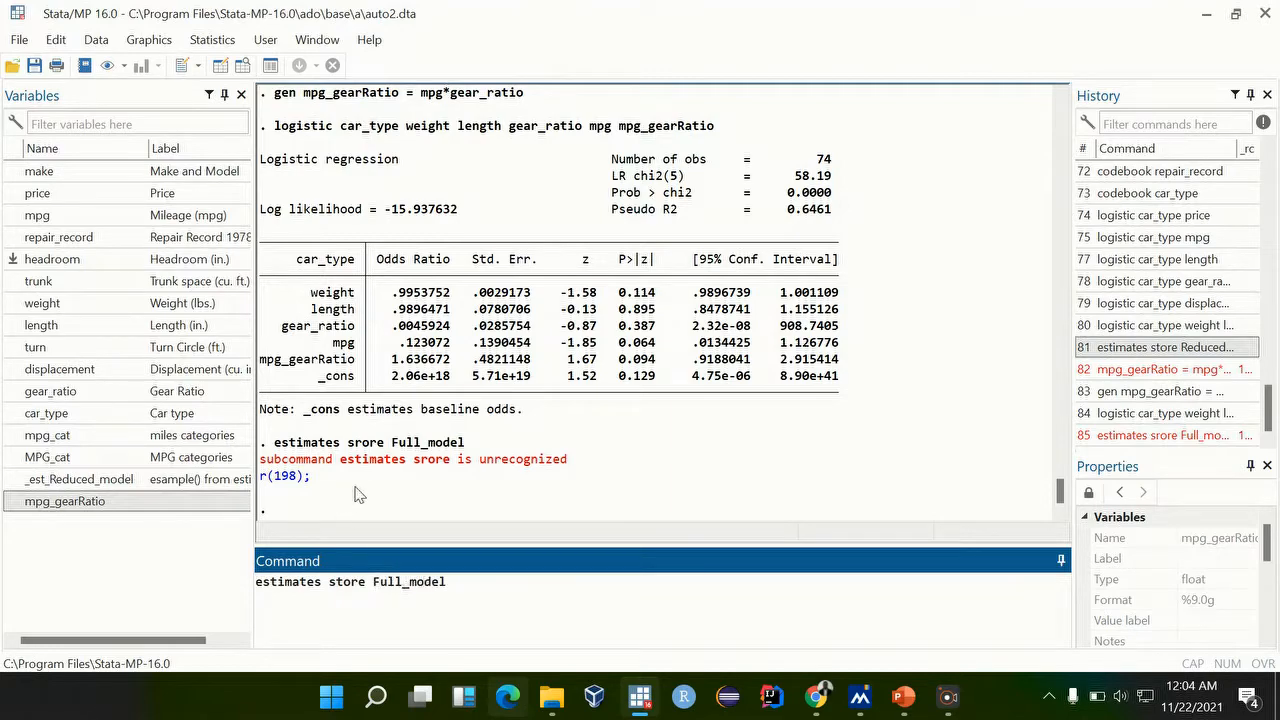
mouse_move(387, 489)
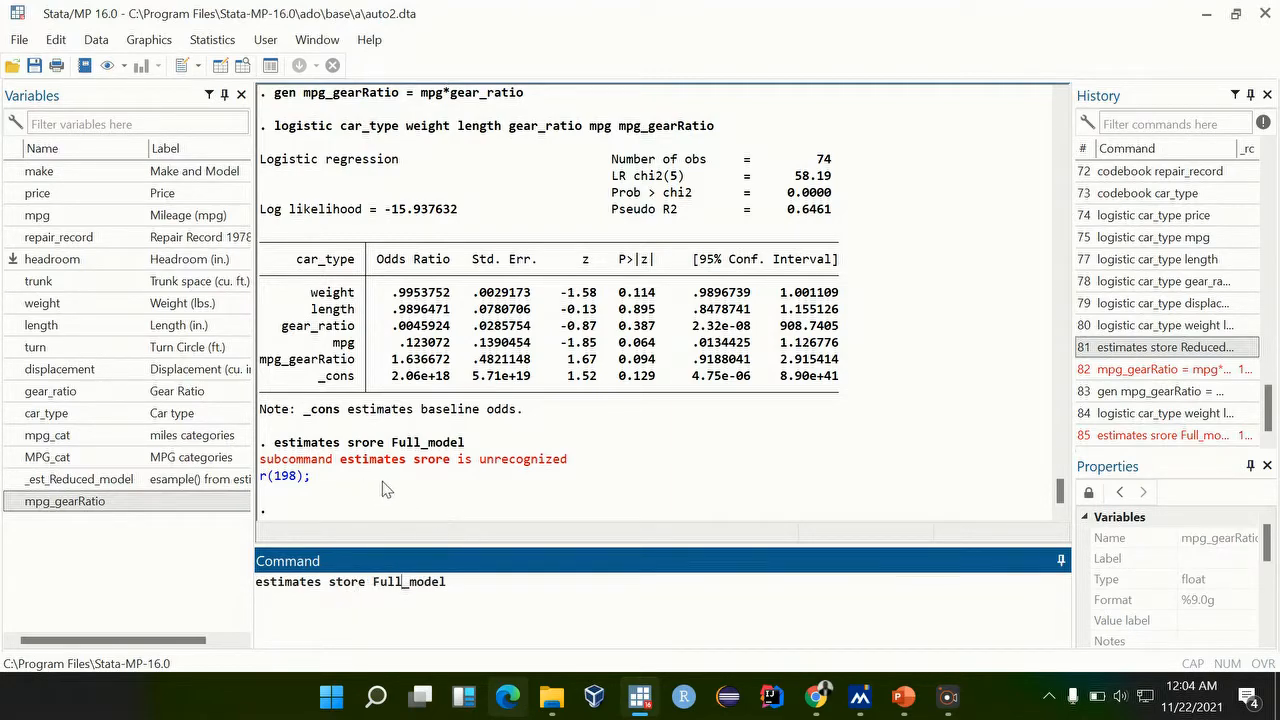
mouse_move(432, 468)
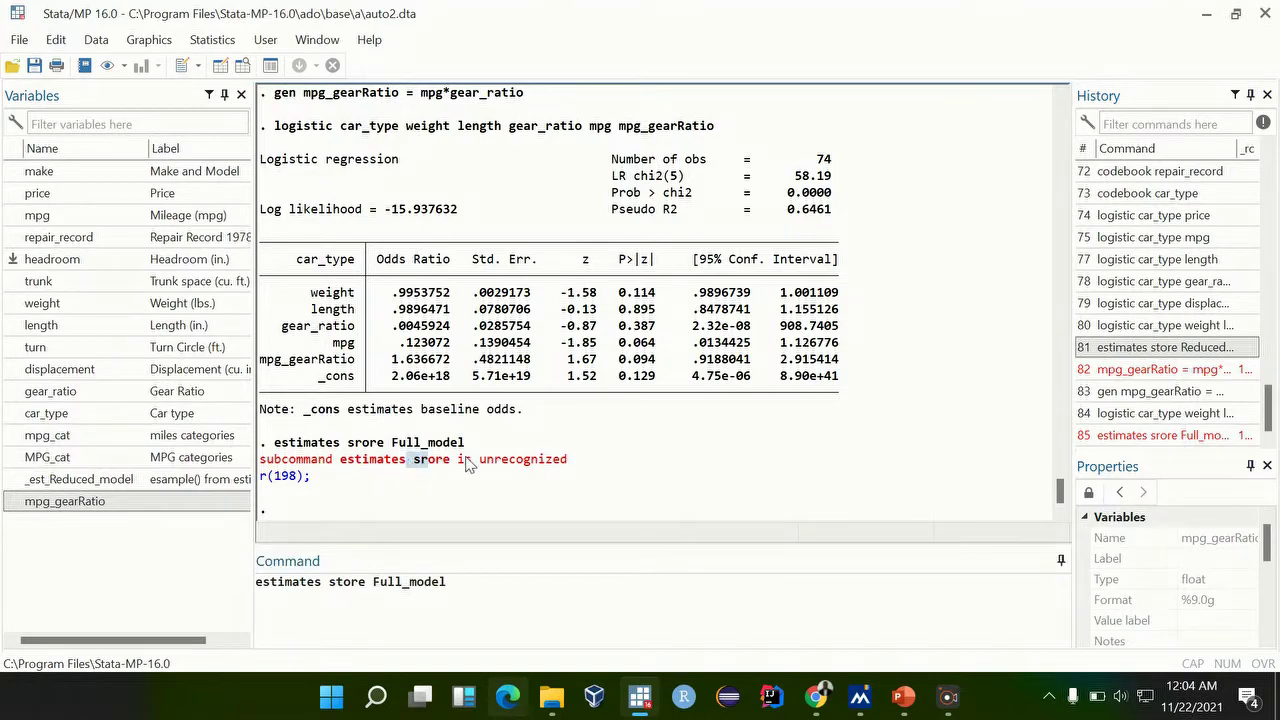
left_click(468, 581)
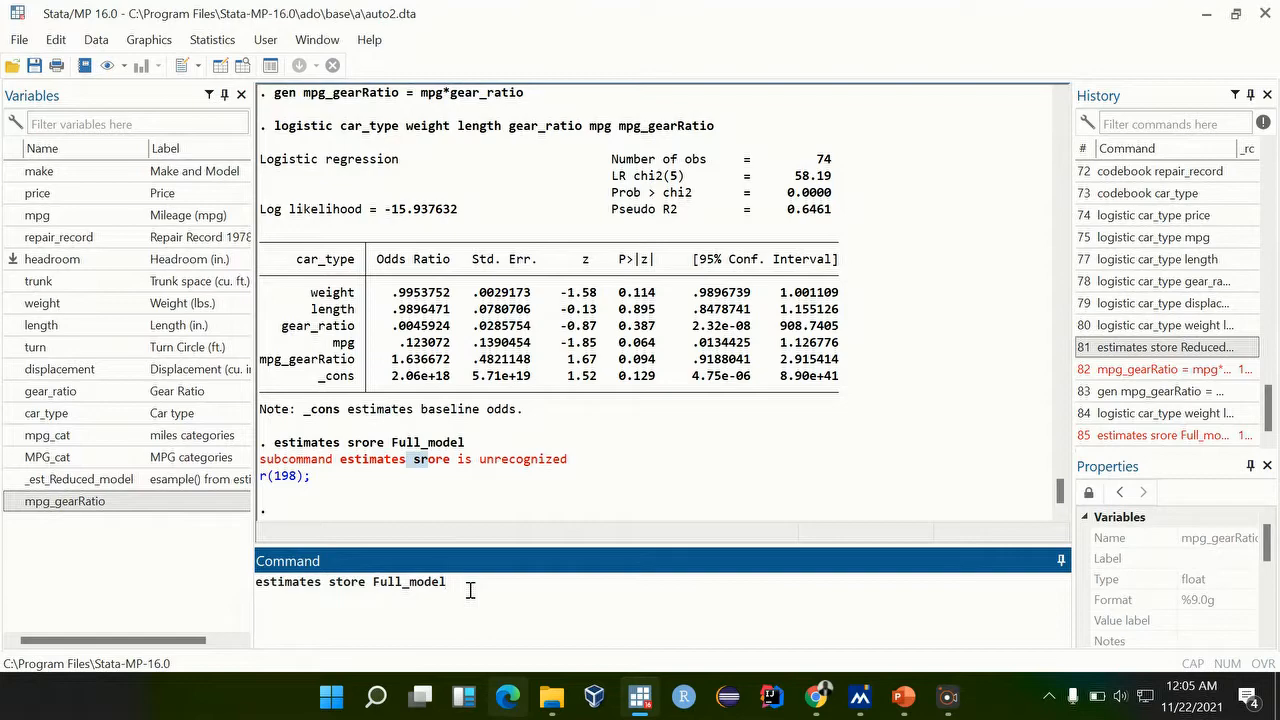
key("Return")
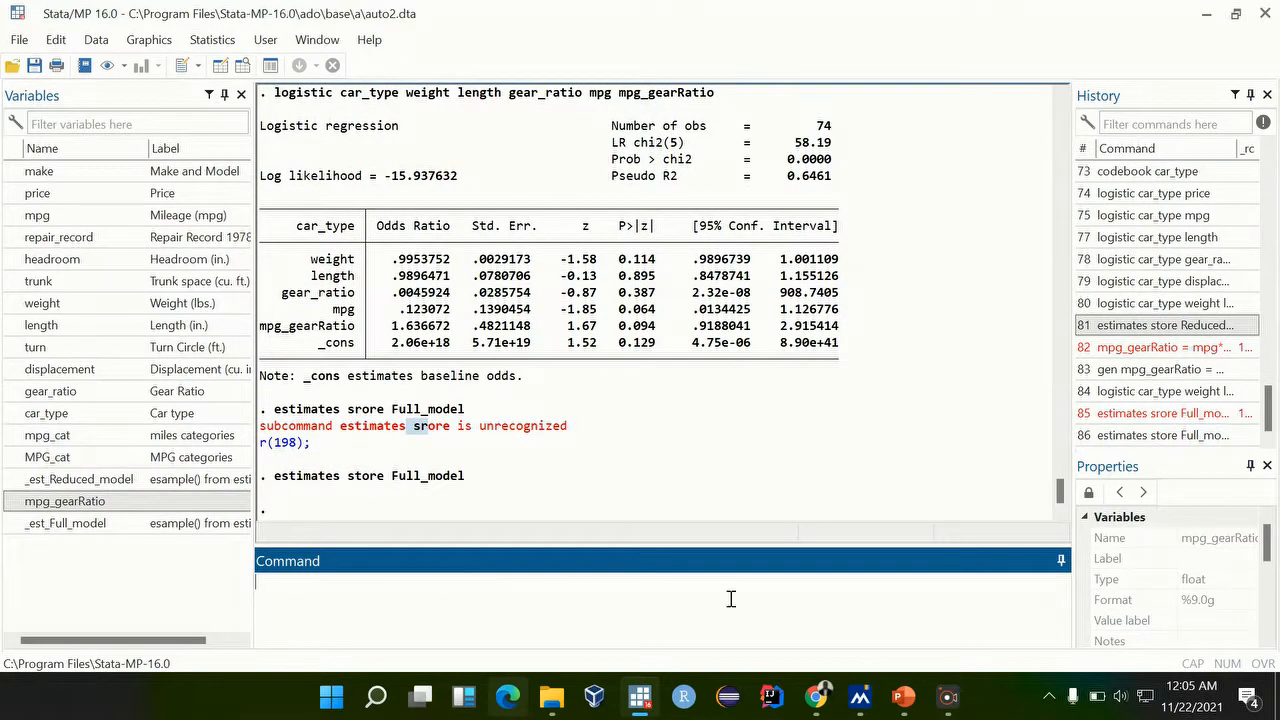
mouse_move(140, 535)
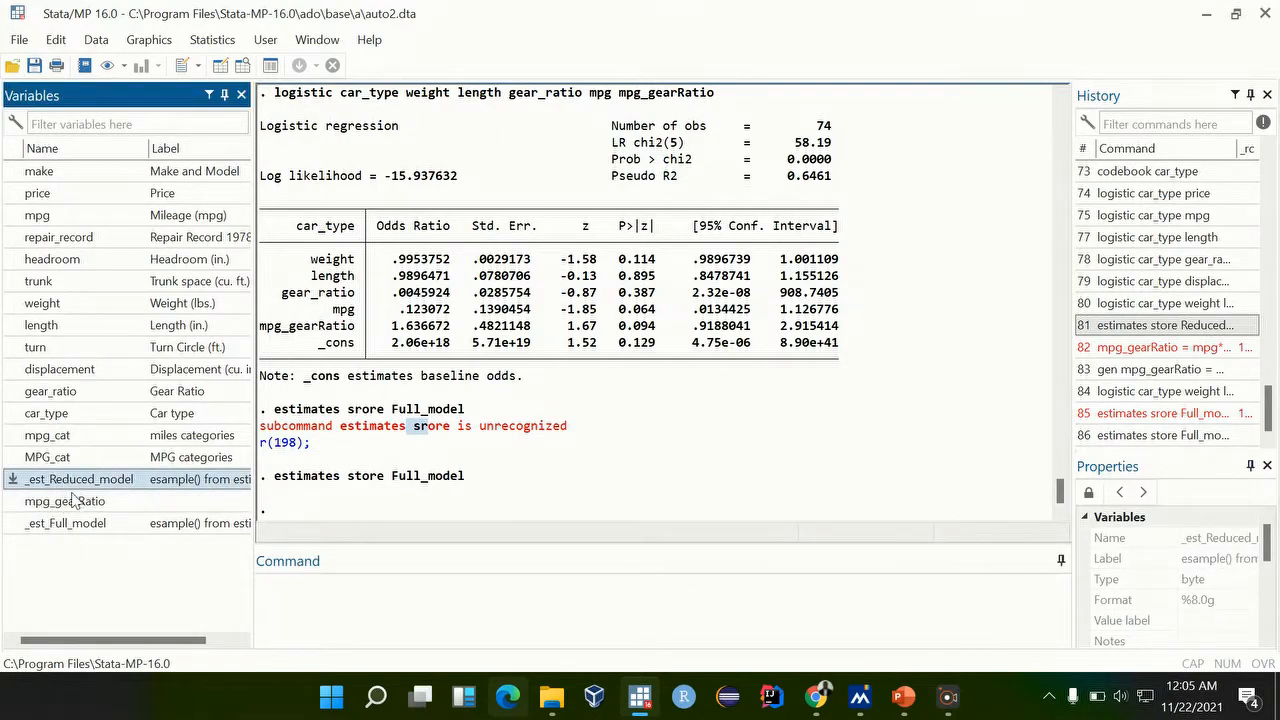
- Inspect _est_Reduced_model and _est_Full_model, then recall the four-predictor logistic command
left_click(64, 523)
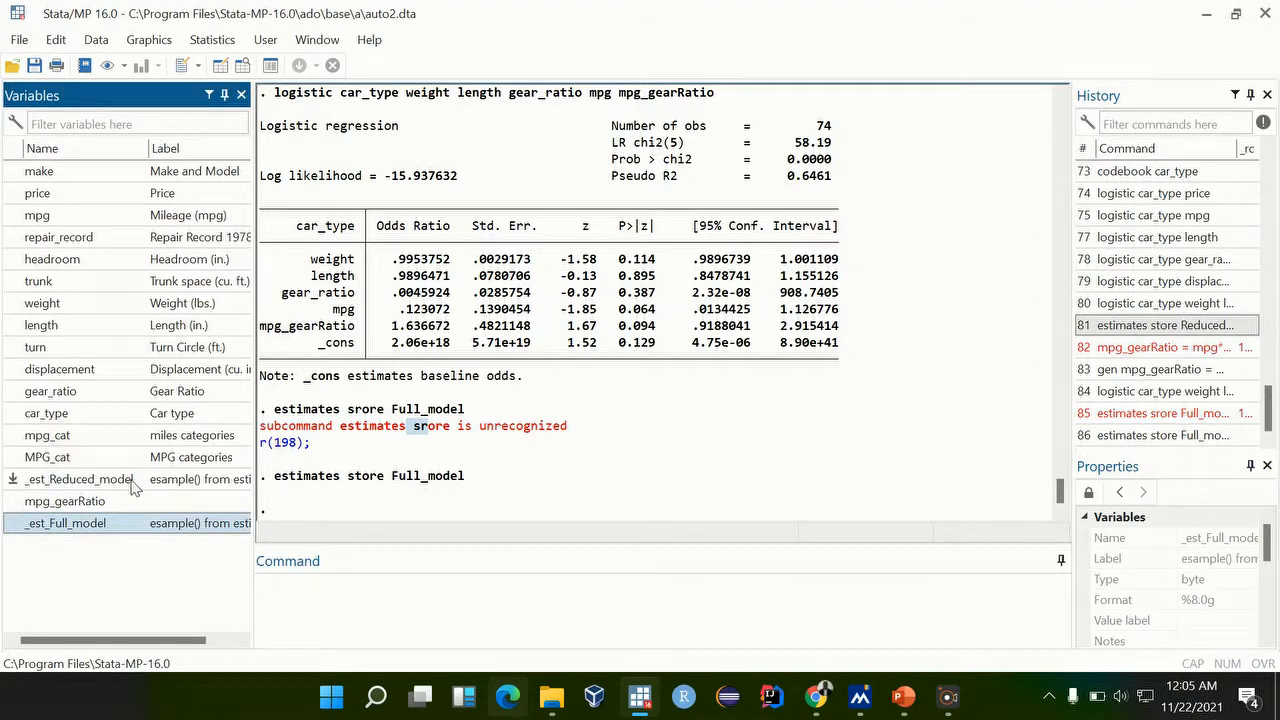
left_click(80, 479)
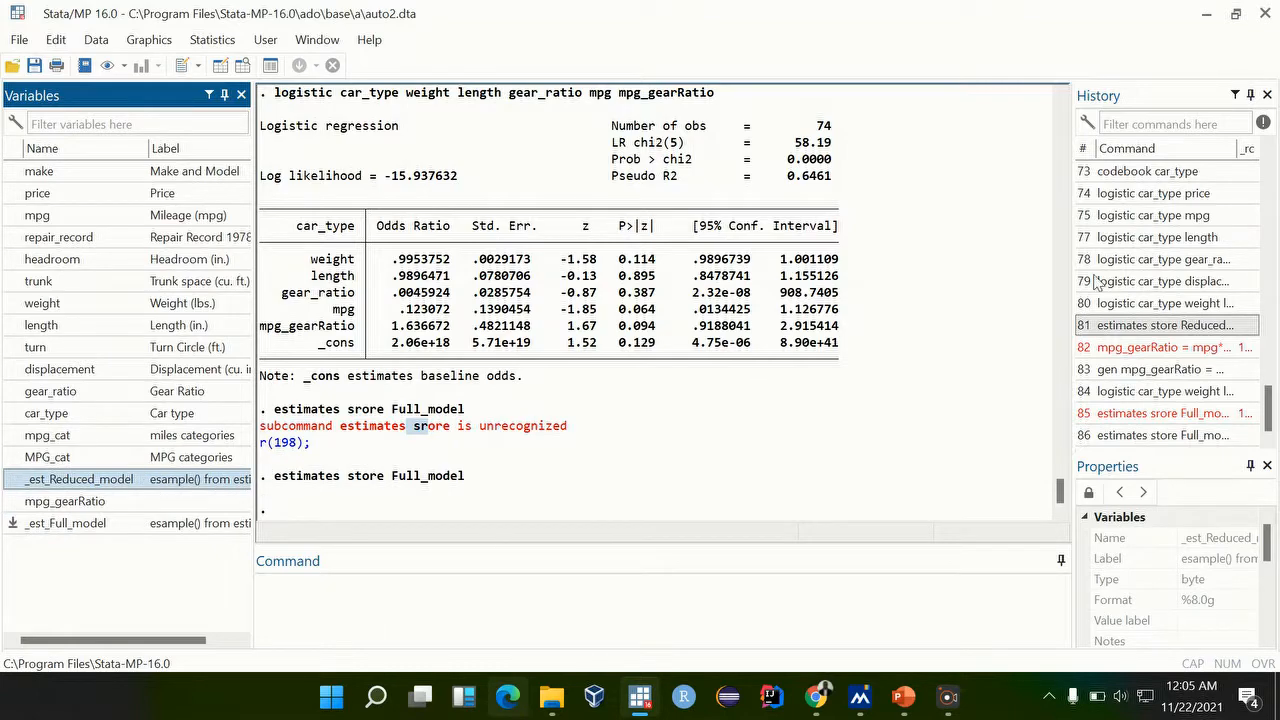
mouse_move(1160, 303)
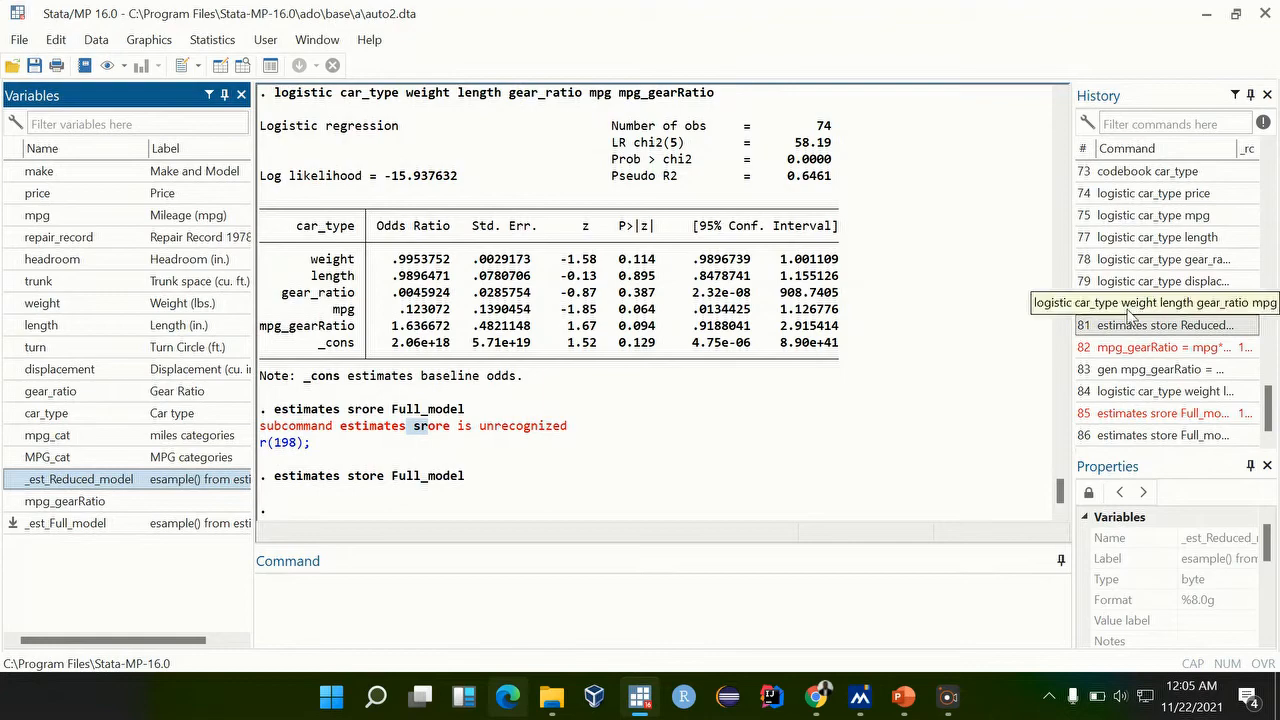
left_click(1157, 303)
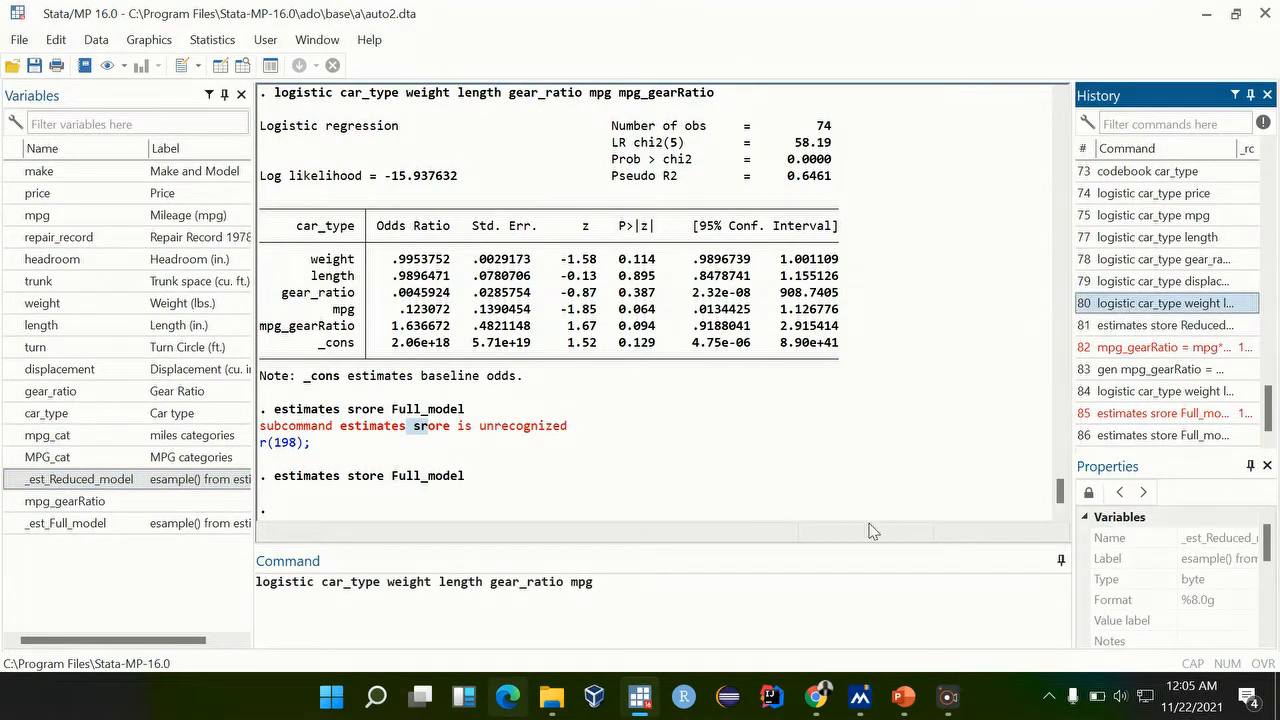
- Run the logistic command with mpg#gear_ratio appended, which errors on noninteger gear_ratio
left_click(617, 582)
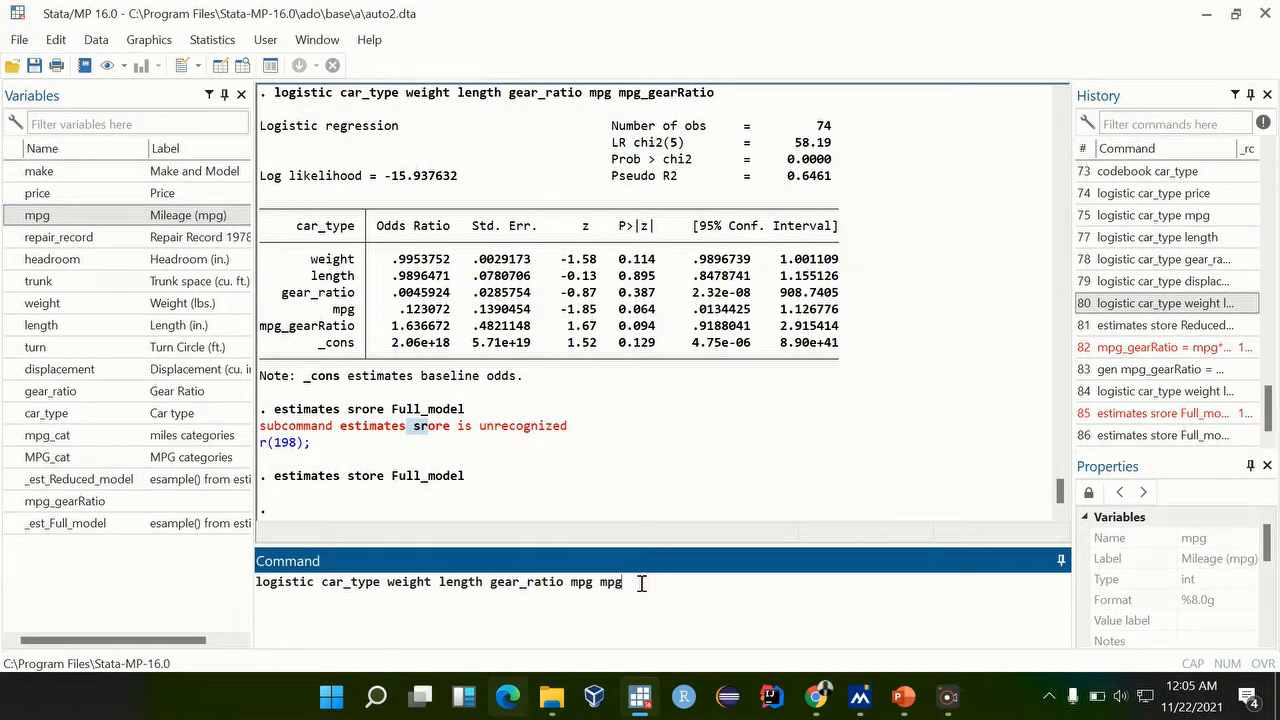
type("#gear_ratio")
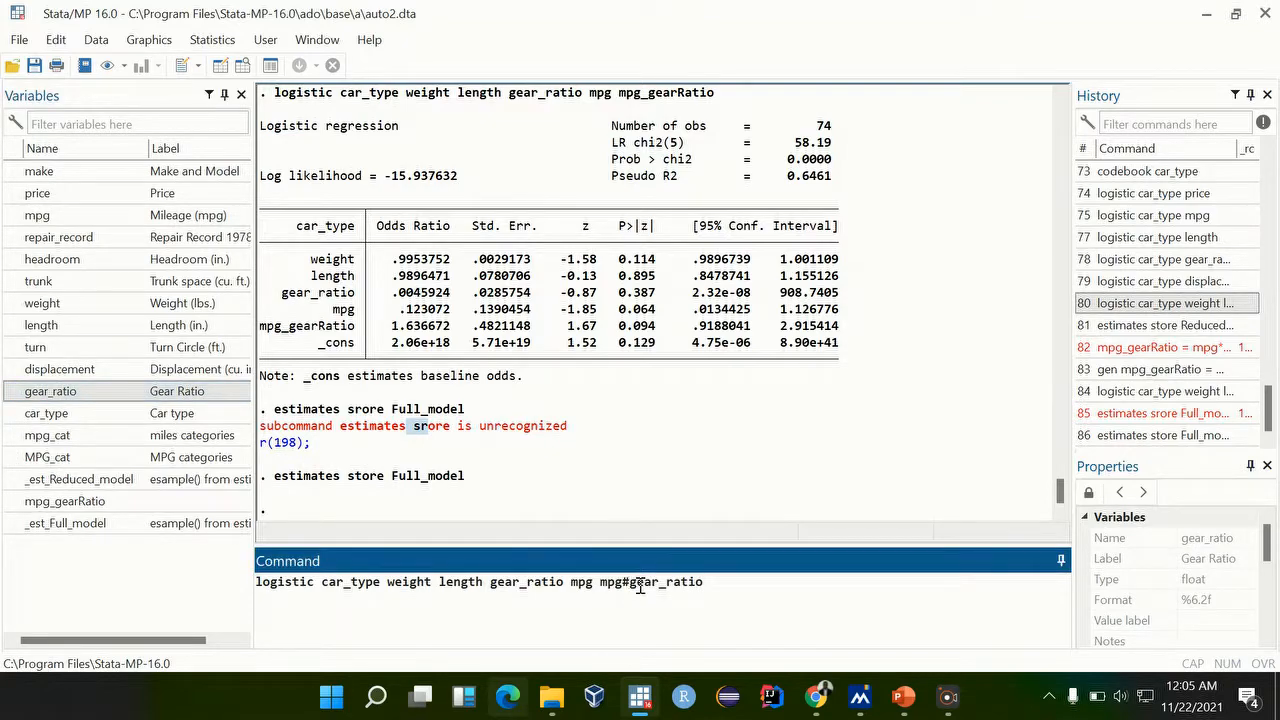
key("Return")
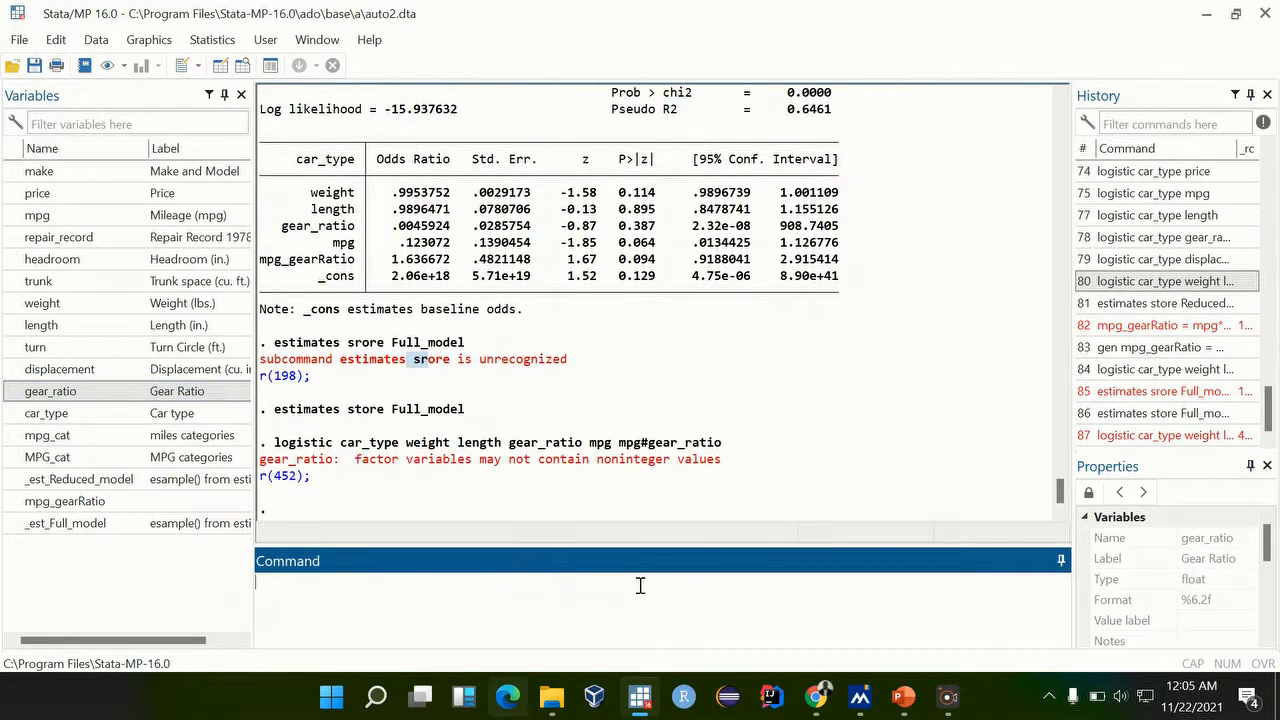
mouse_move(397, 473)
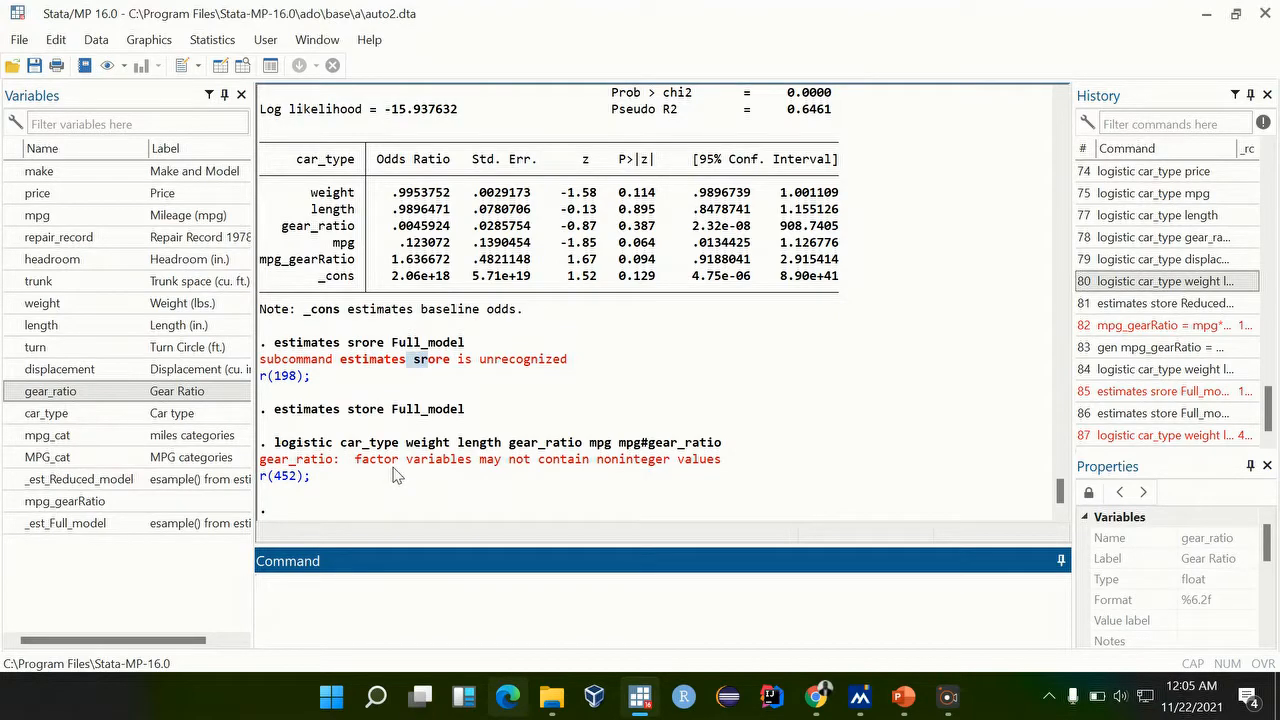
mouse_move(471, 484)
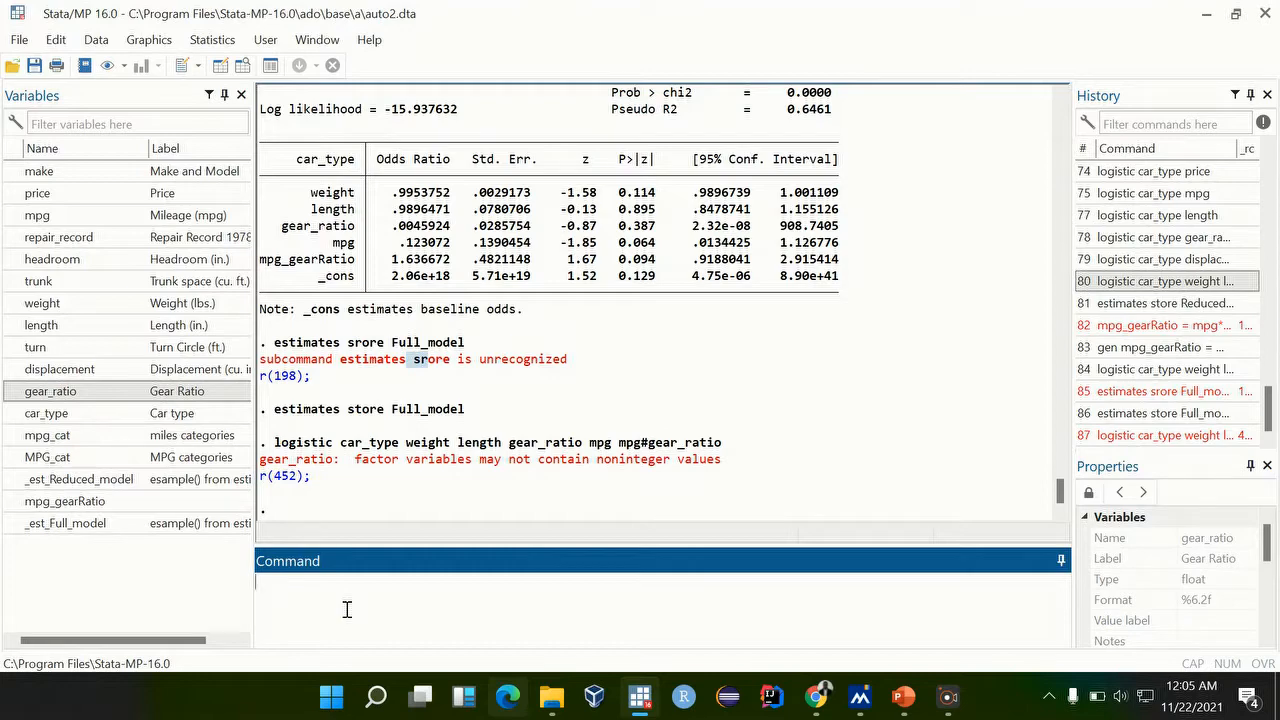
- Run codebook gear_ratio, showing 36 unique values from 2.19 to 3.89
type("codebook")
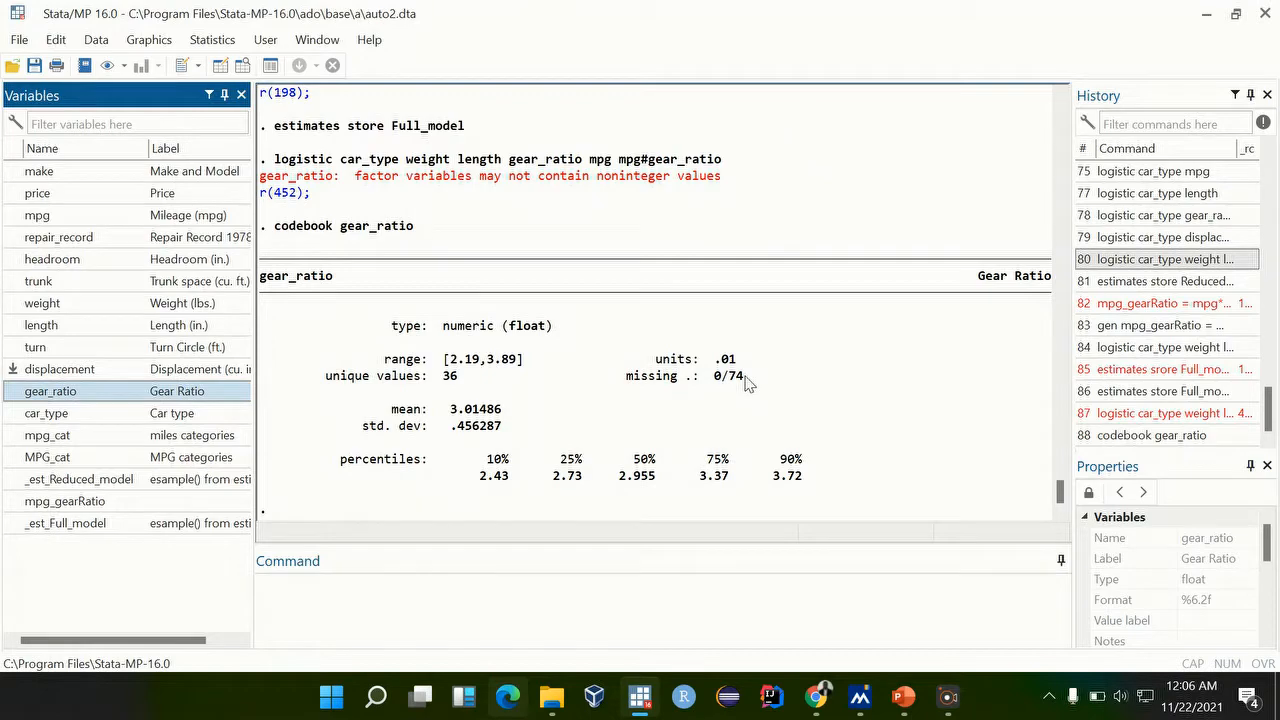
mouse_move(695, 195)
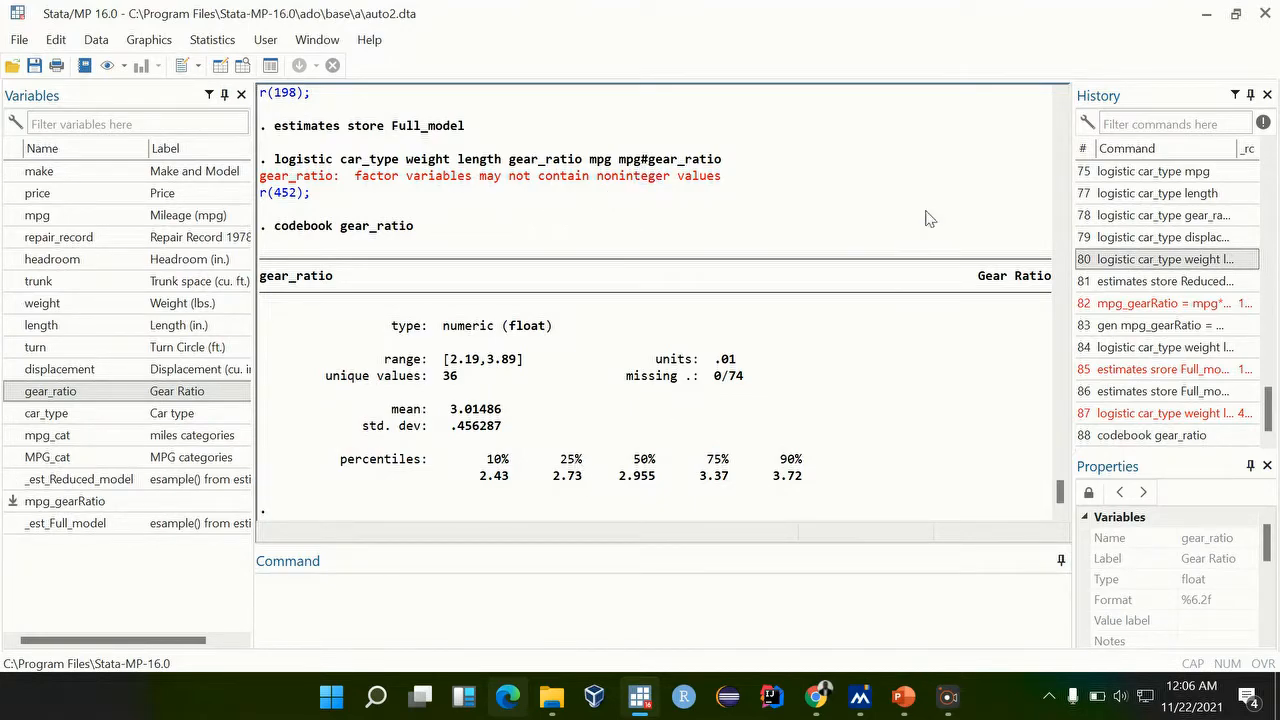
mouse_move(251, 526)
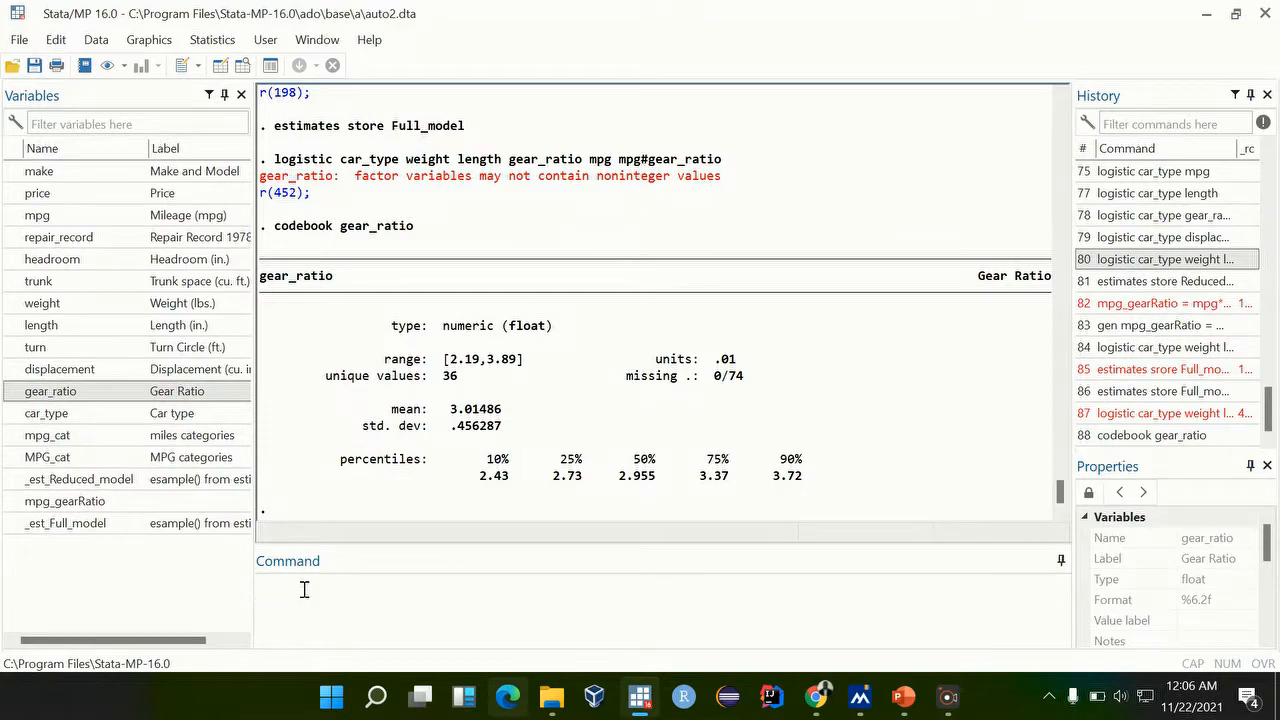
left_click(305, 592)
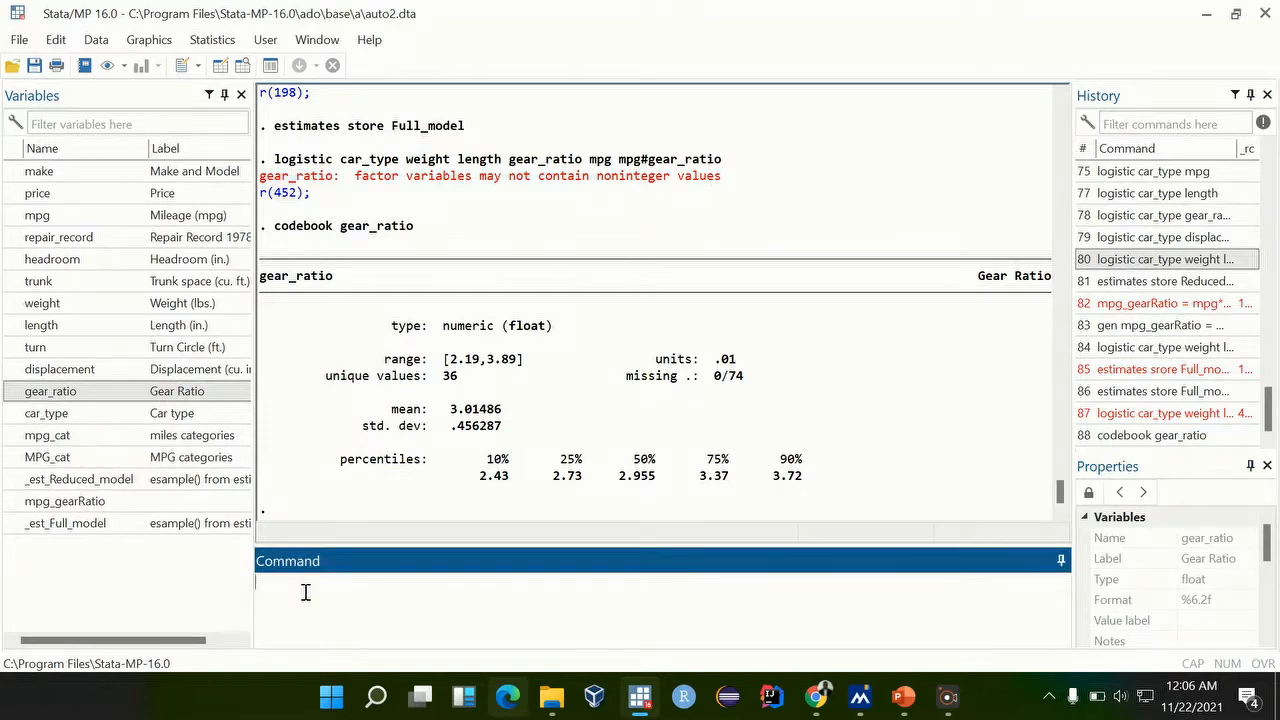
mouse_move(576, 484)
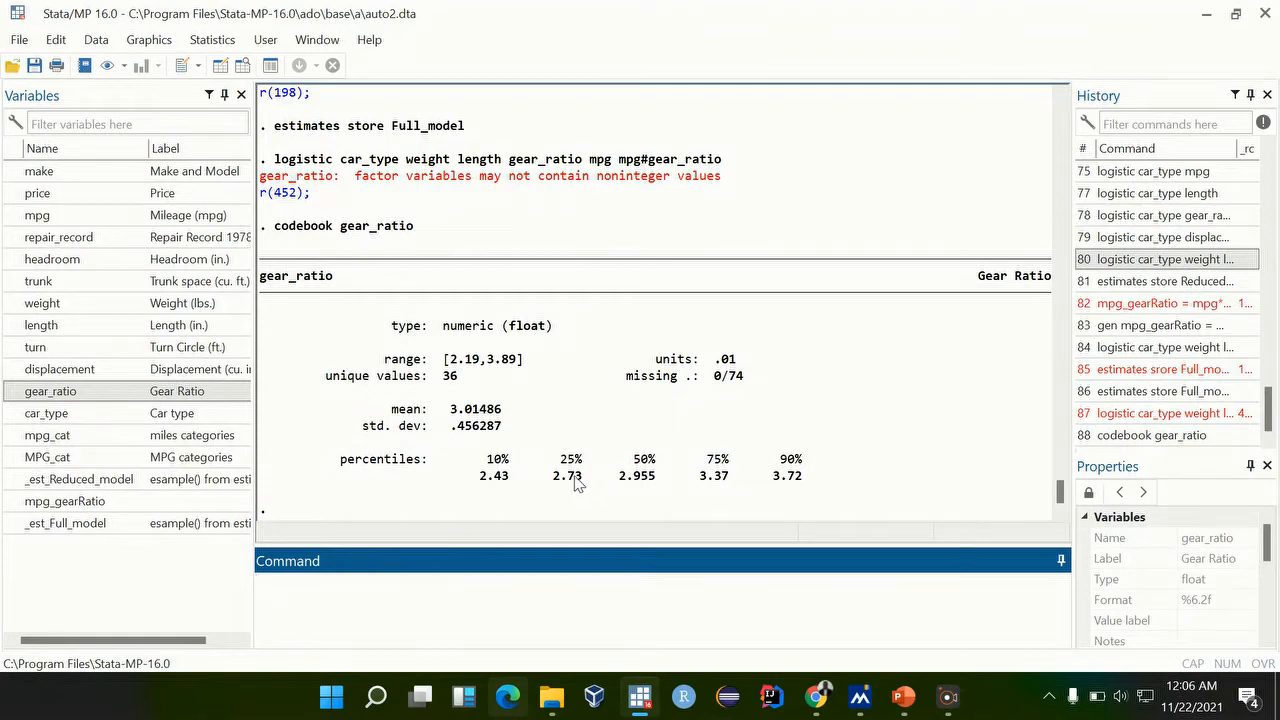
mouse_move(515, 385)
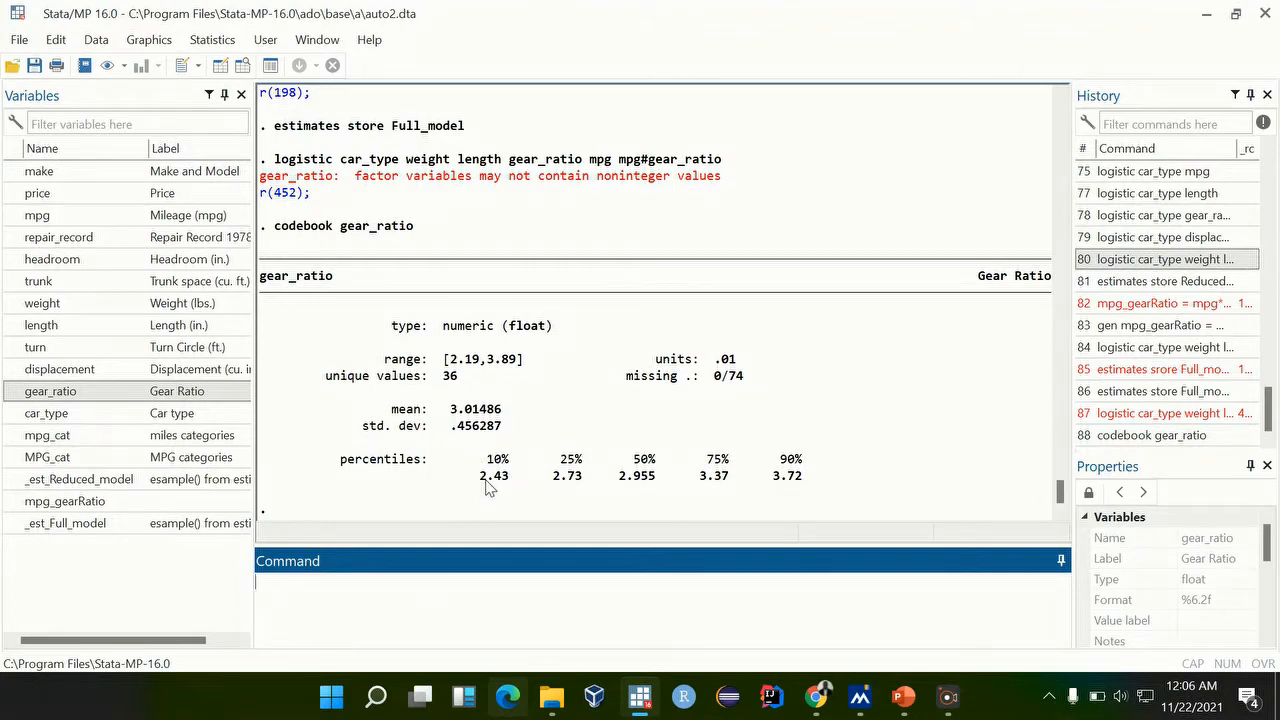
type("b")
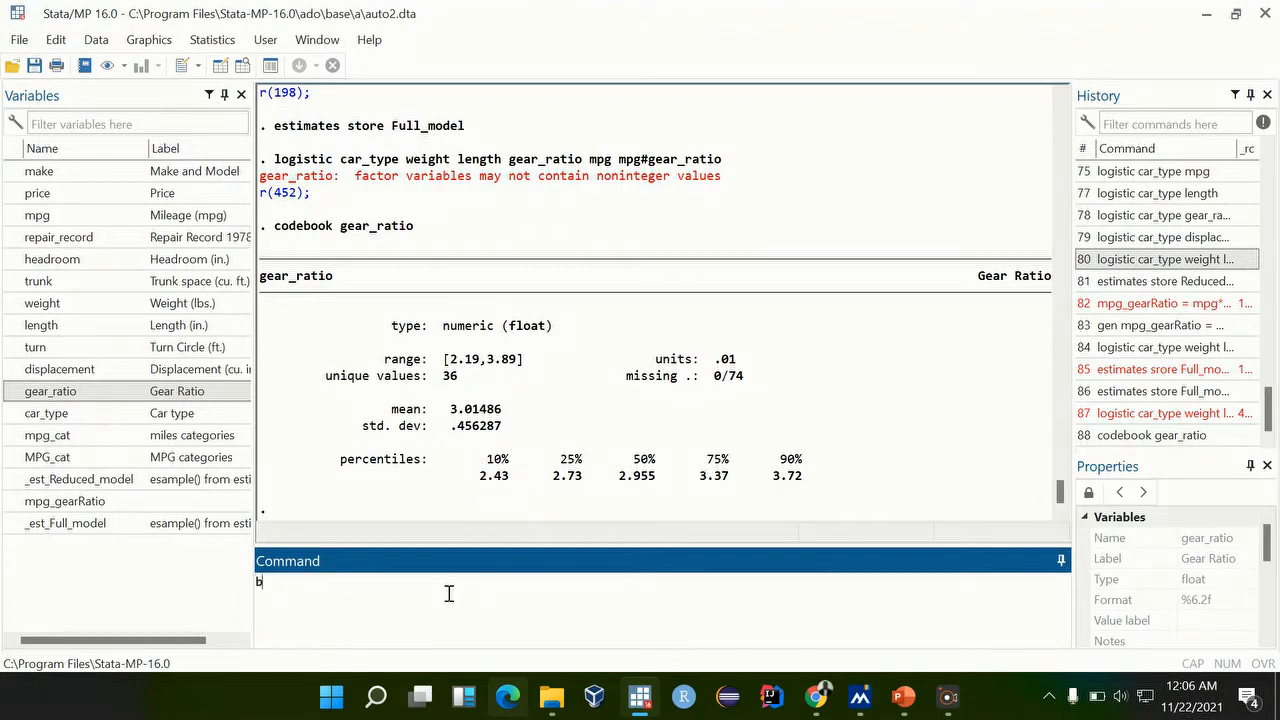
type("ro")
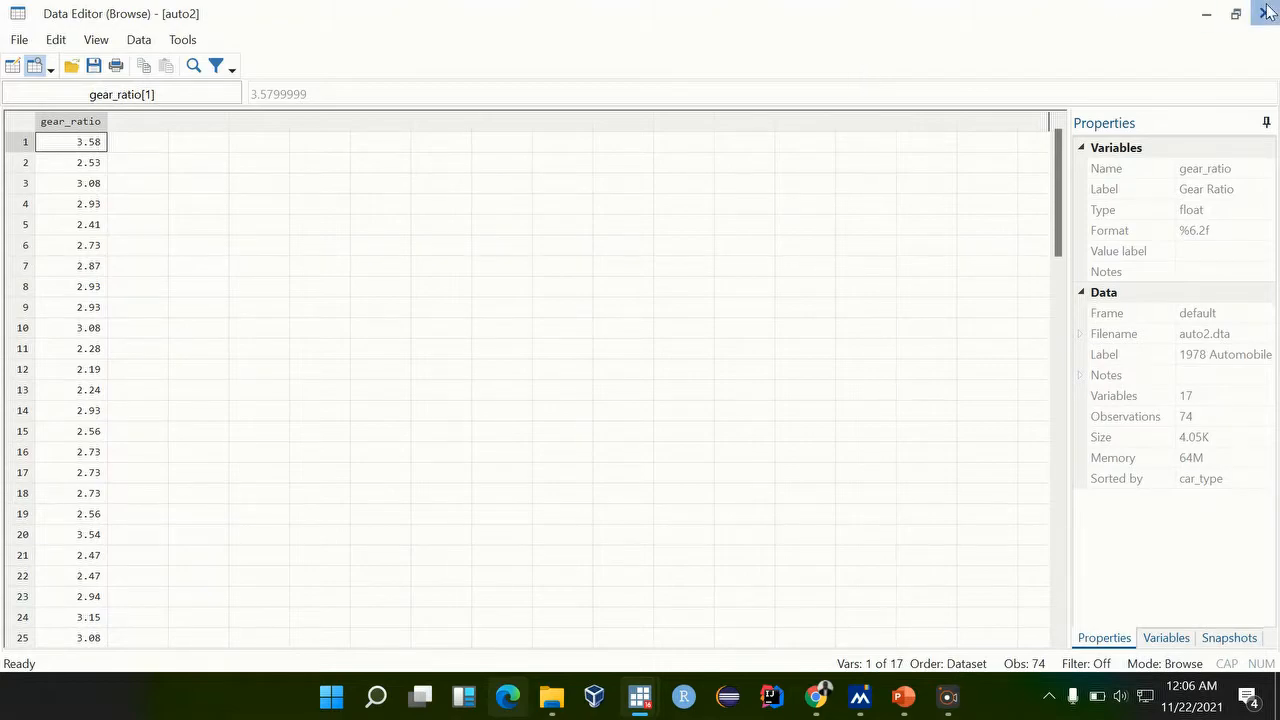
left_click(1266, 11)
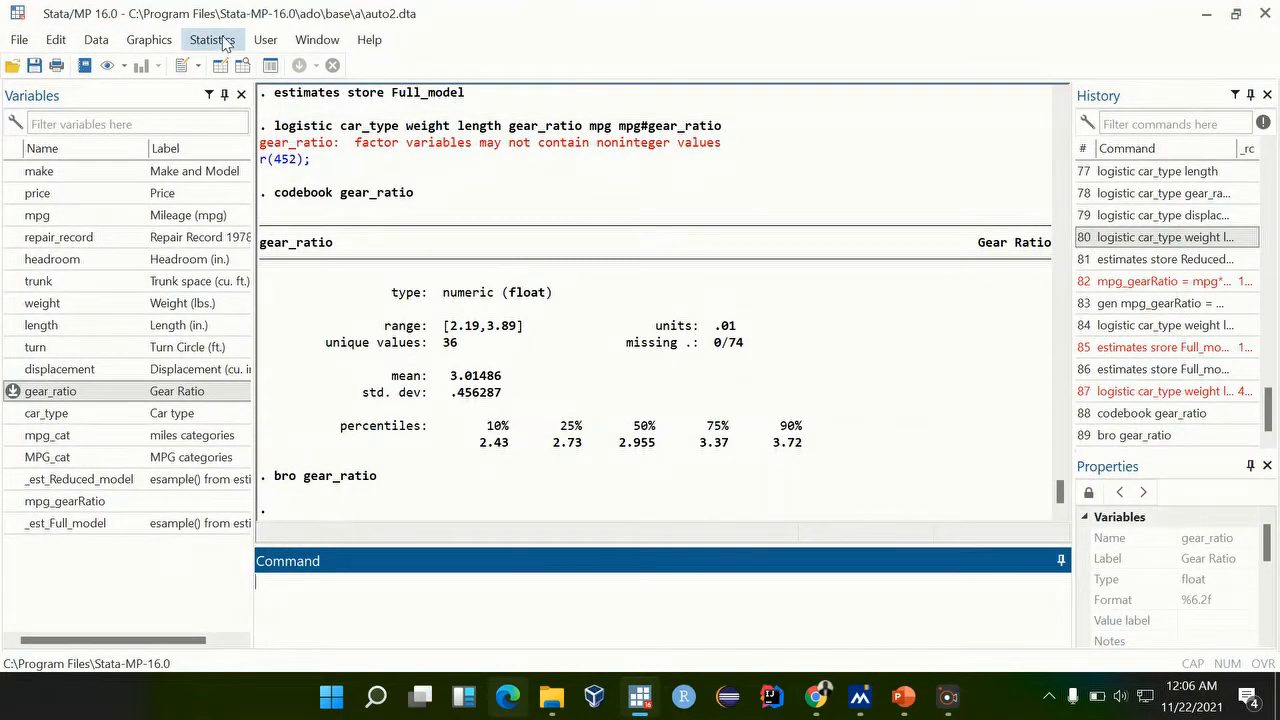
- Open the Postestimation Selector from the Statistics menu
left_click(212, 39)
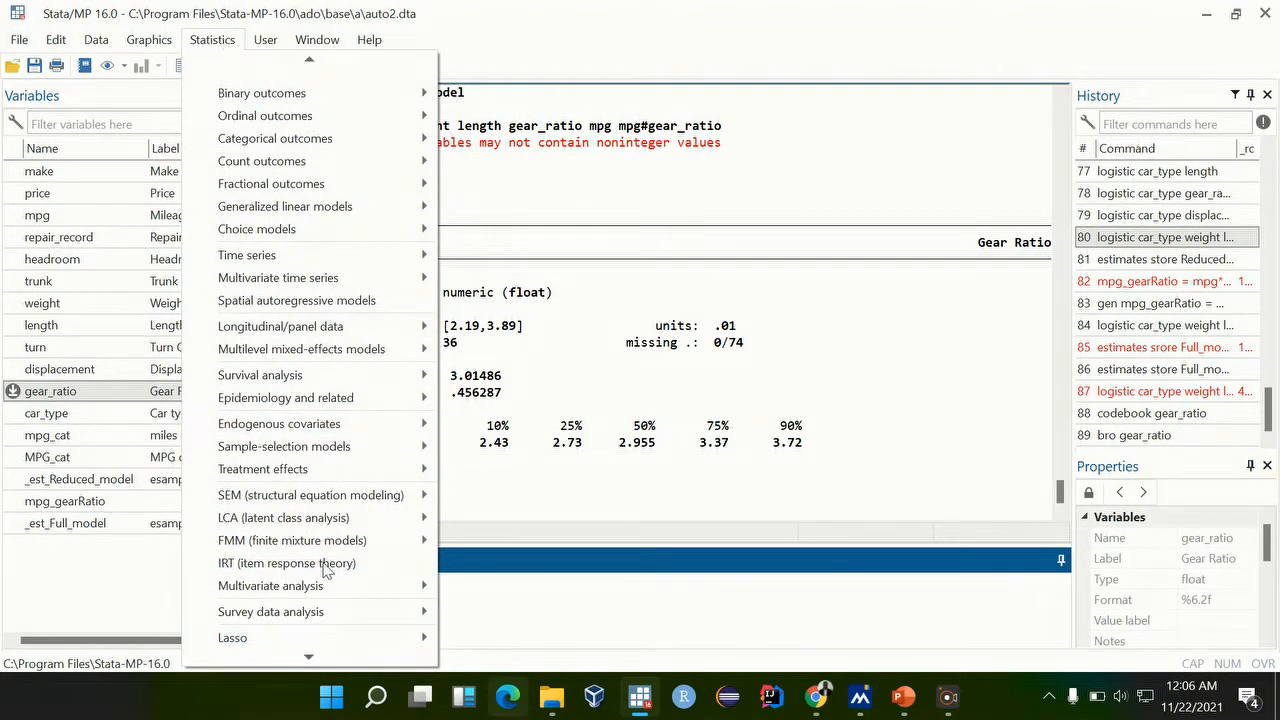
mouse_move(232, 638)
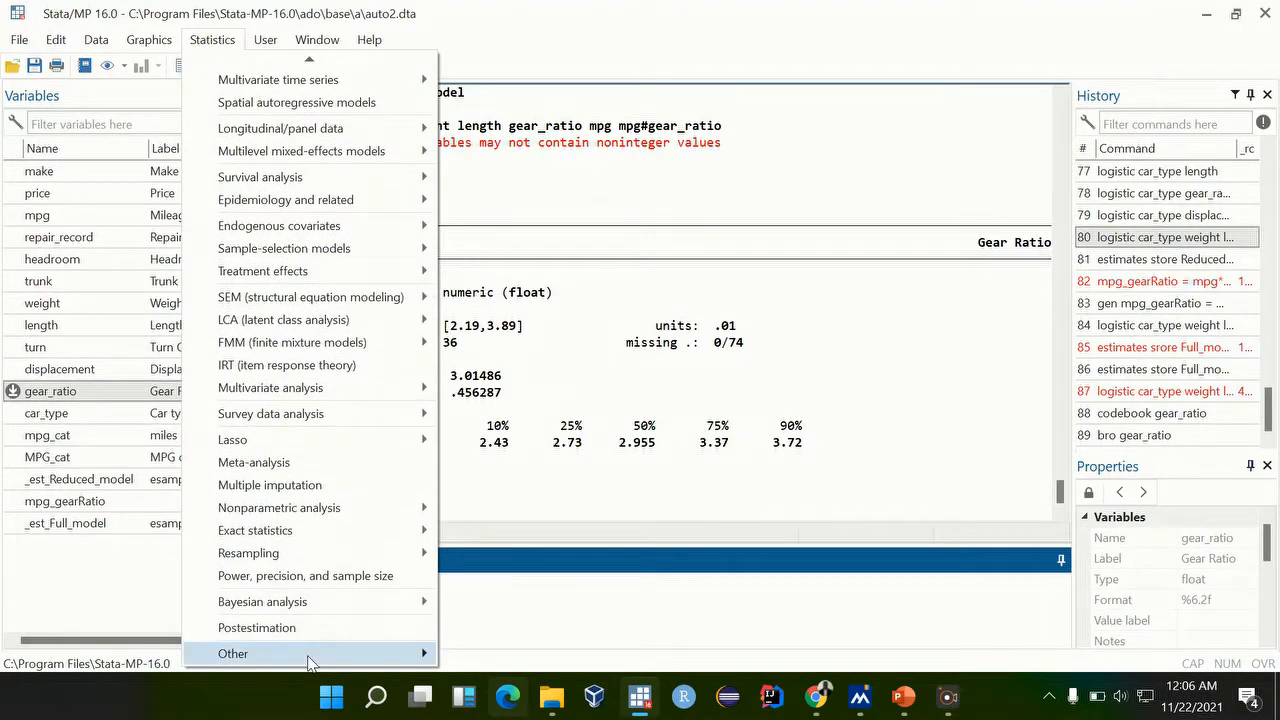
left_click(256, 627)
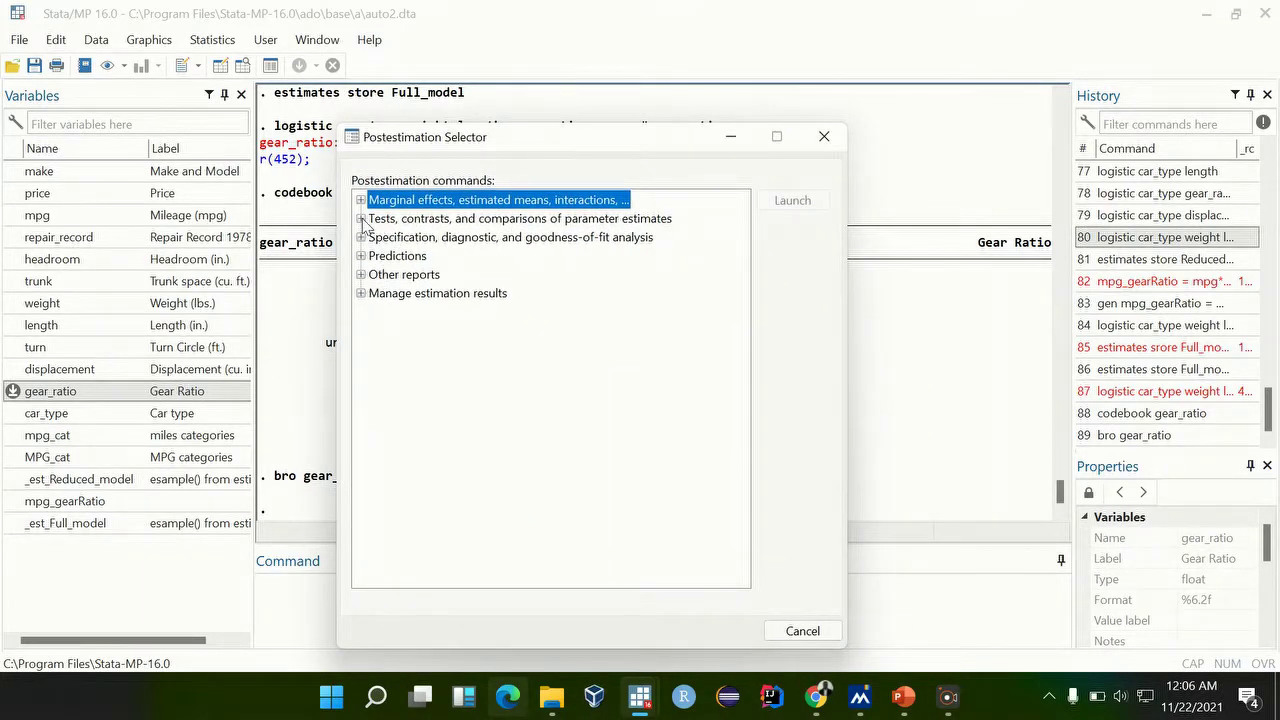
- Browse the Tests entries and launch 'Likelihood-ratio test comparing models'
left_click(361, 218)
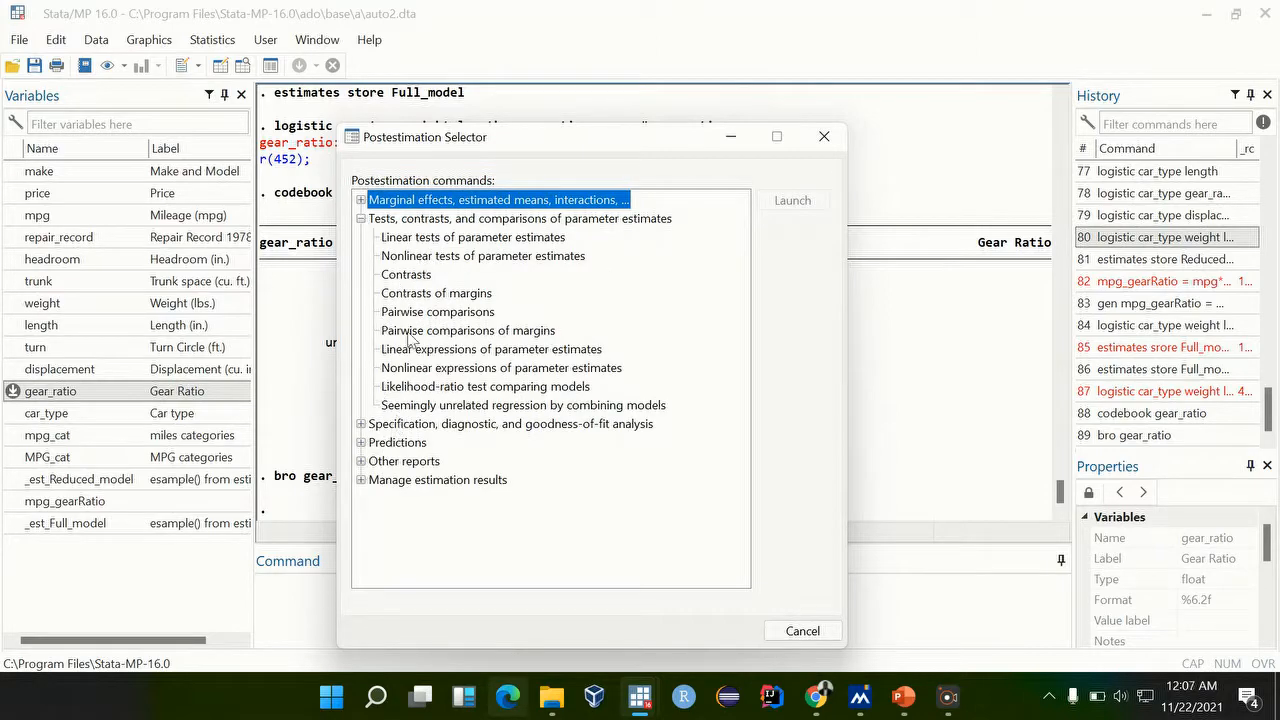
left_click(436, 292)
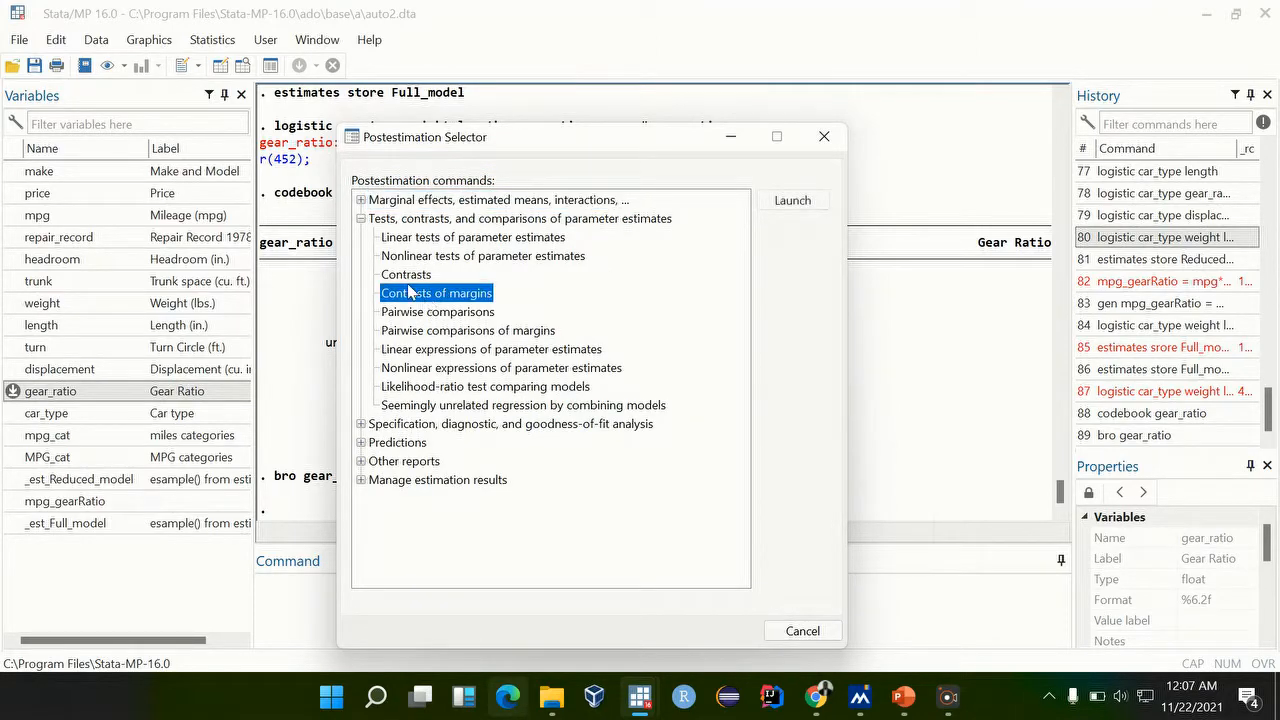
left_click(405, 274)
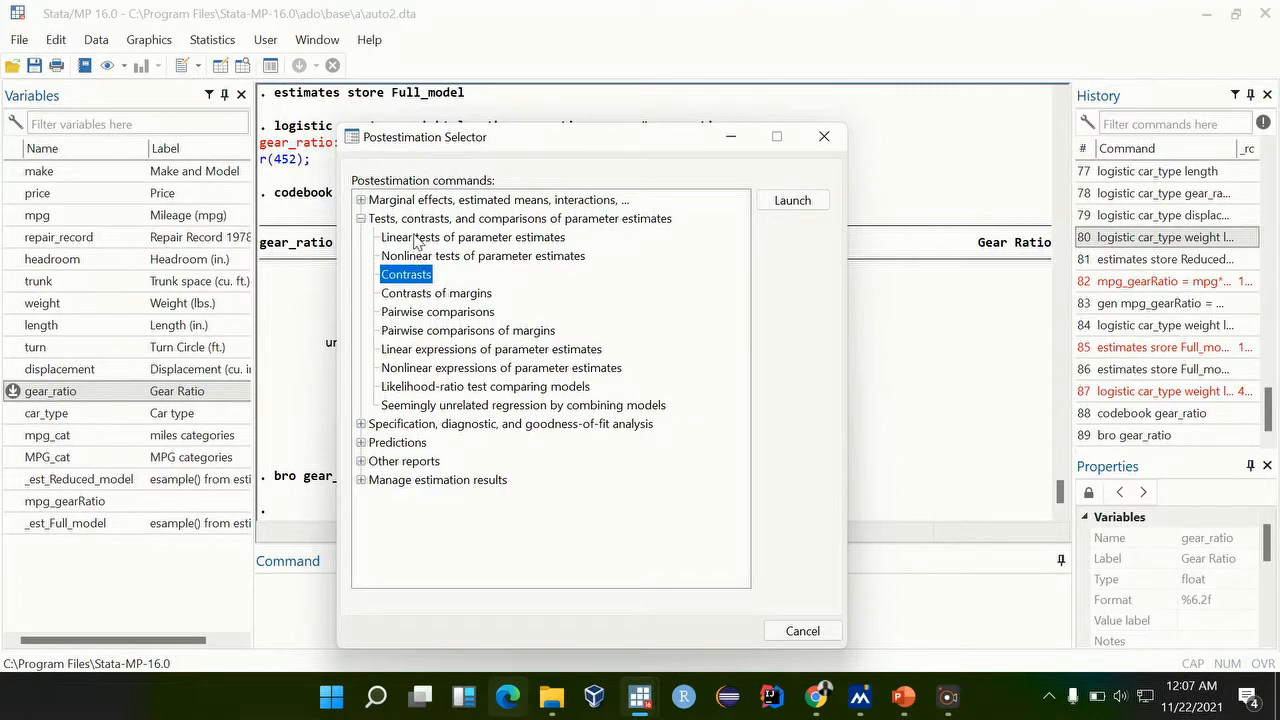
left_click(473, 237)
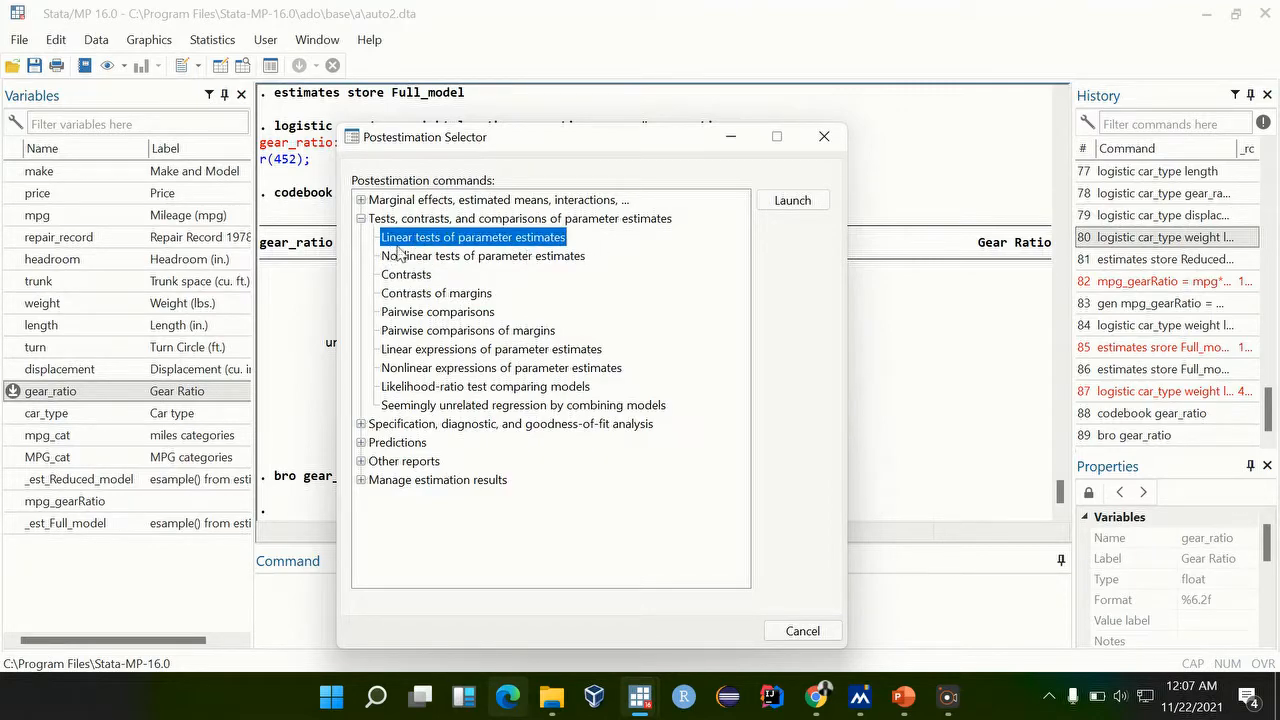
mouse_move(424, 393)
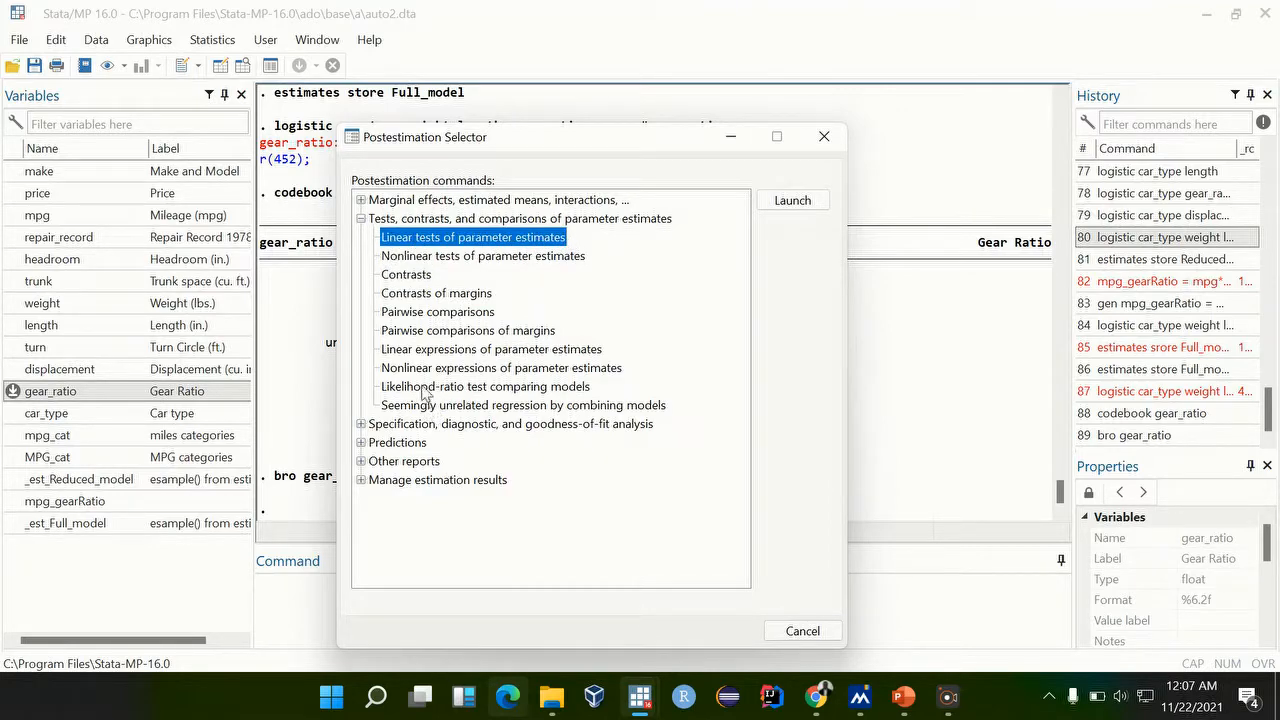
left_click(485, 386)
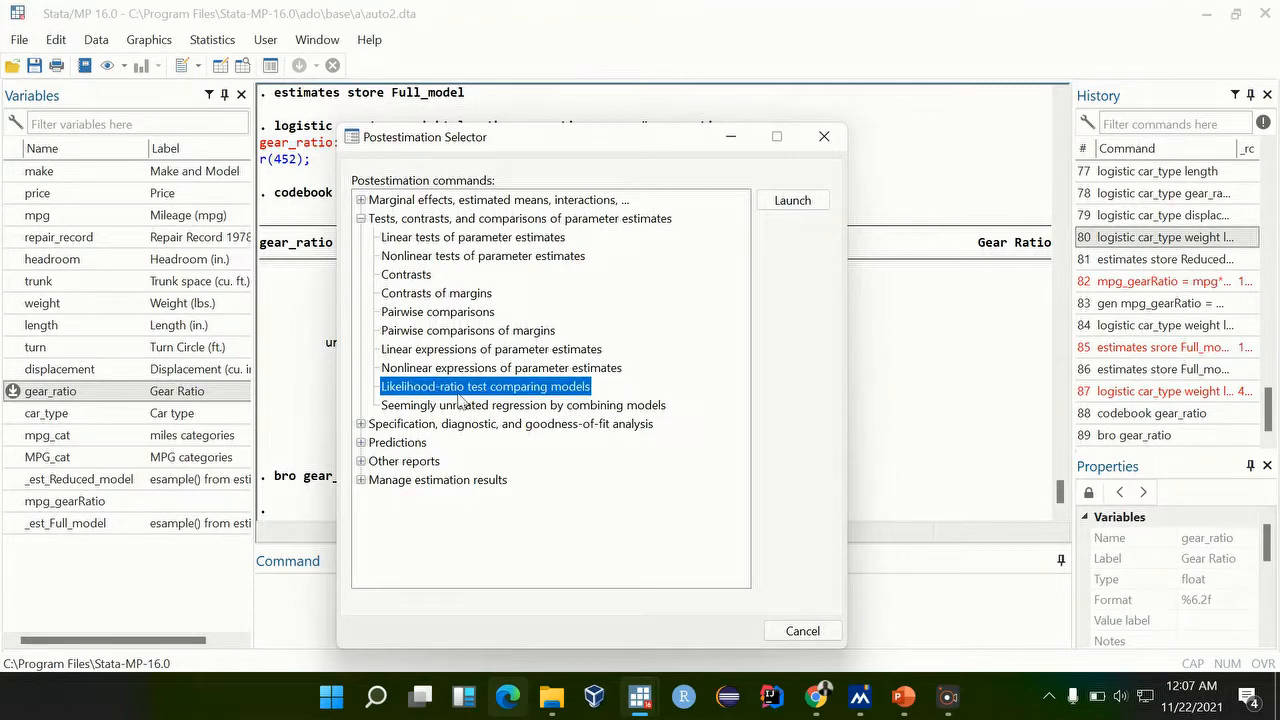
mouse_move(577, 400)
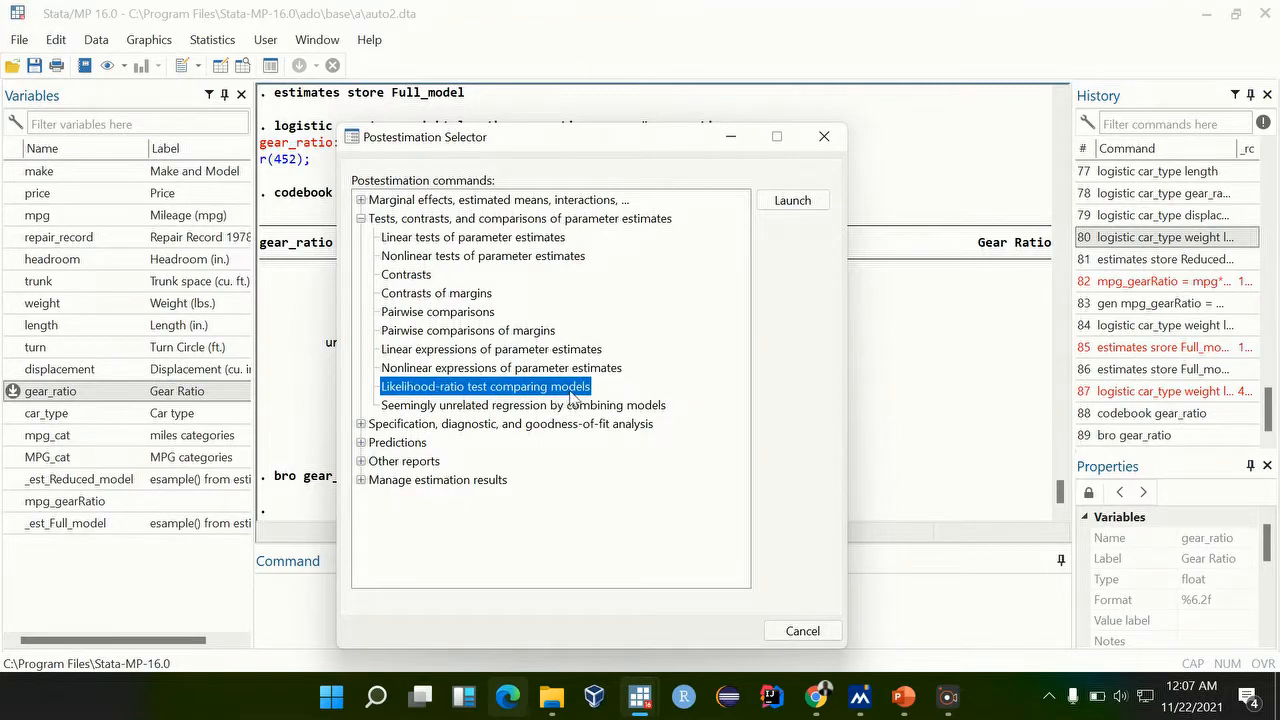
mouse_move(435, 358)
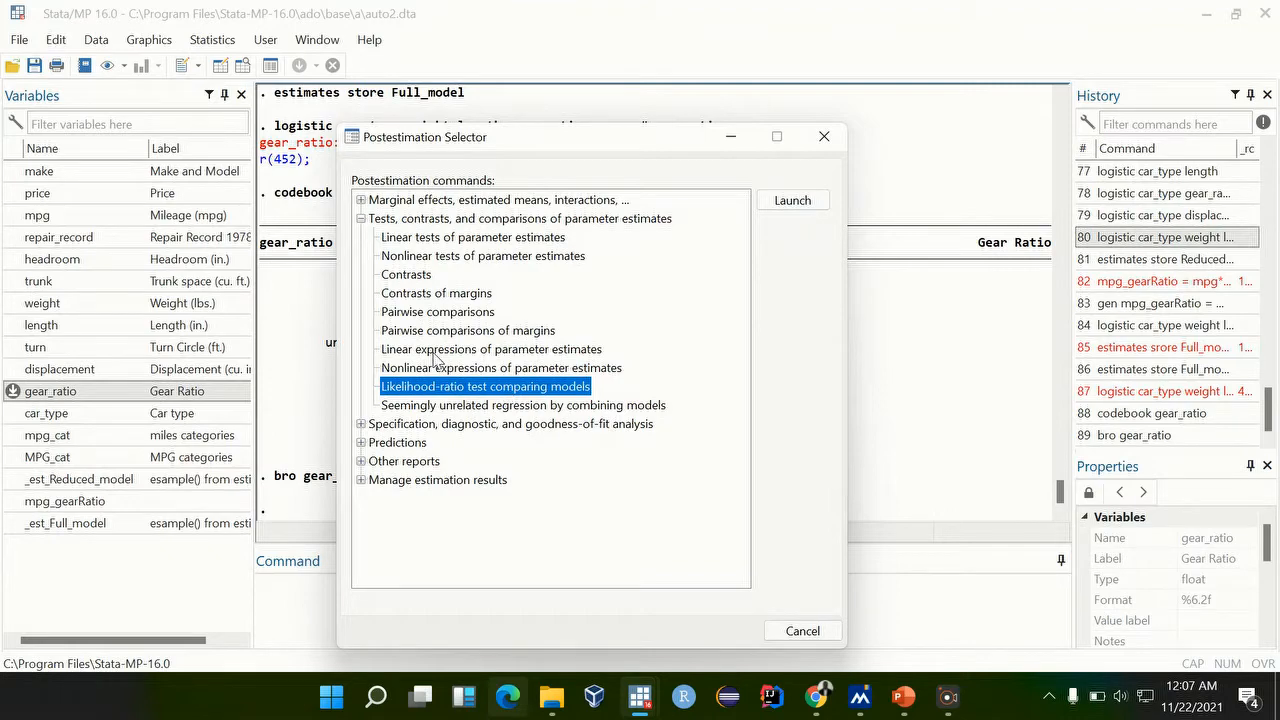
mouse_move(403, 444)
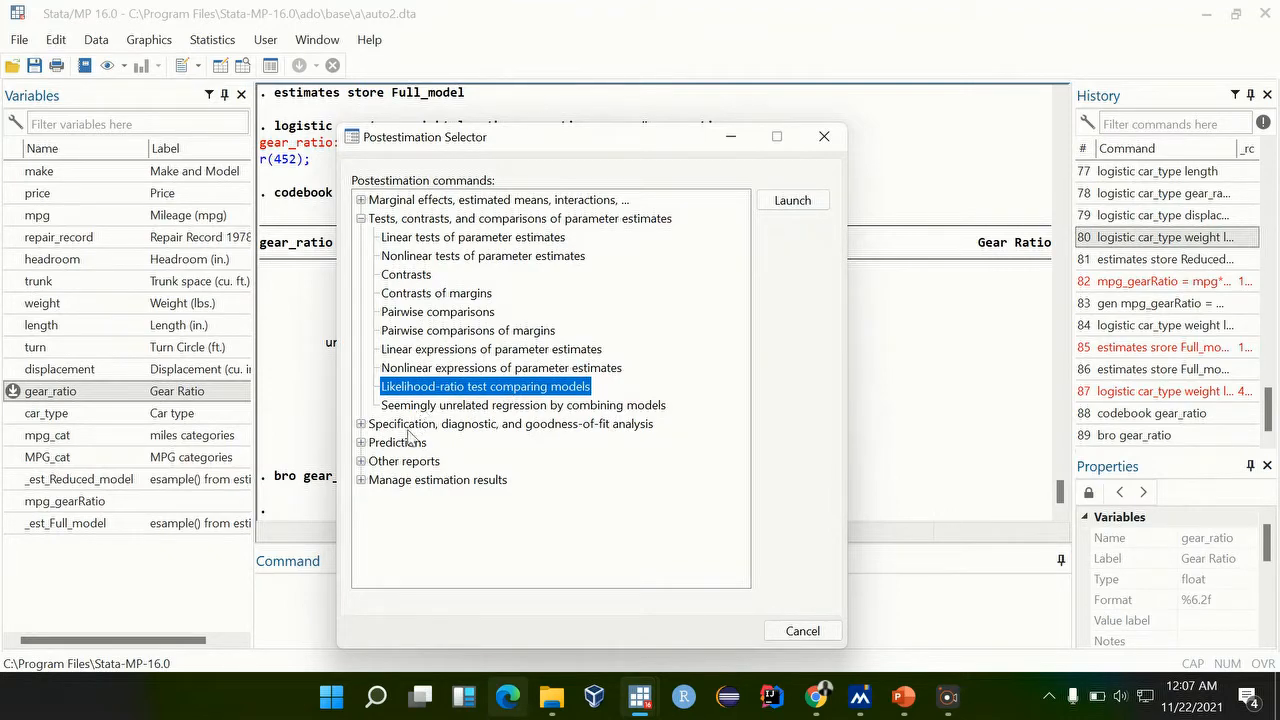
left_click(436, 293)
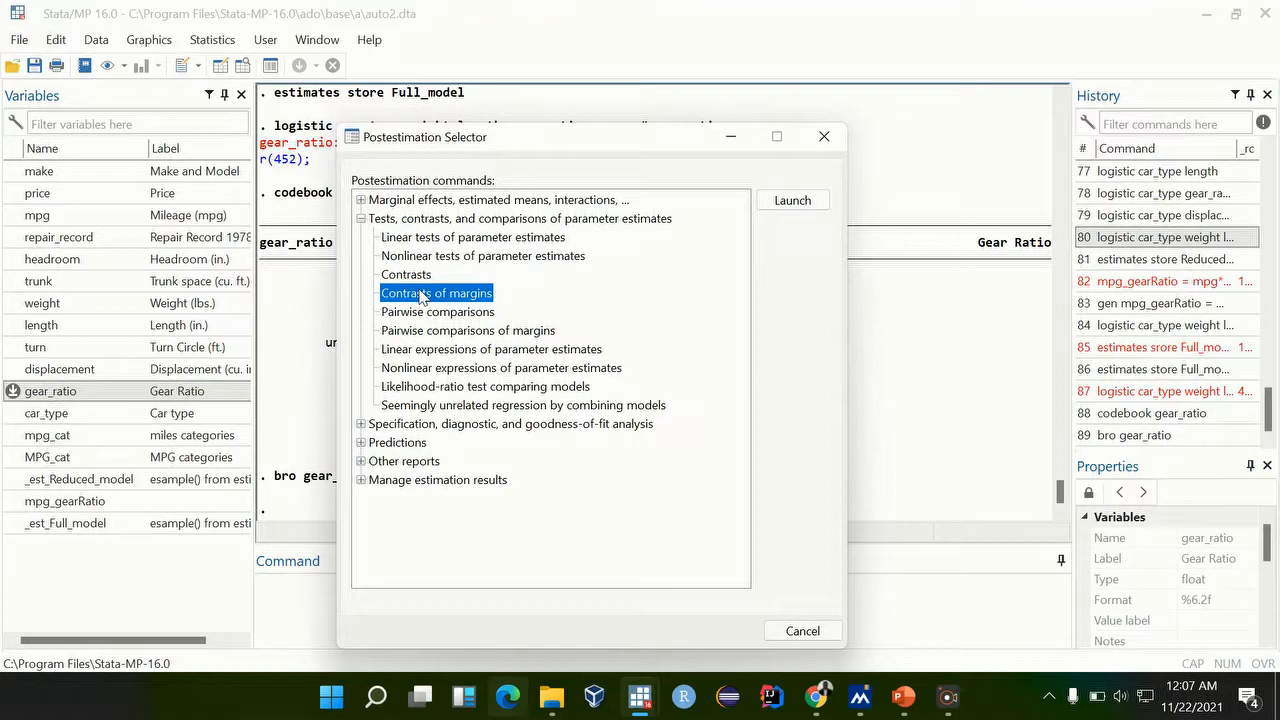
mouse_move(442, 371)
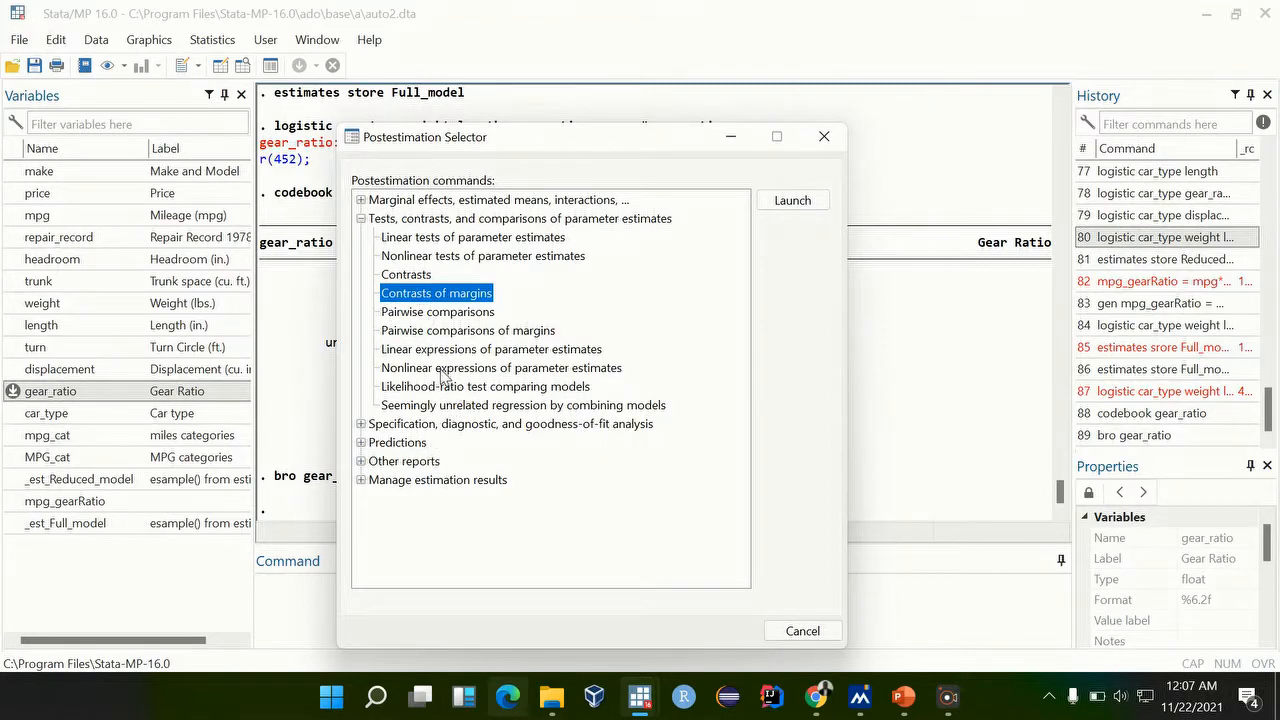
mouse_move(422, 390)
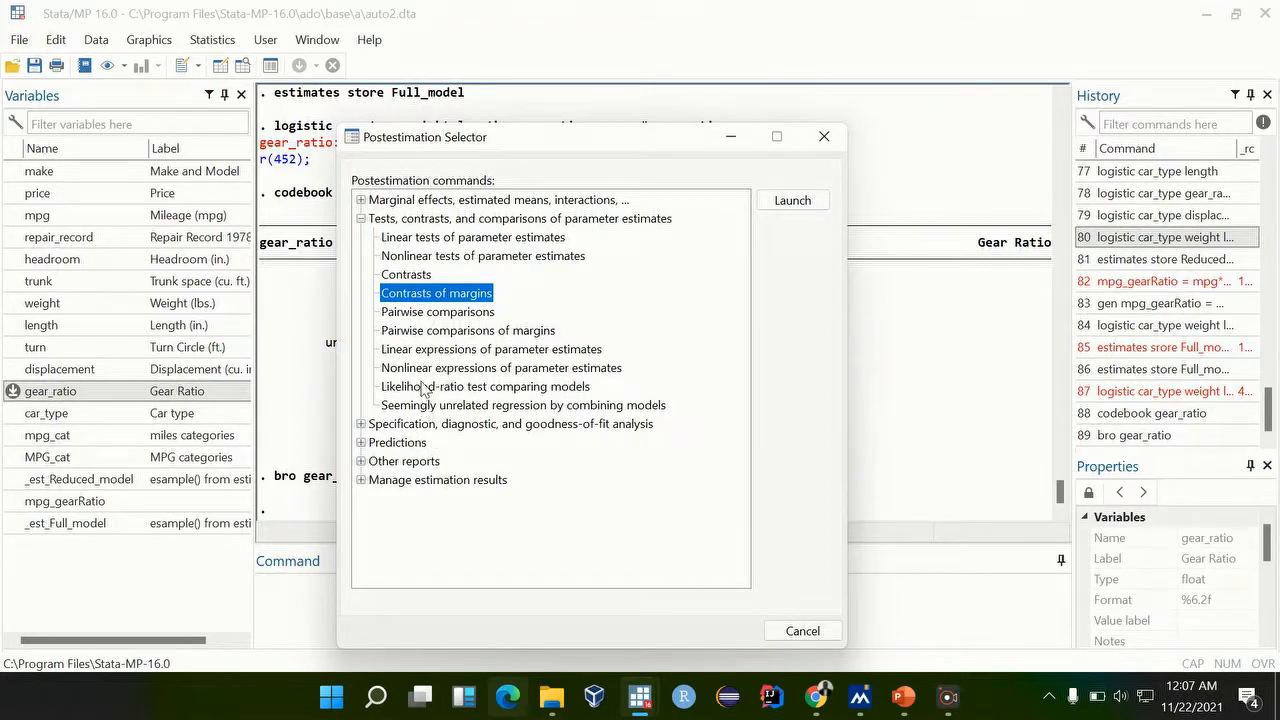
left_click(484, 386)
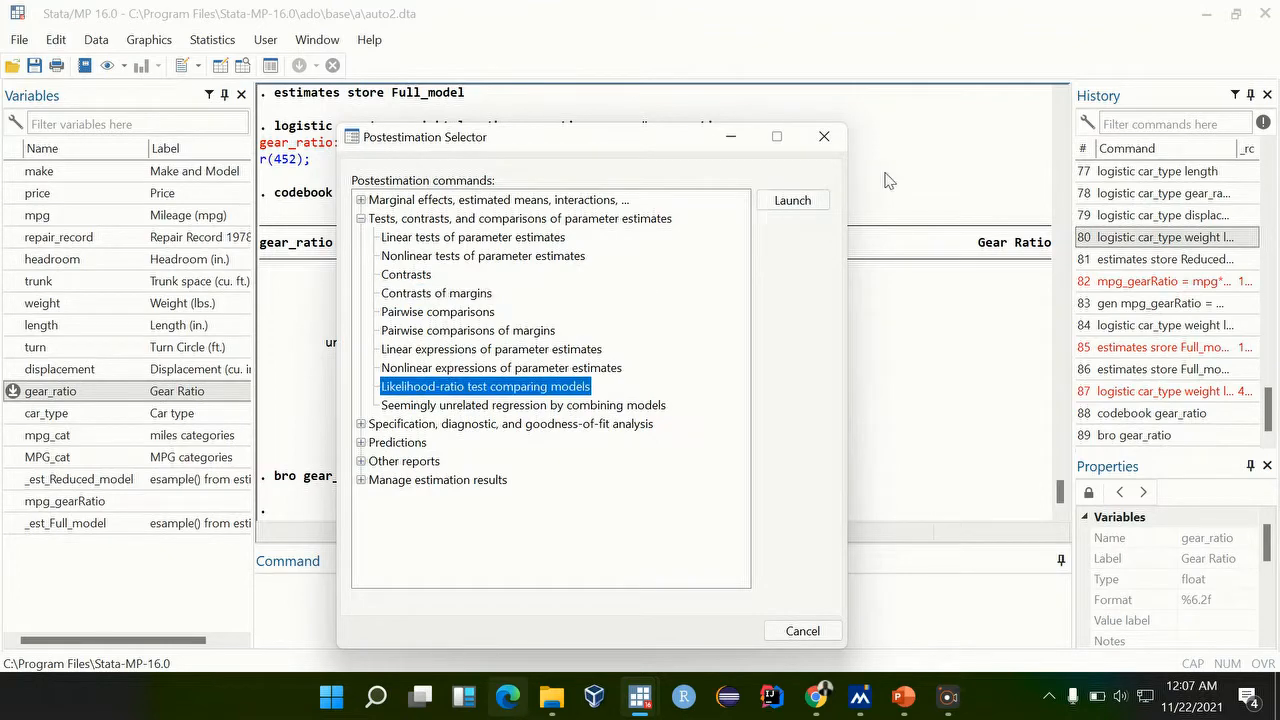
left_click(792, 200)
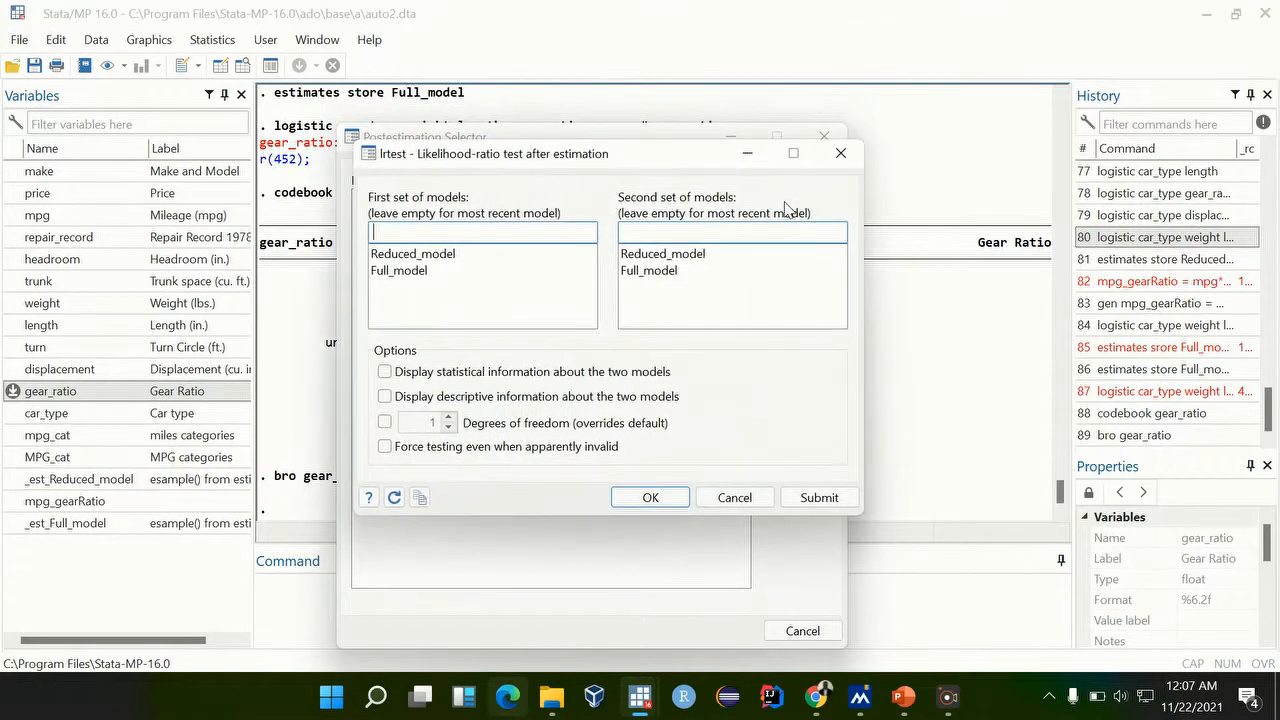
- Run lrtest comparing Full_model with Reduced_model, showing statistical and descriptive model information
left_click(398, 270)
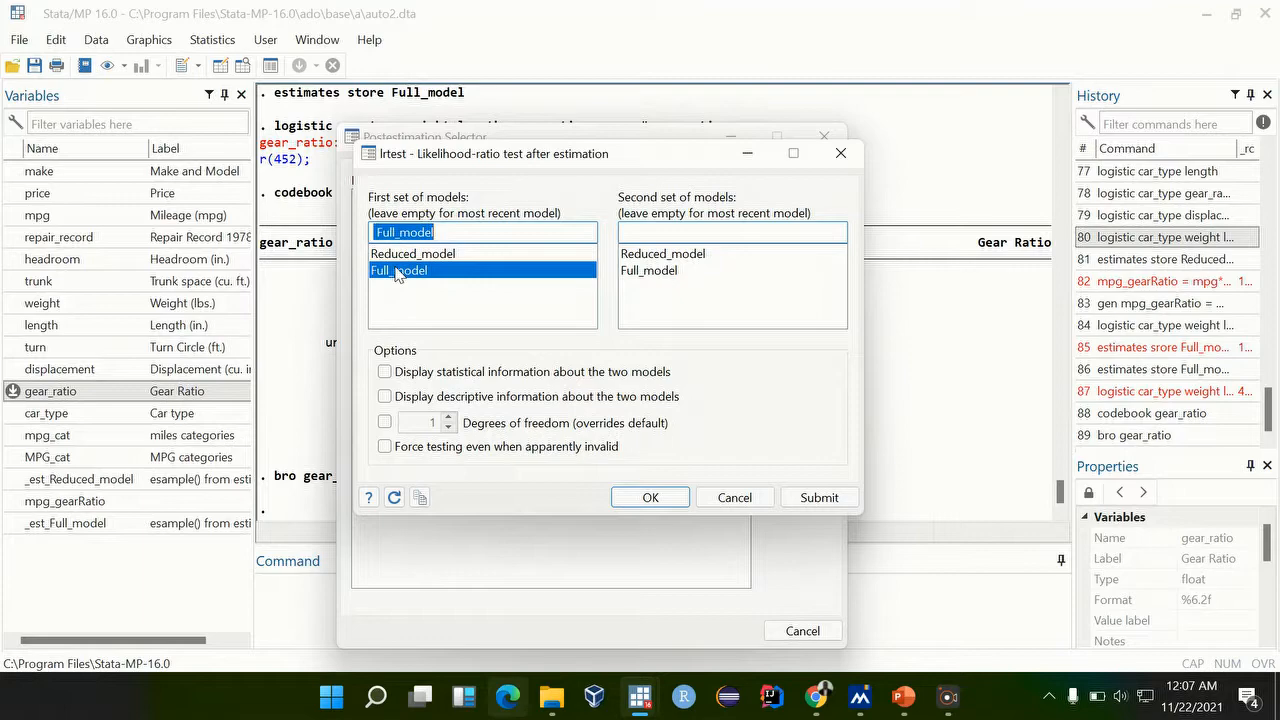
left_click(662, 253)
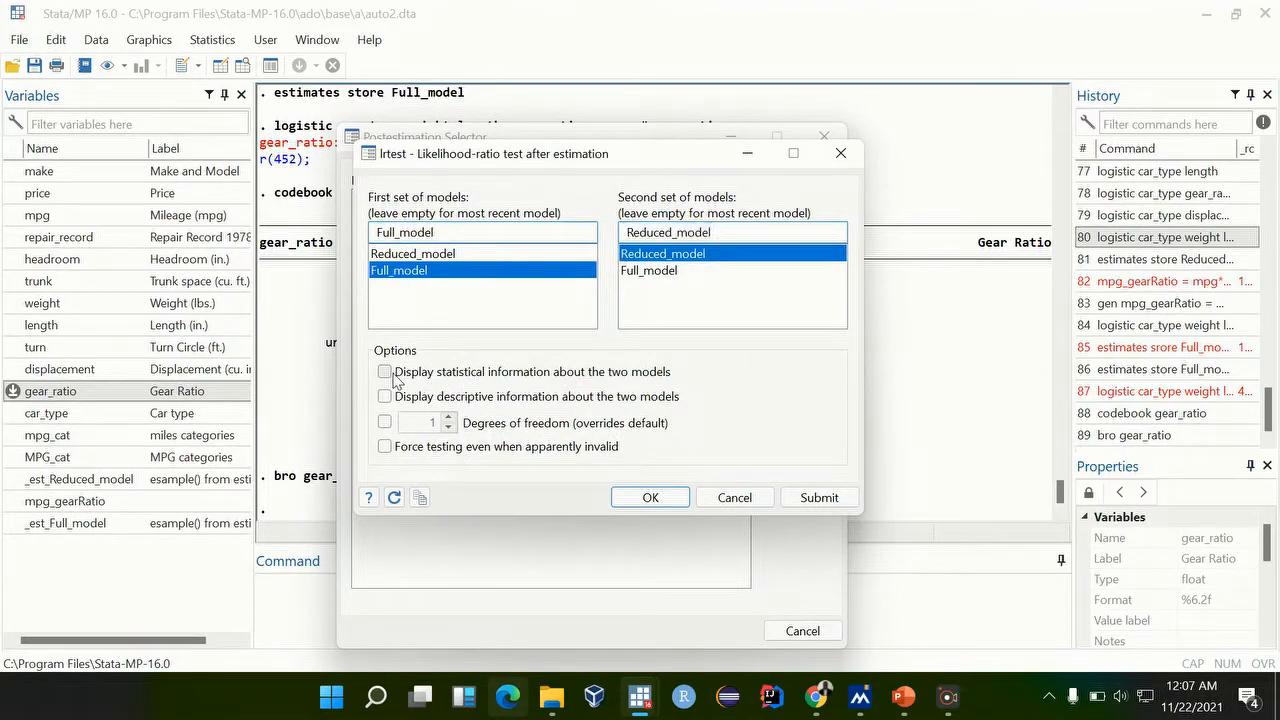
left_click(384, 372)
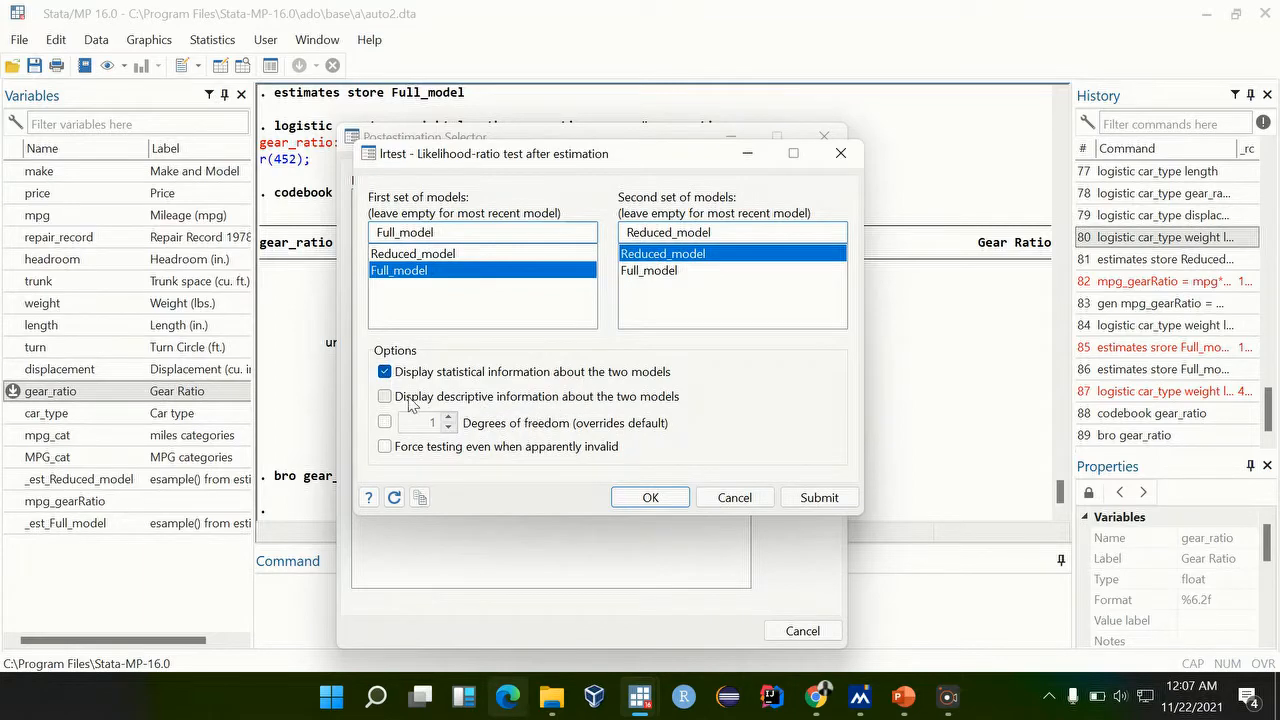
left_click(384, 396)
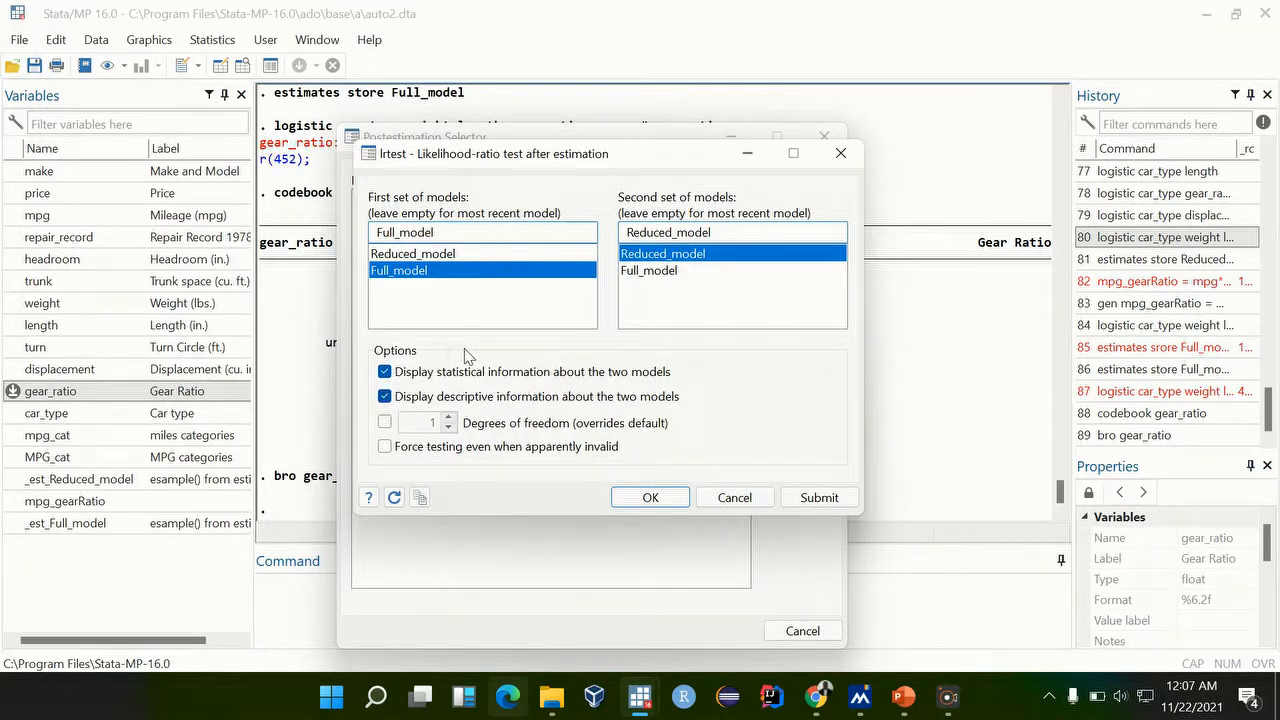
left_click(650, 497)
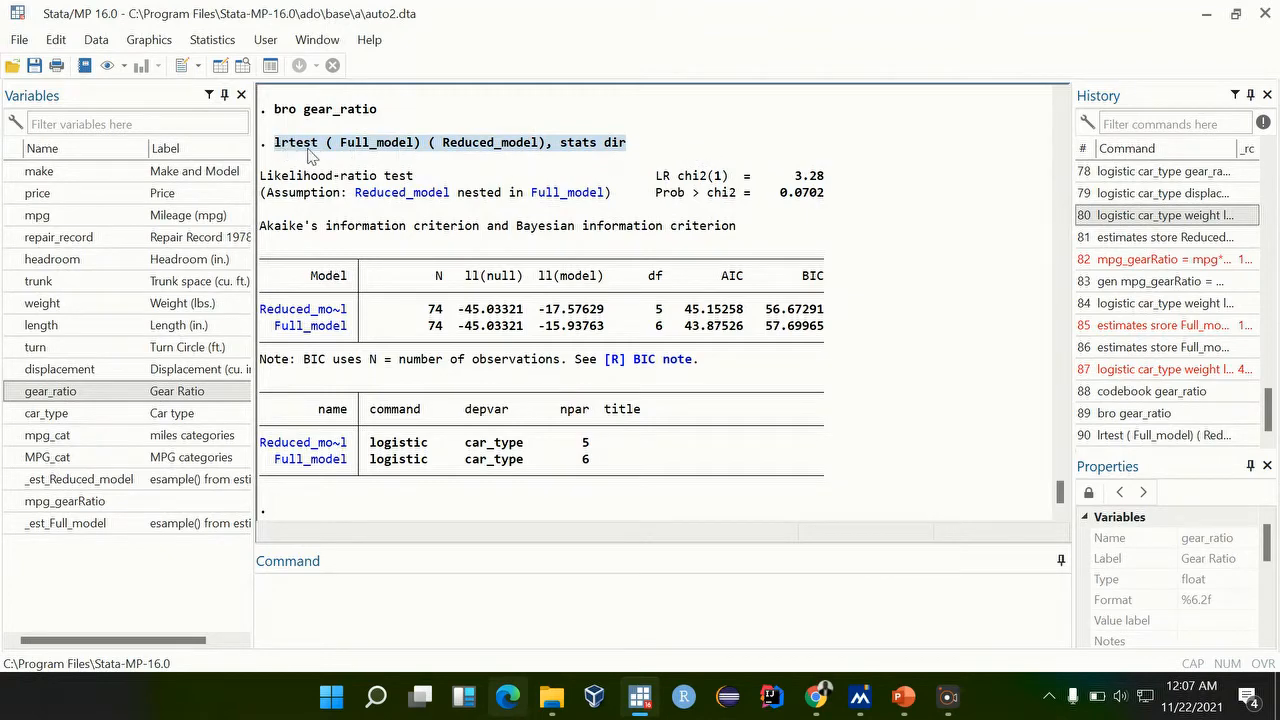
mouse_move(390, 153)
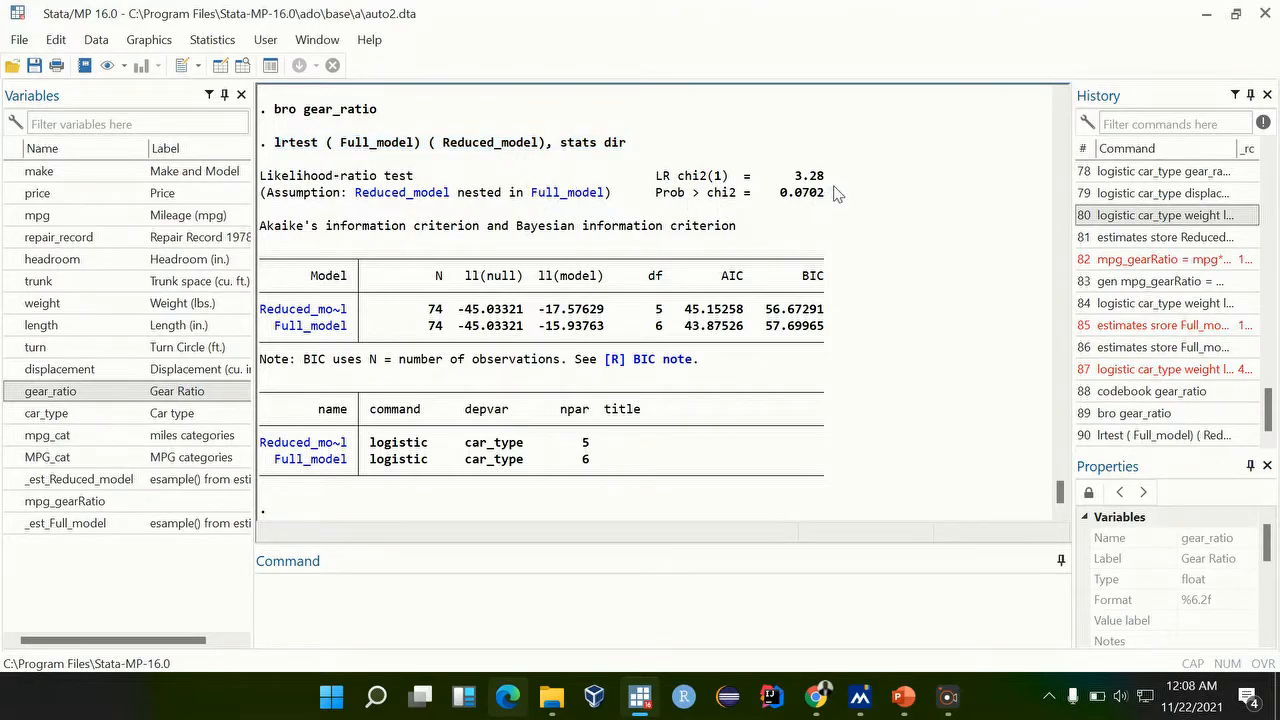
mouse_move(824, 205)
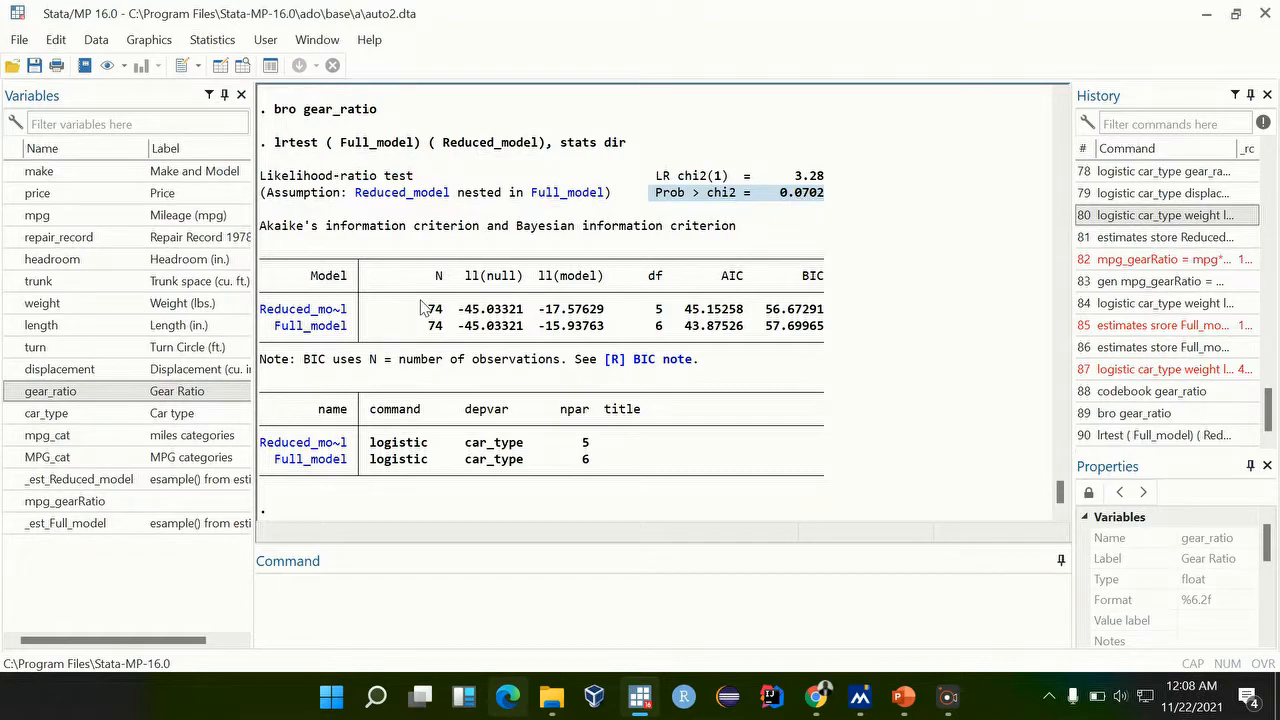
mouse_move(843, 219)
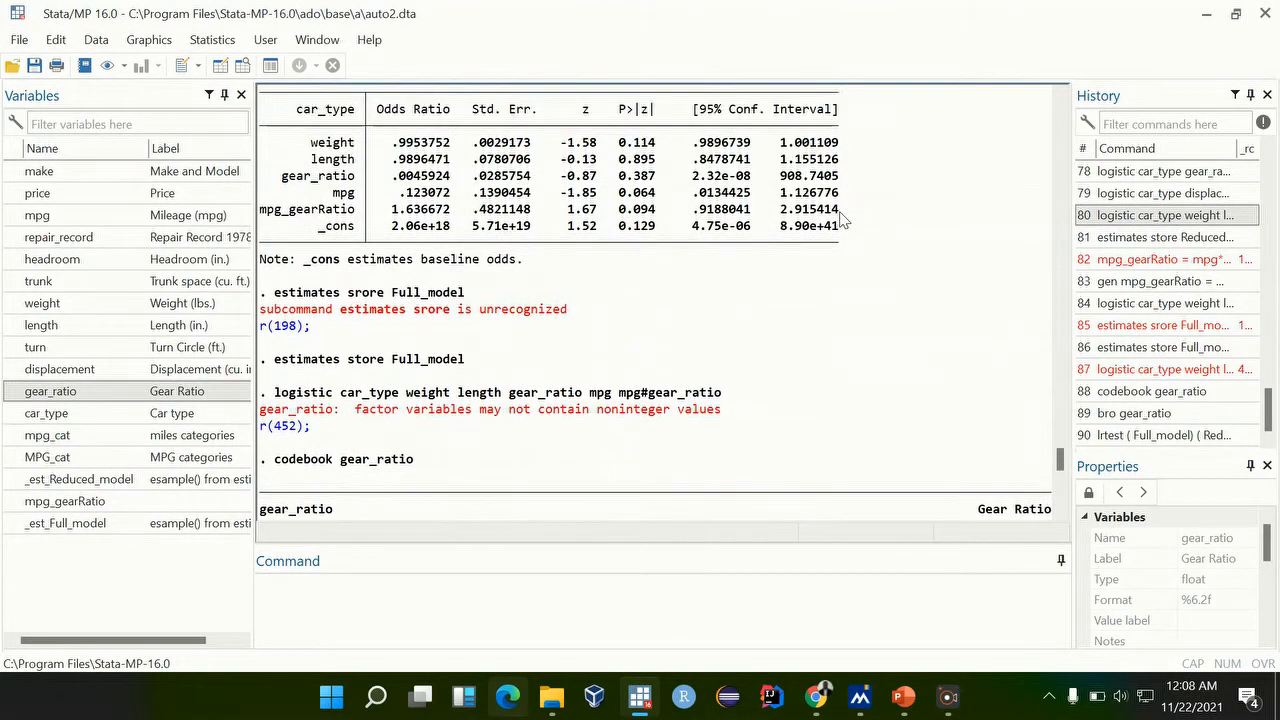
mouse_move(665, 211)
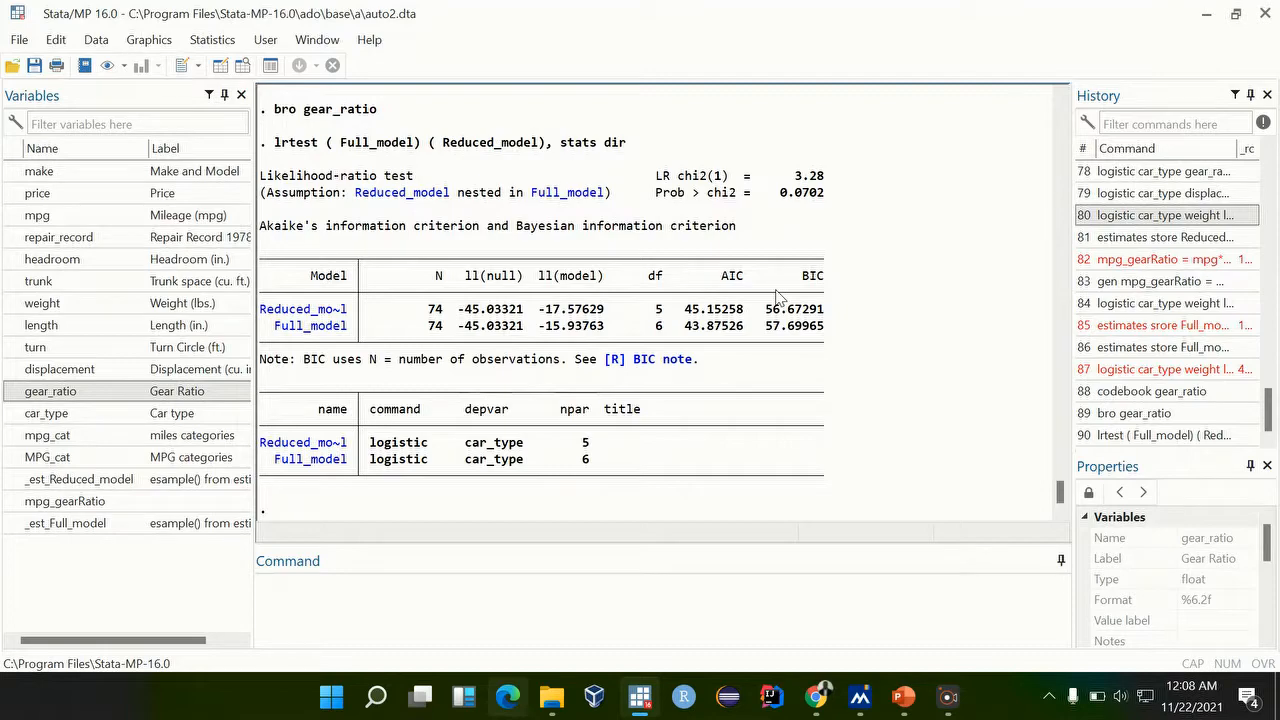
double_click(800, 192)
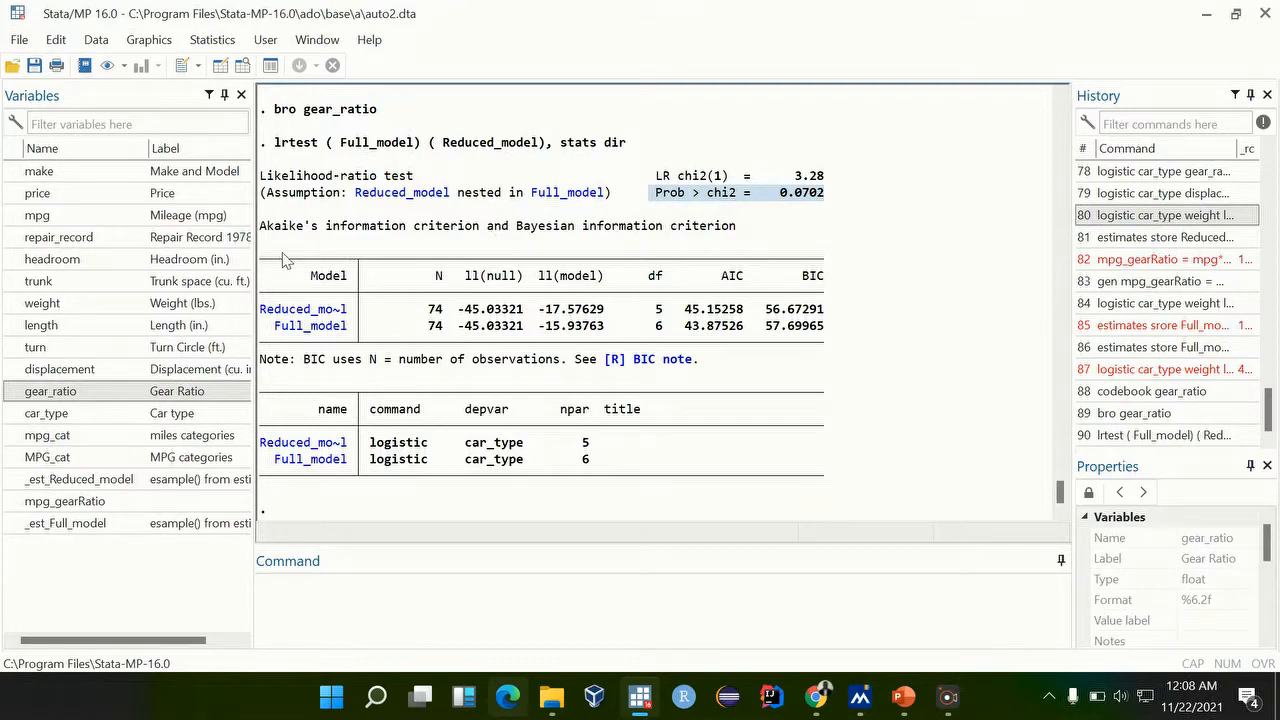
mouse_move(640, 280)
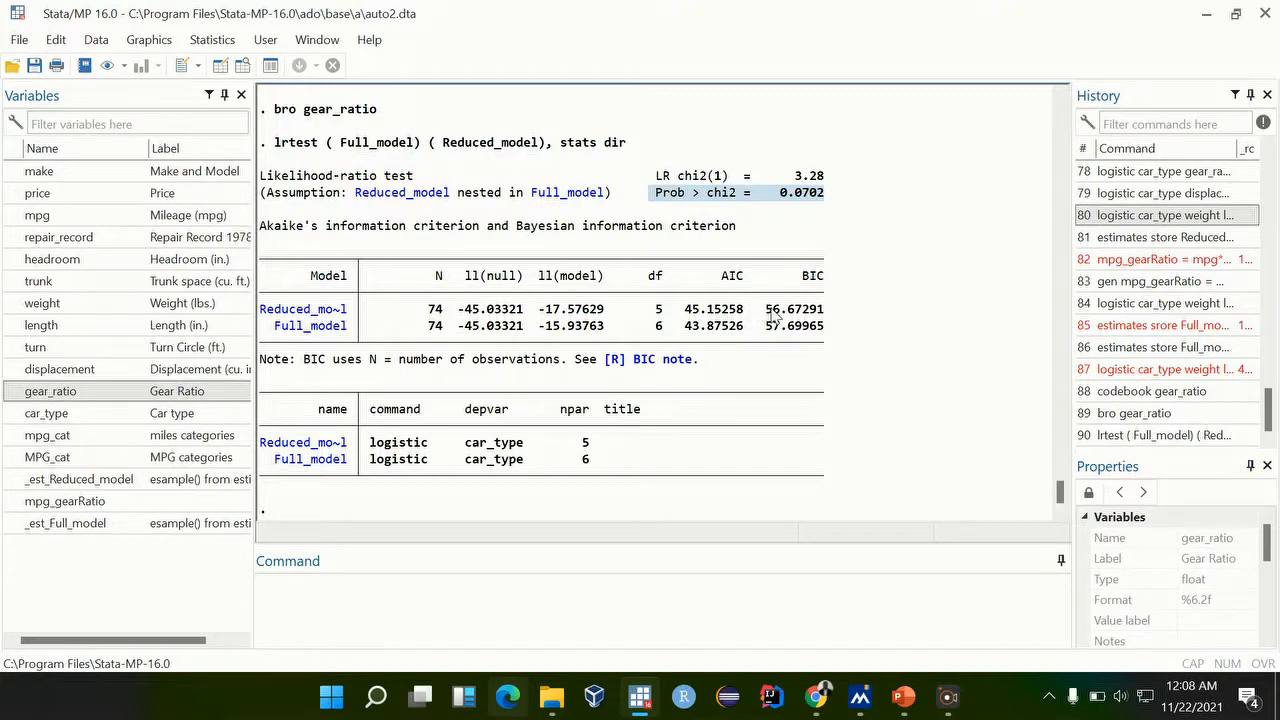
mouse_move(840, 357)
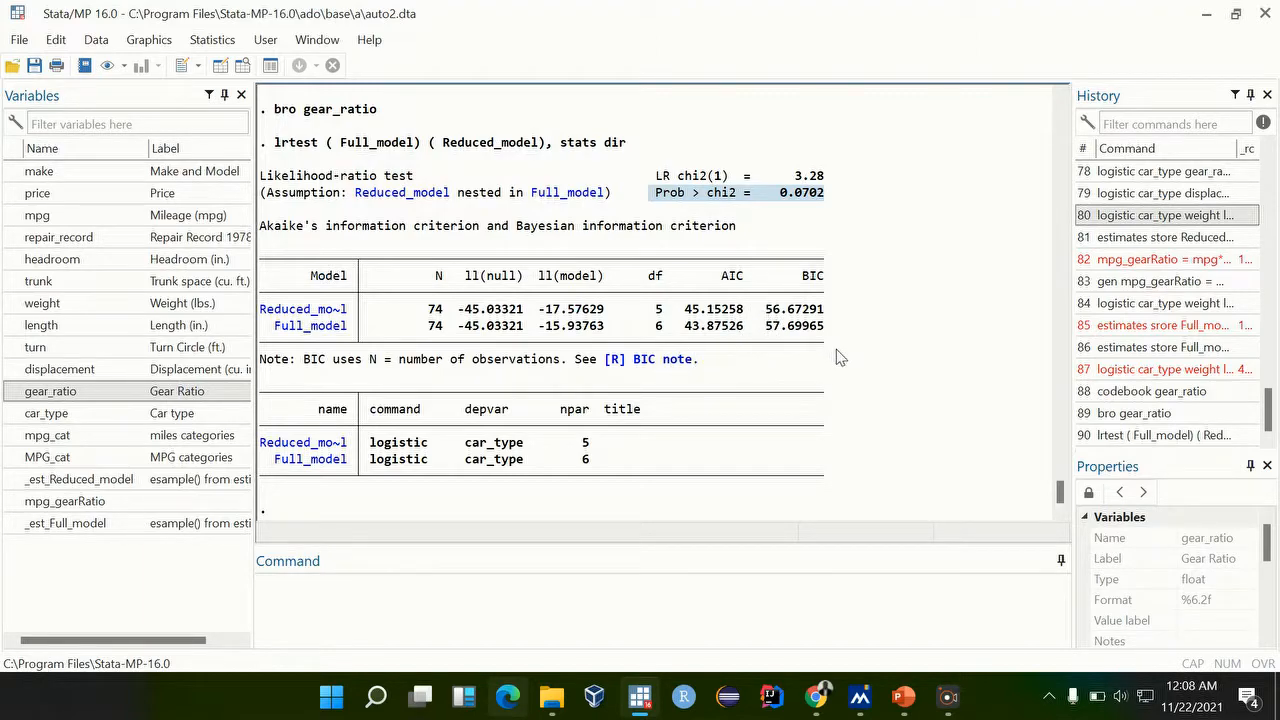
mouse_move(844, 357)
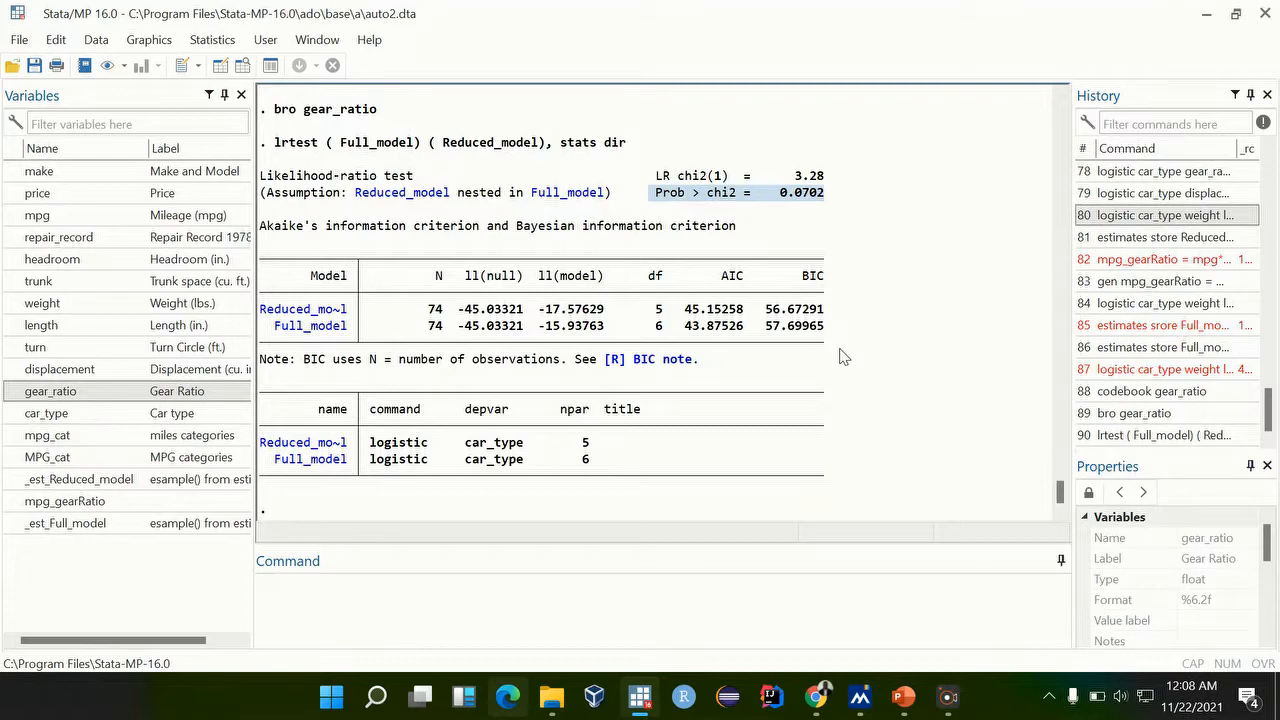
mouse_move(713, 320)
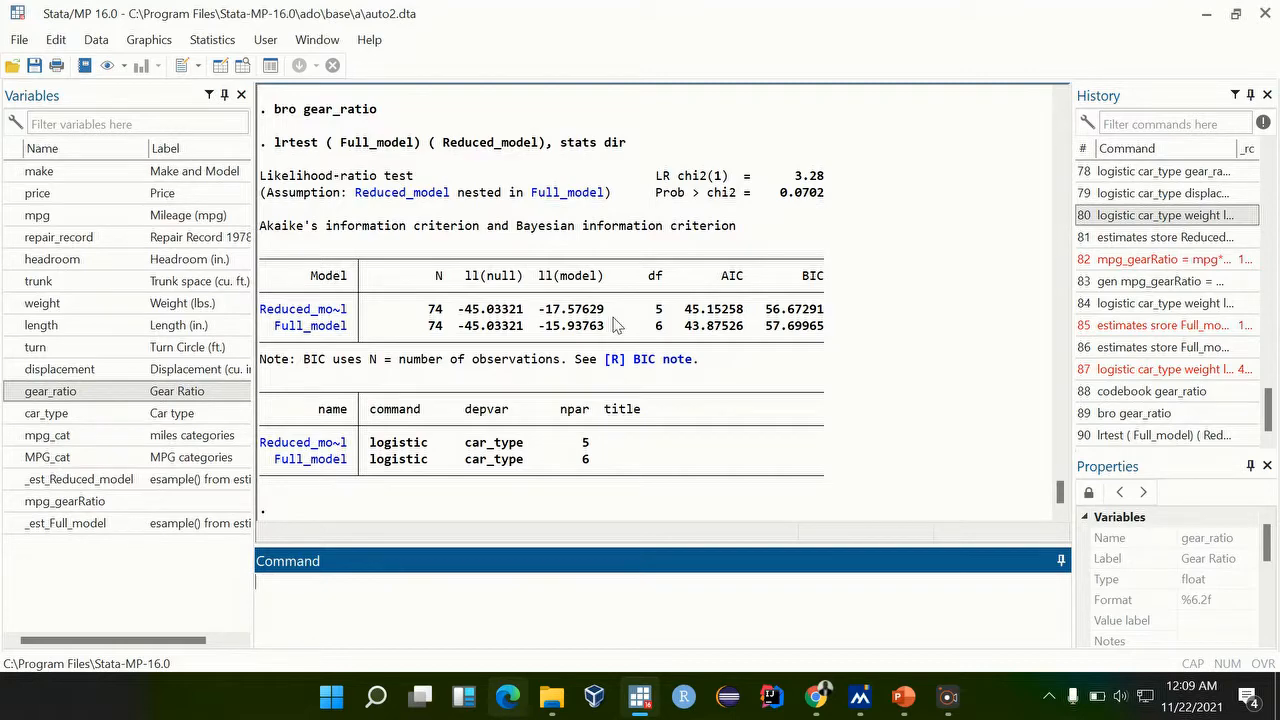
mouse_move(420, 246)
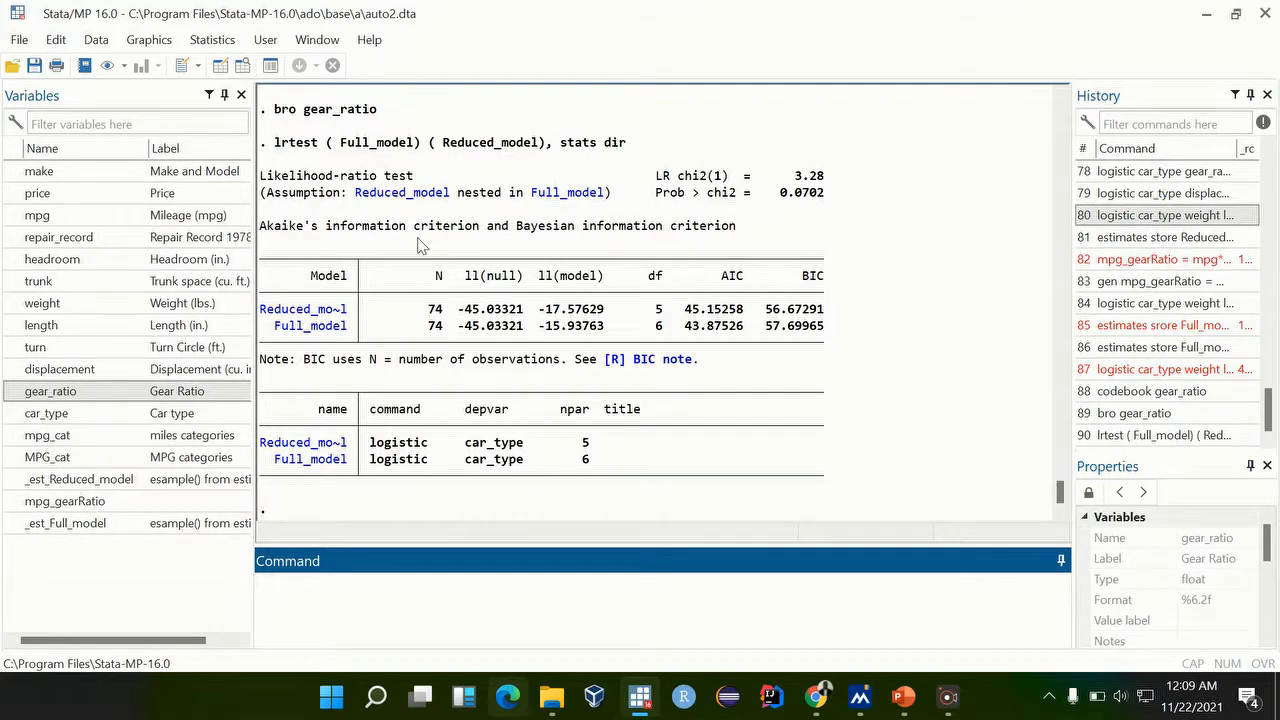
mouse_move(403, 367)
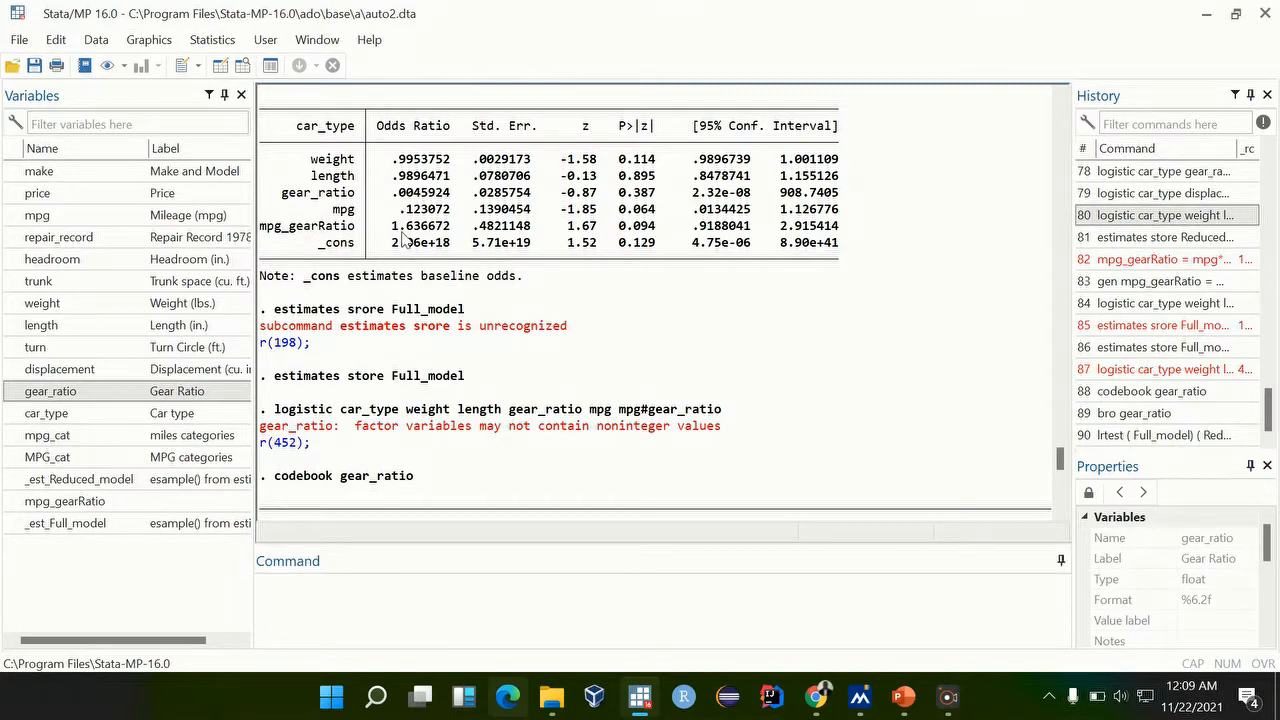
mouse_move(473, 225)
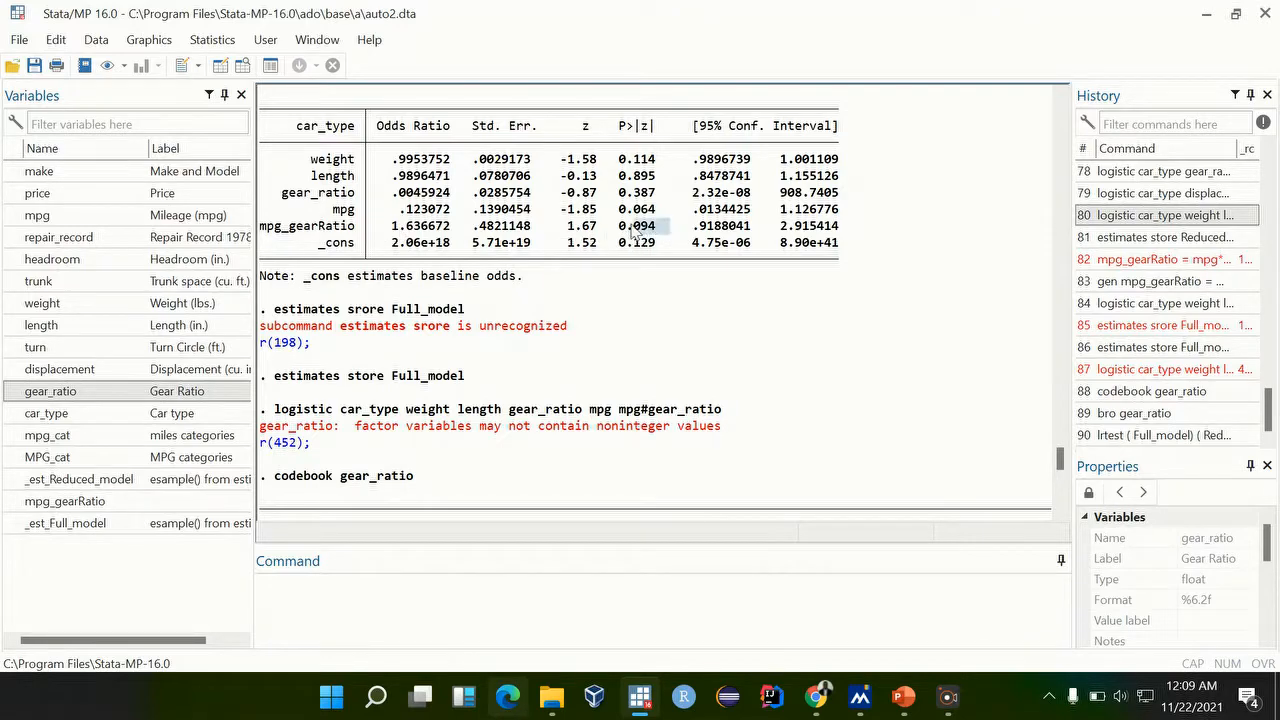
mouse_move(662, 210)
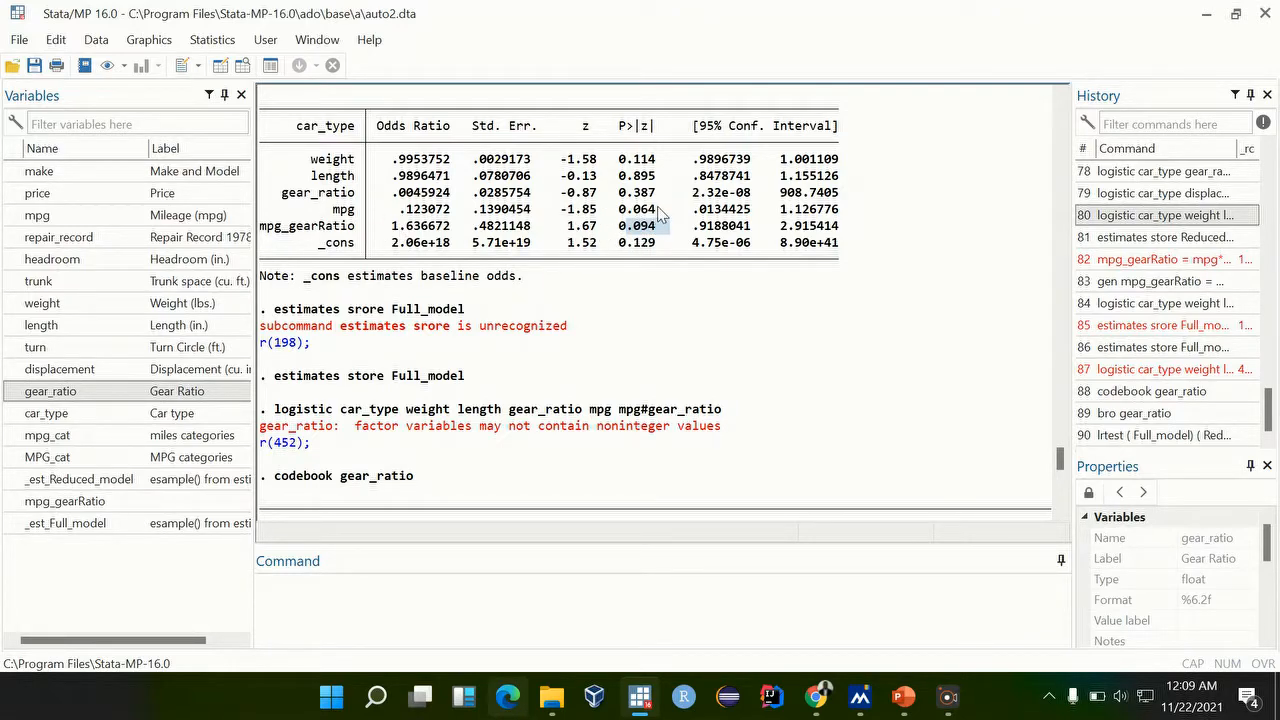